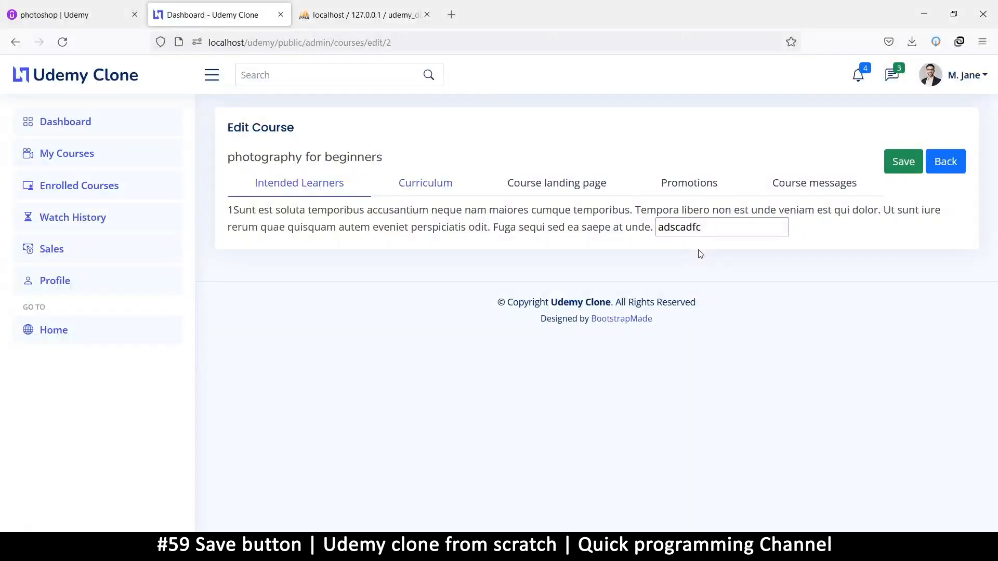
mouse_move(552, 239)
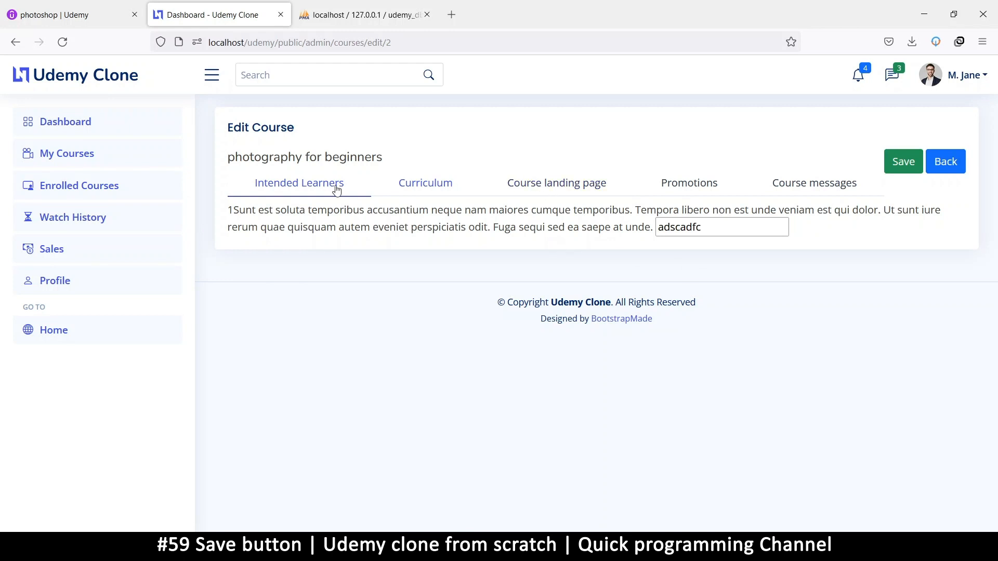
mouse_move(507, 203)
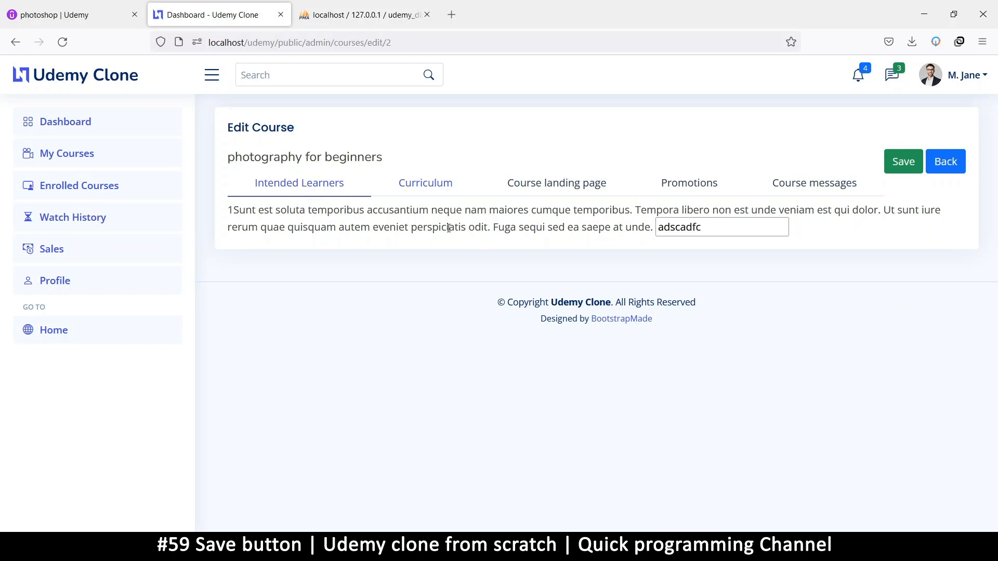
mouse_move(543, 194)
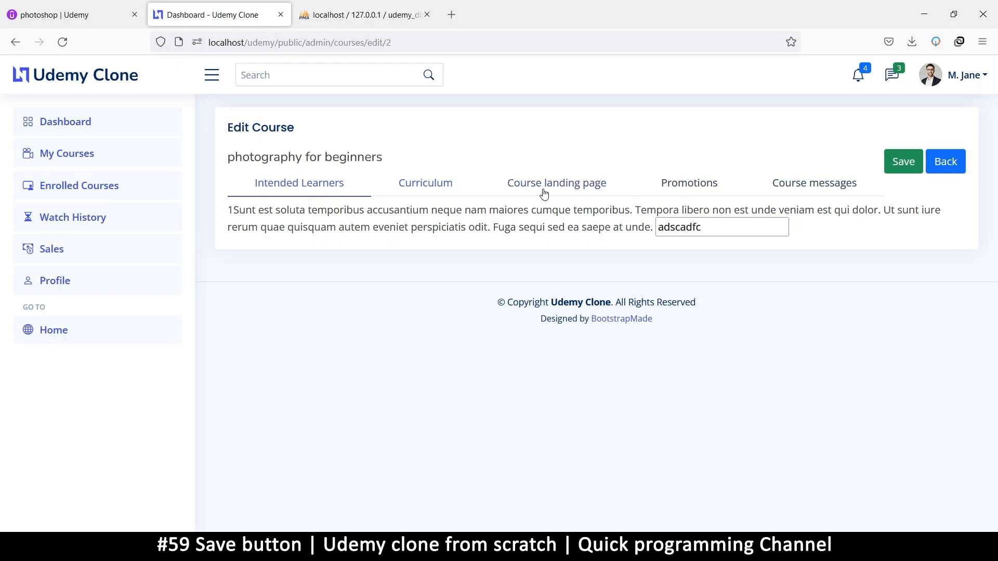
mouse_move(615, 188)
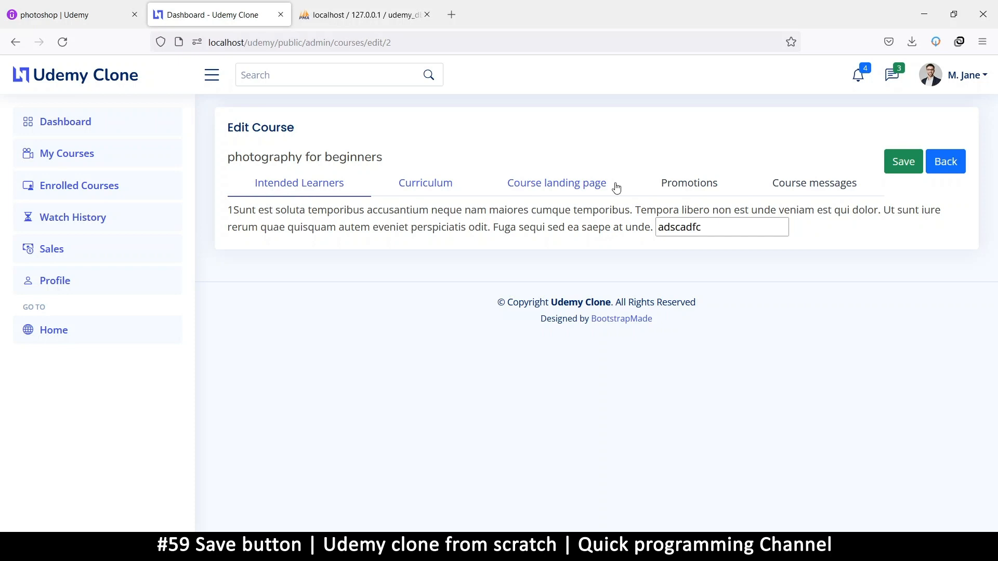
mouse_move(772, 190)
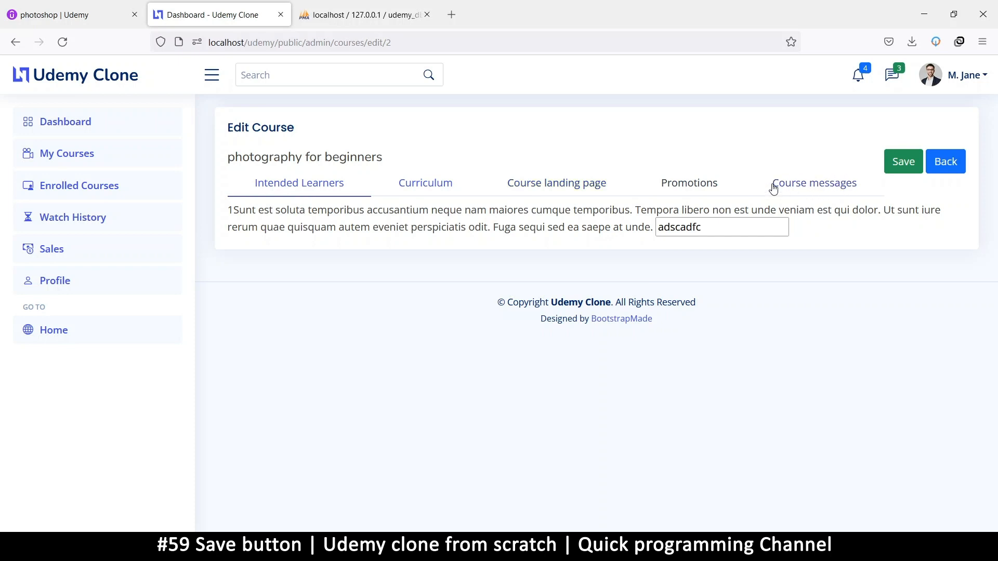
mouse_move(495, 193)
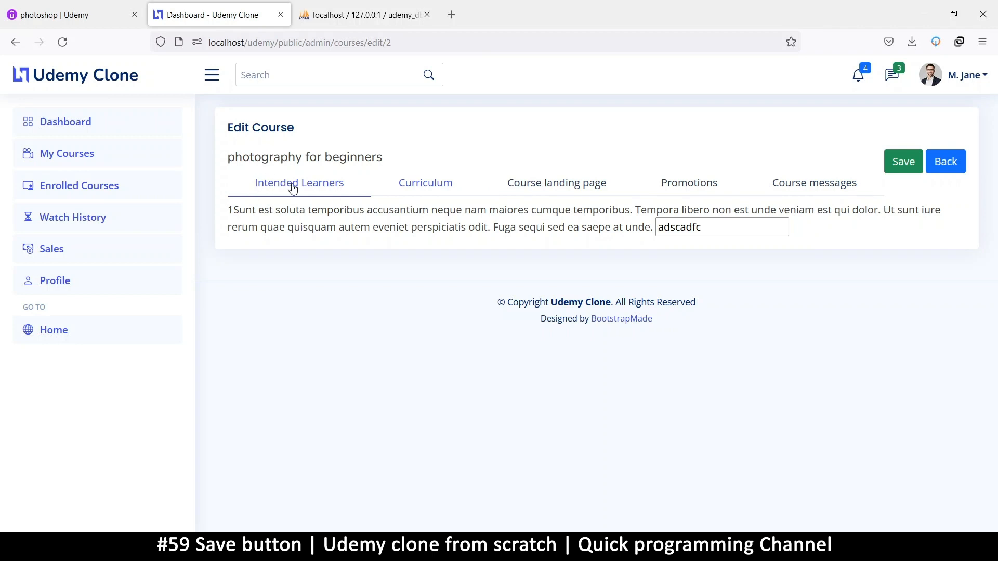
mouse_move(420, 196)
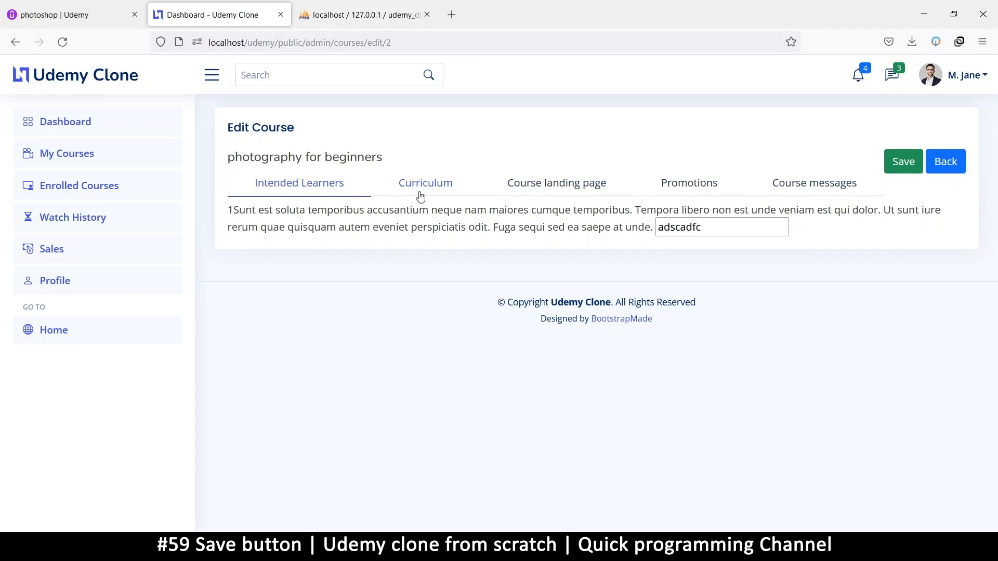
mouse_move(642, 122)
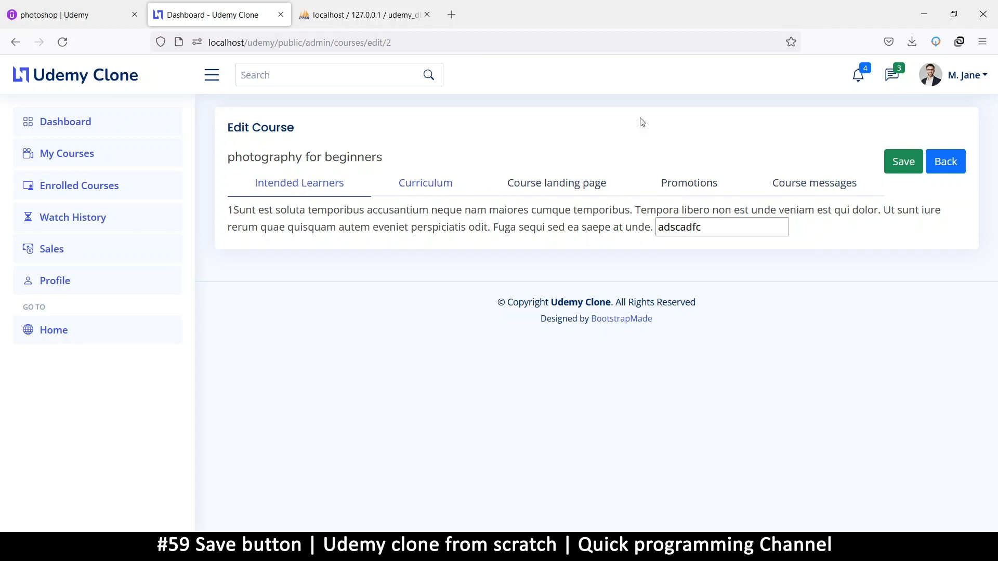
mouse_move(900, 185)
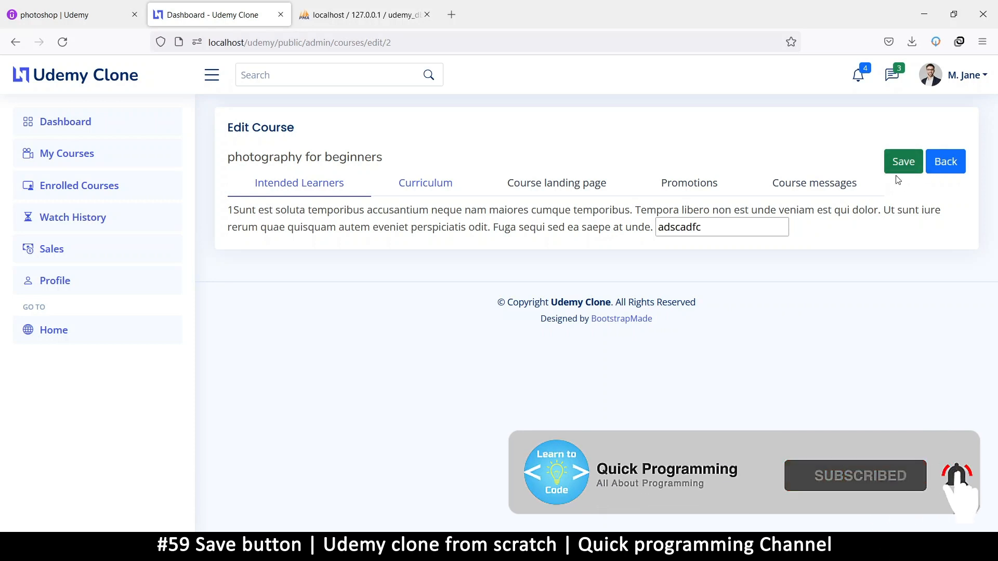
mouse_move(902, 161)
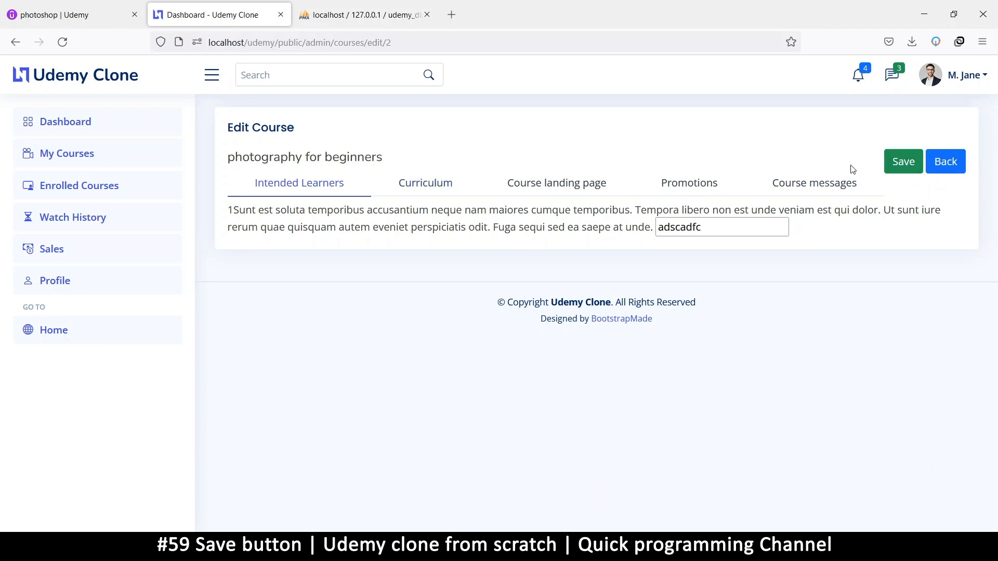
mouse_move(902, 161)
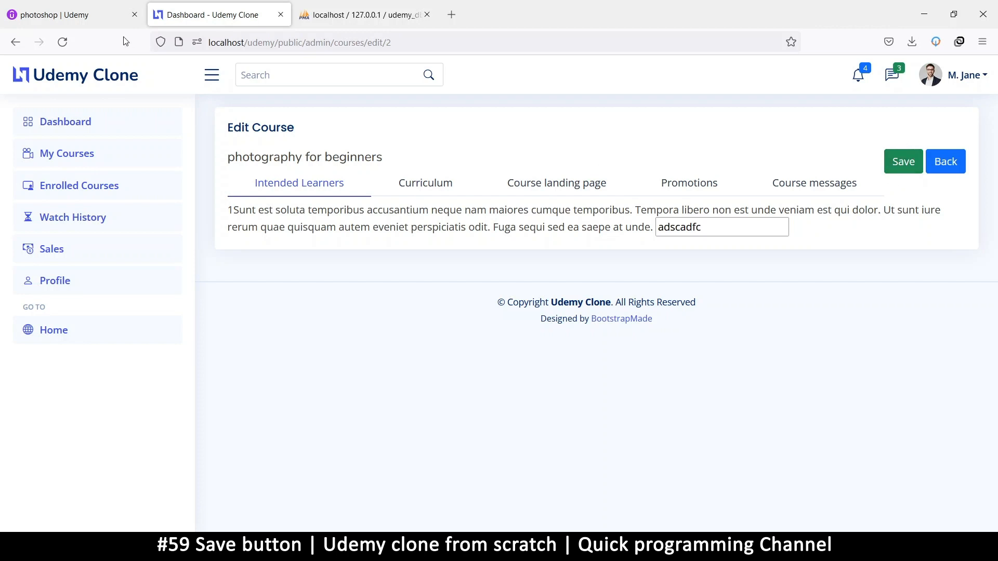
Bring up the real Udemy photoshop course's Intended learners page for comparison.
left_click(63, 14)
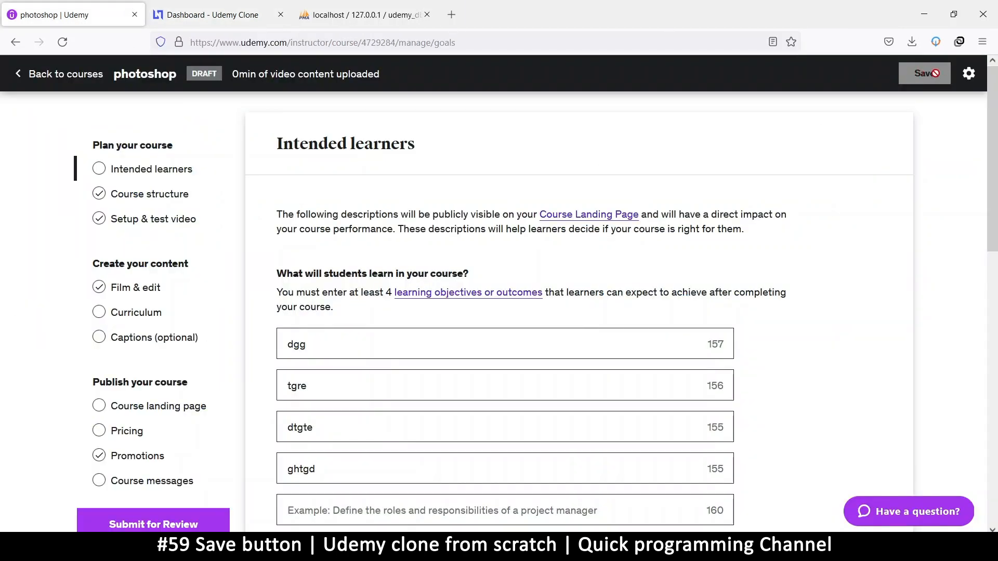
left_click(367, 344)
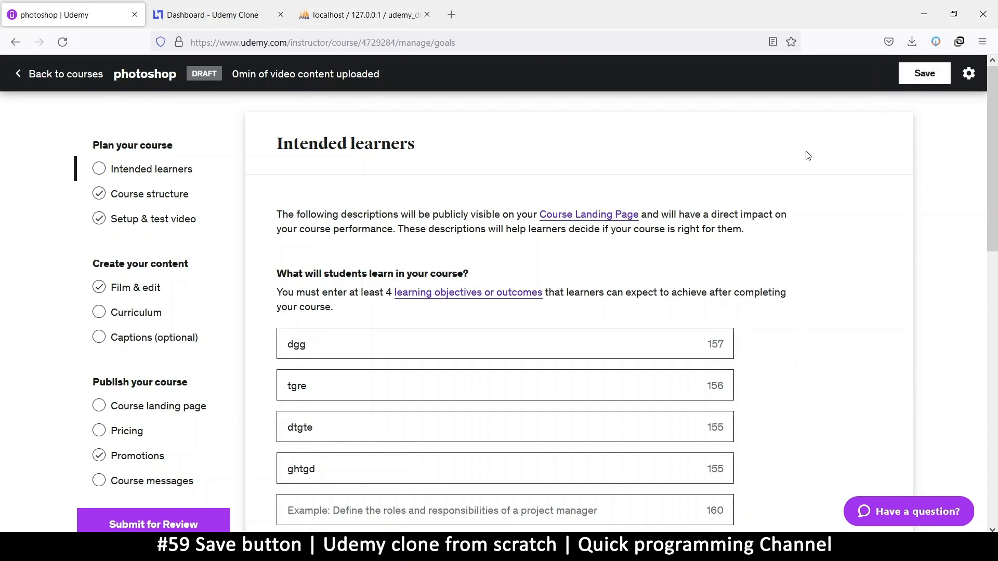
Return to the clone's Edit Course page for photography for beginners.
left_click(216, 14)
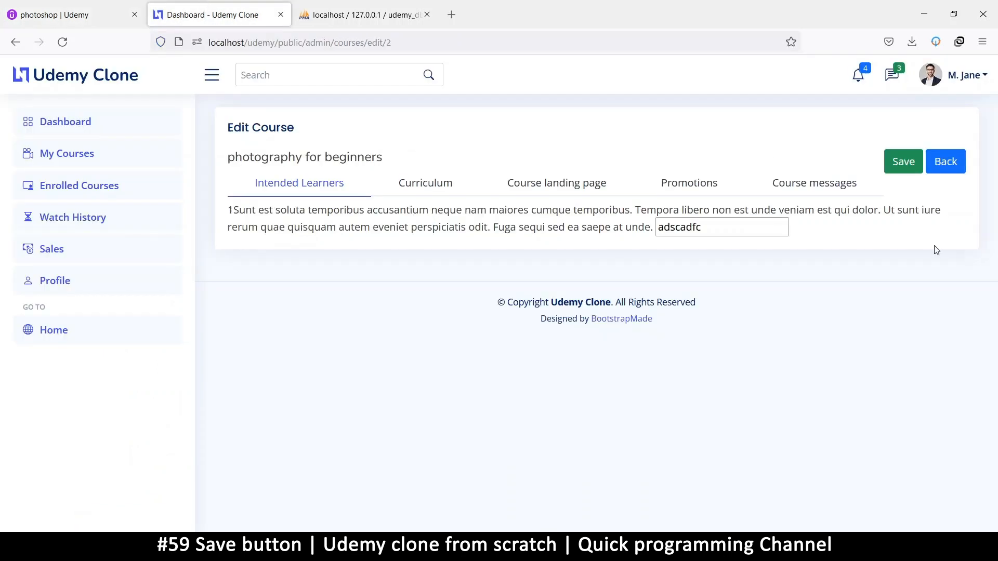
mouse_move(902, 161)
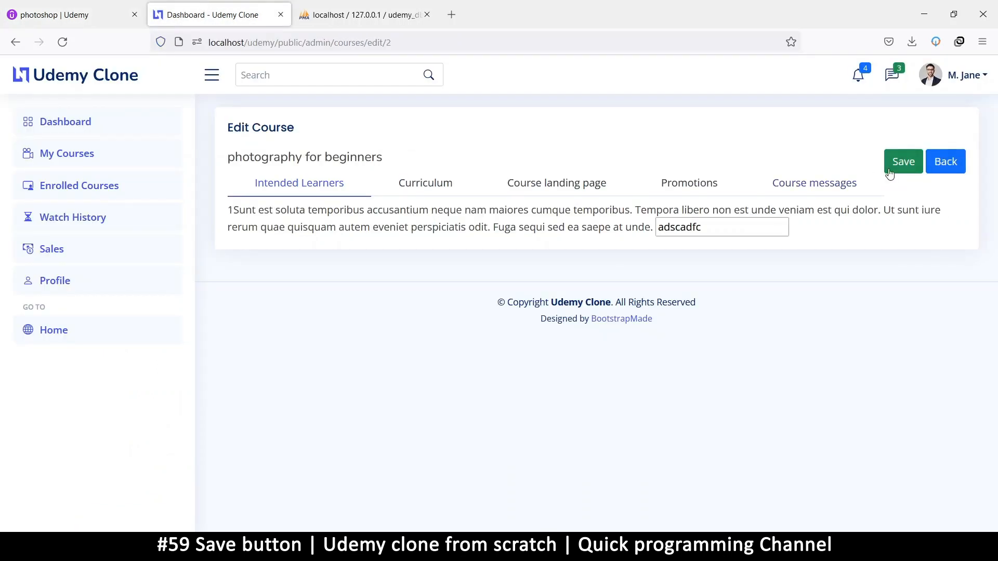
mouse_move(680, 401)
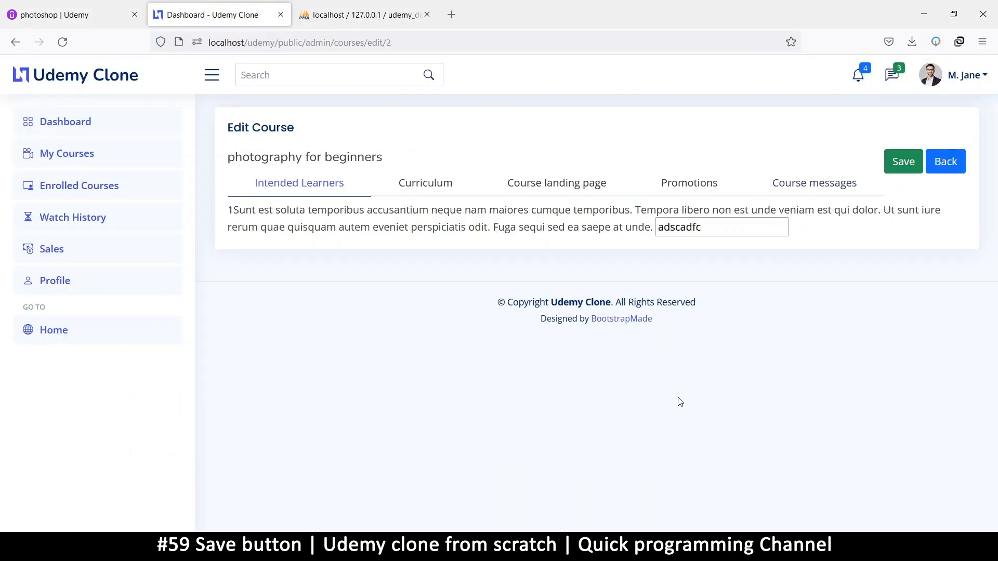
mouse_move(715, 342)
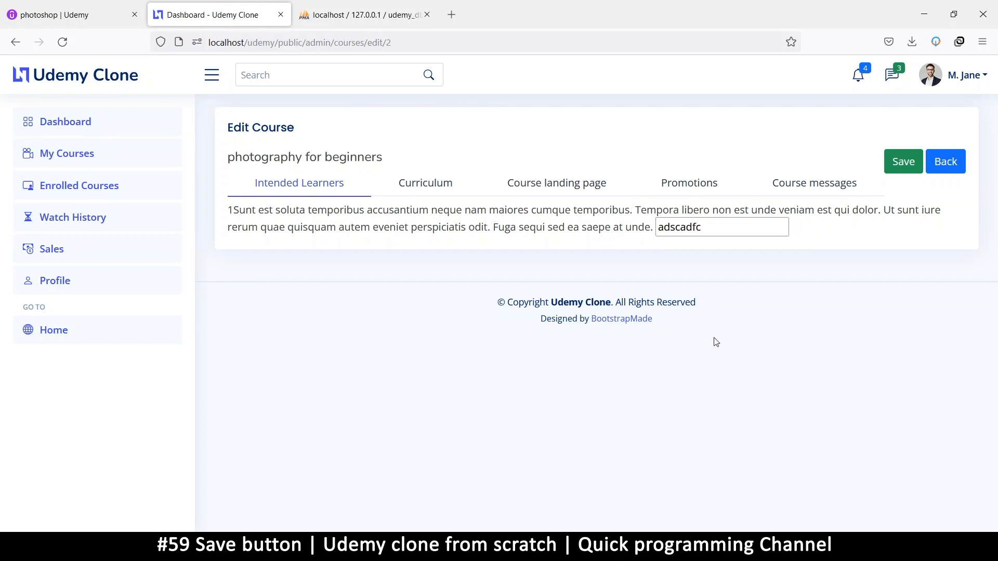
mouse_move(724, 435)
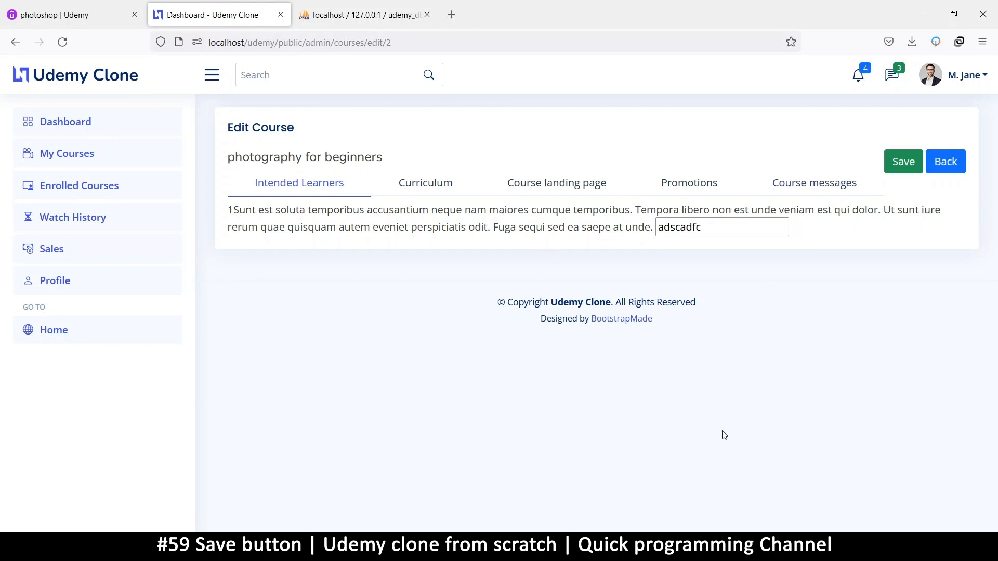
mouse_move(471, 82)
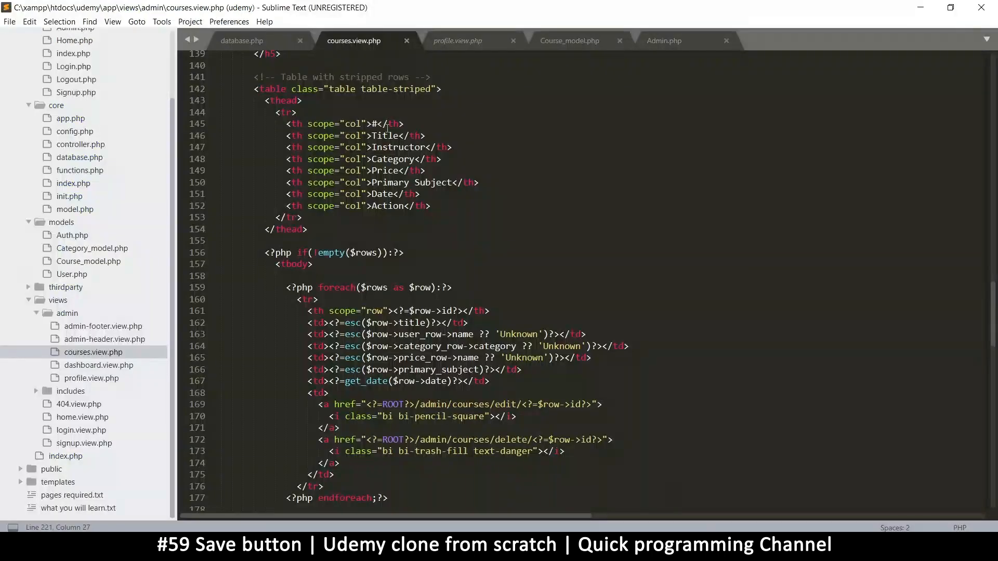
Add a disabled class to the Edit Course view's Save button in courses.view.php and save.
scroll("up", 3)
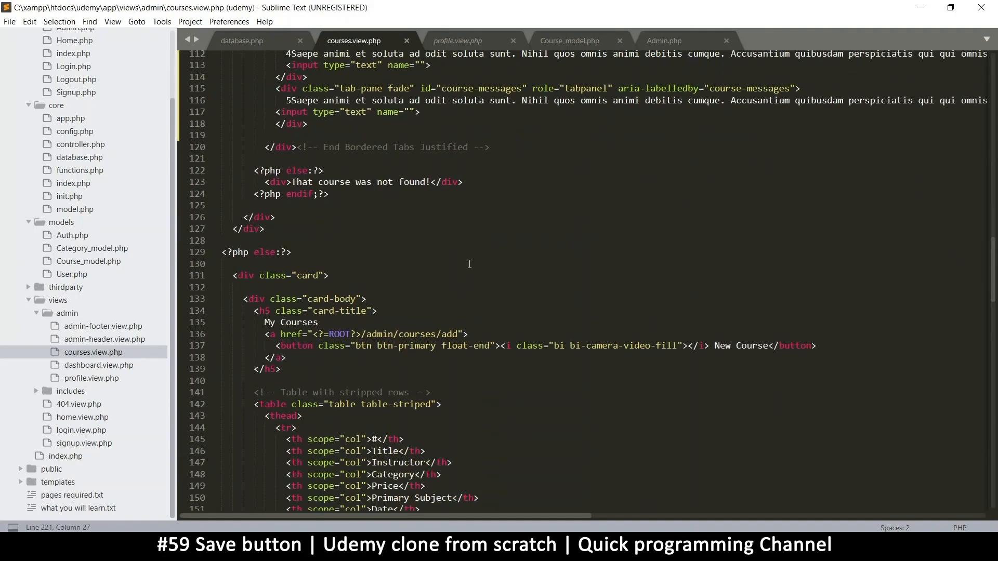
scroll("up", 3)
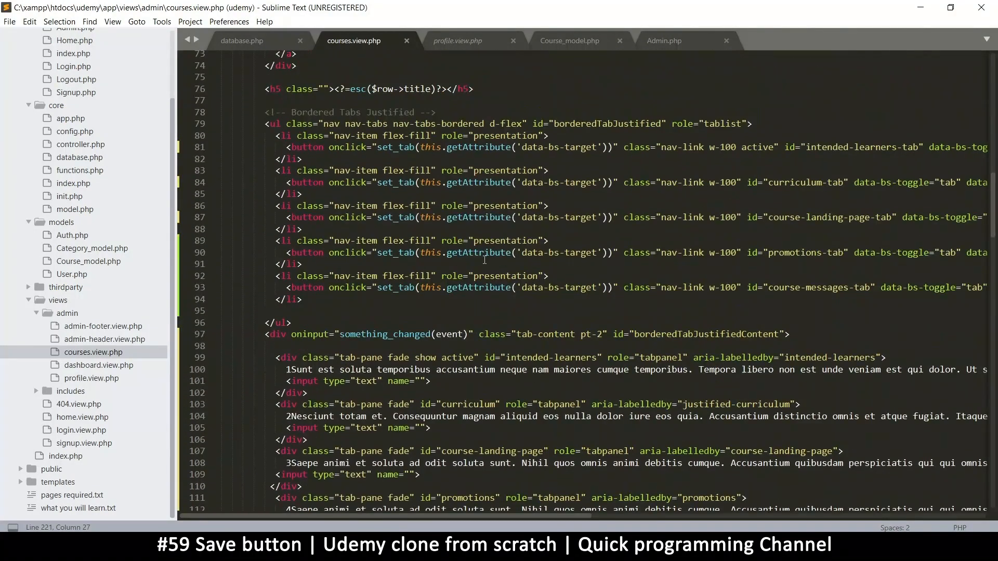
scroll("up", 3)
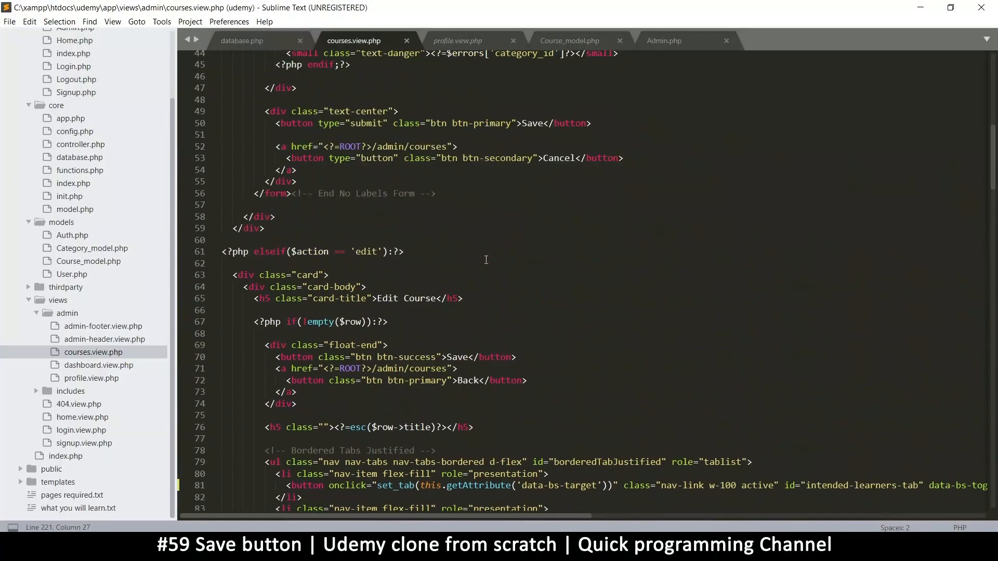
scroll("up", 3)
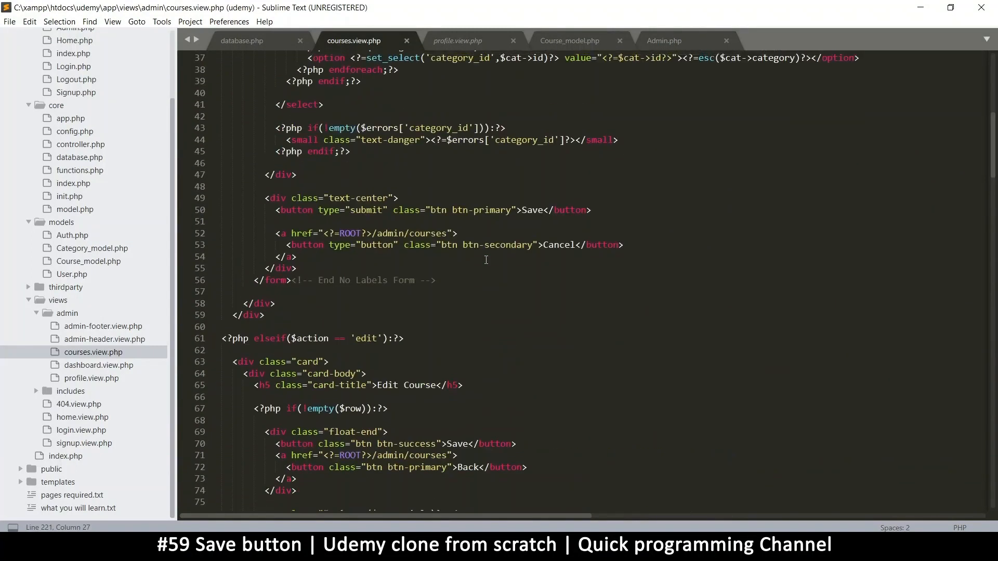
scroll("up", 3)
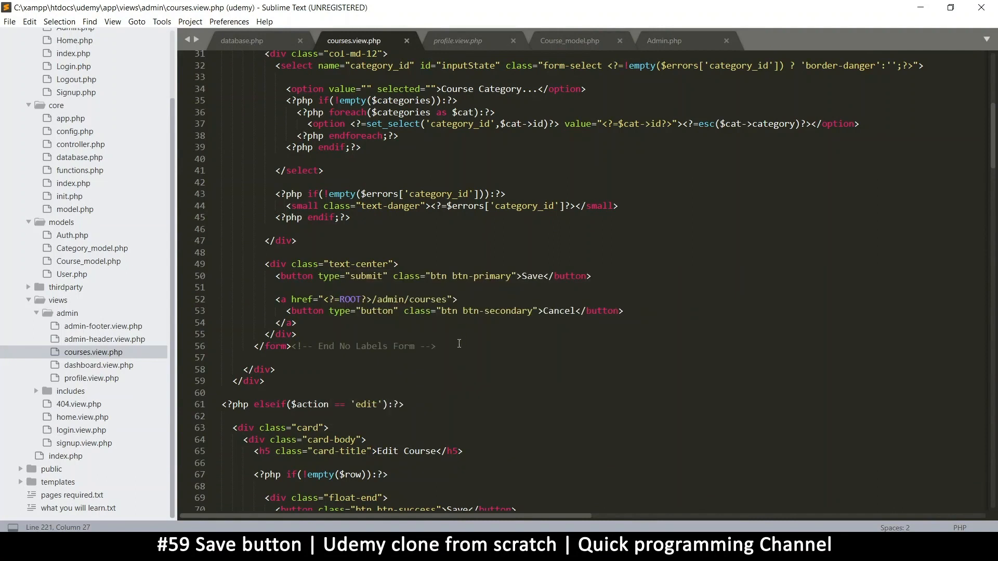
scroll("down", 3)
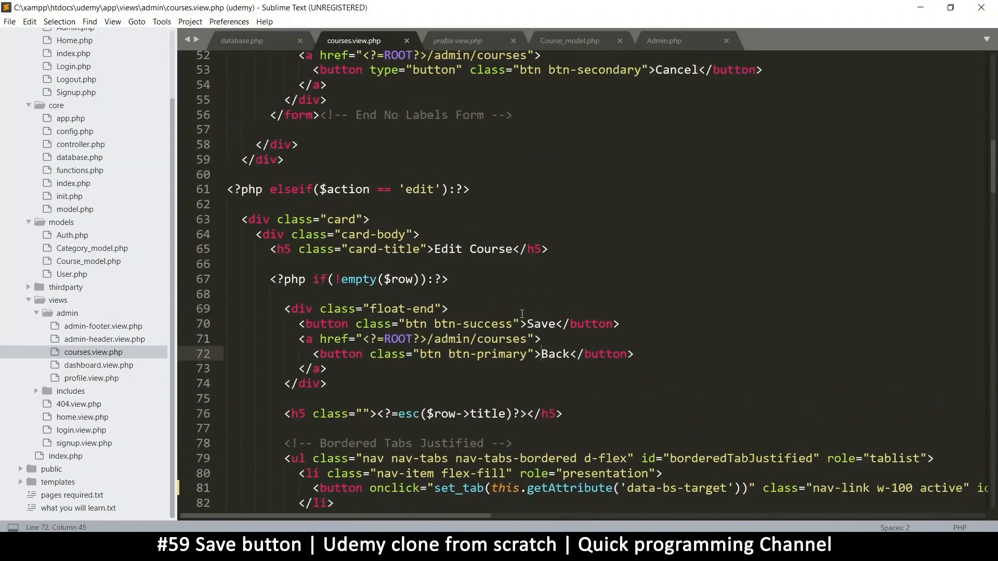
key("ctrl+s")
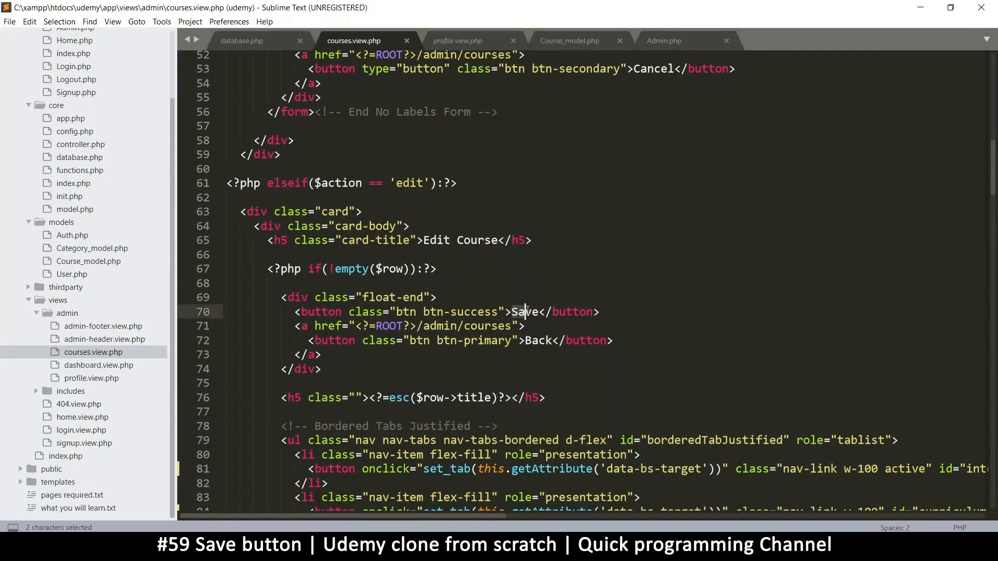
left_click(490, 312)
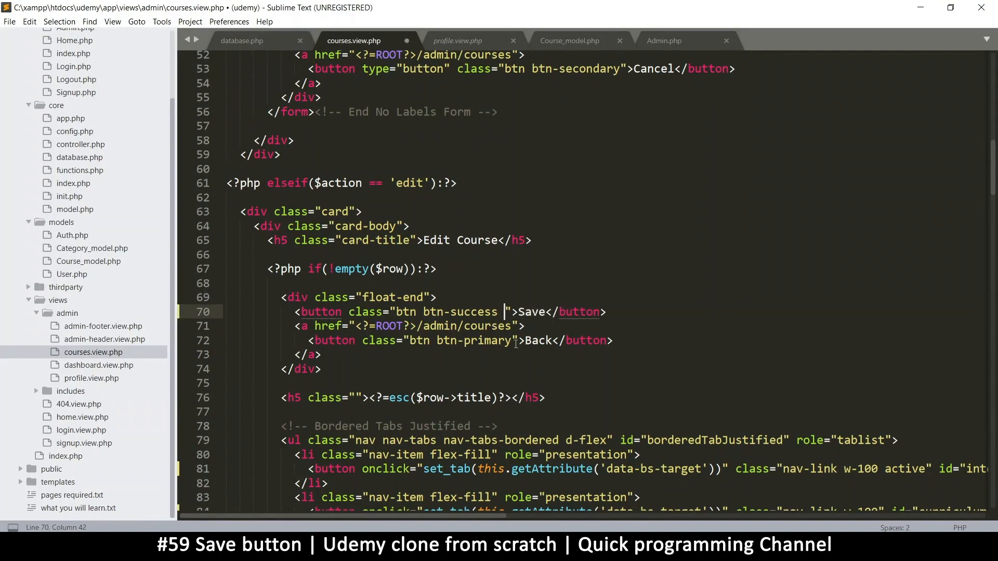
type("diabled")
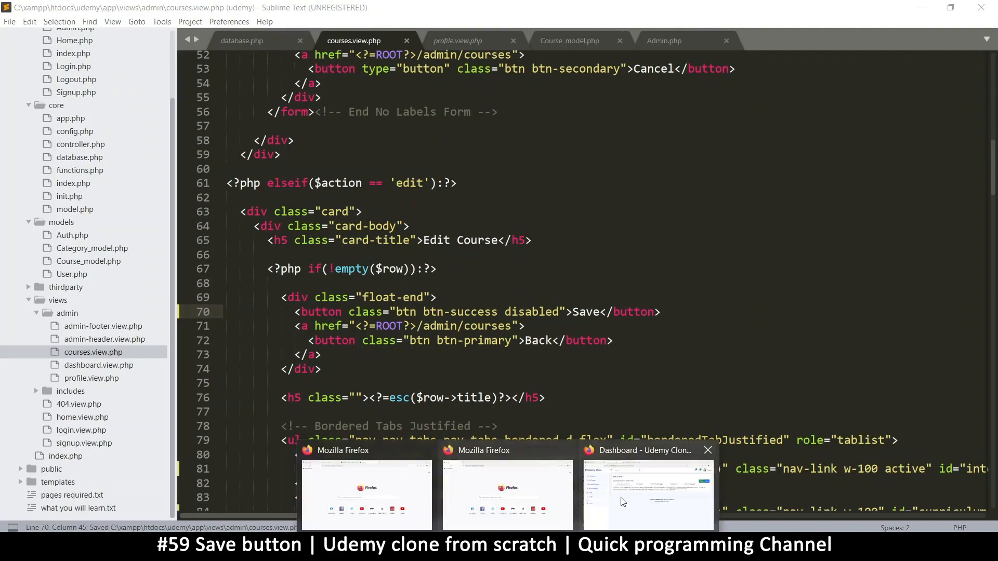
Reload the Edit Course page to confirm the Save button renders greyed out.
left_click(647, 495)
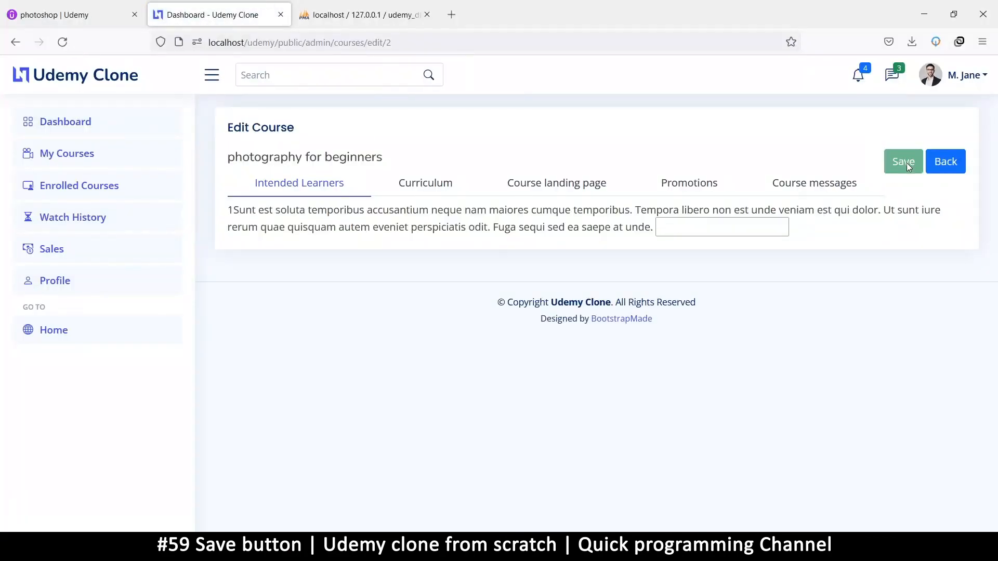
mouse_move(838, 161)
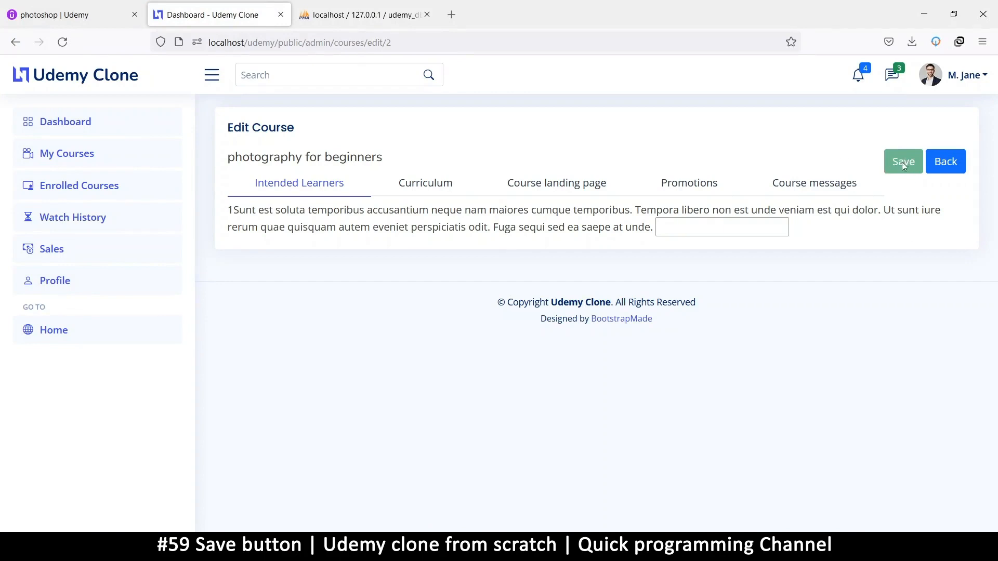
mouse_move(892, 203)
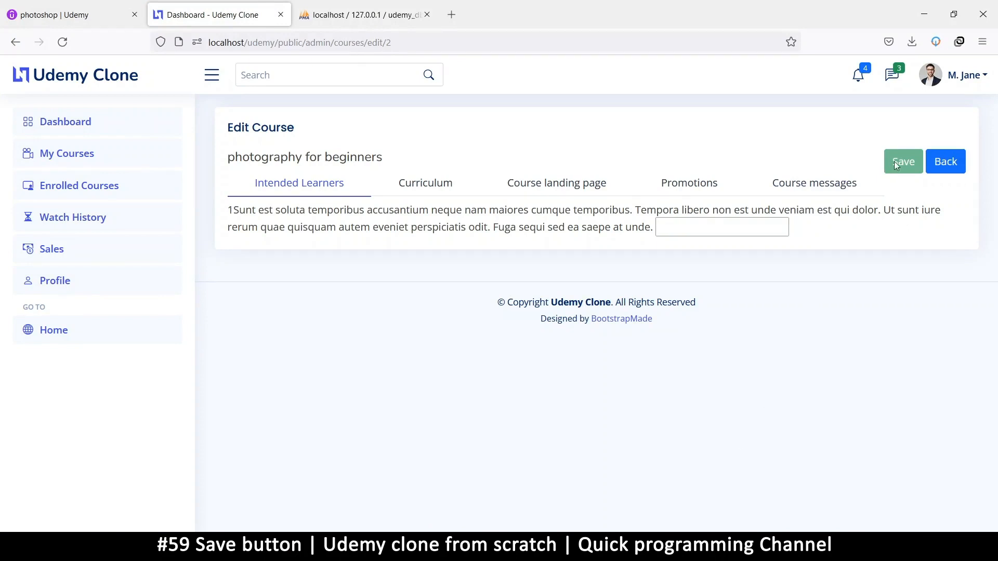
mouse_move(903, 169)
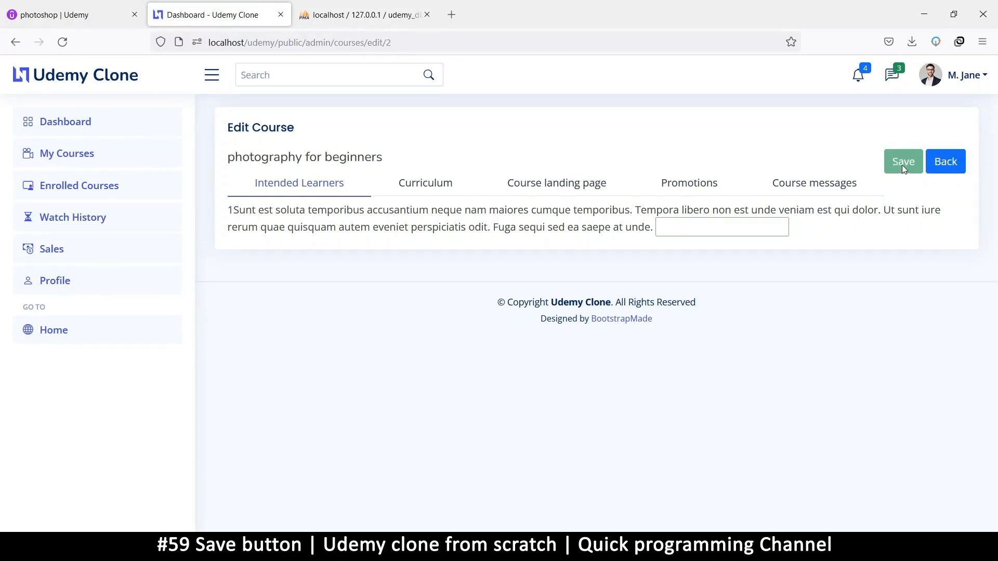
mouse_move(420, 199)
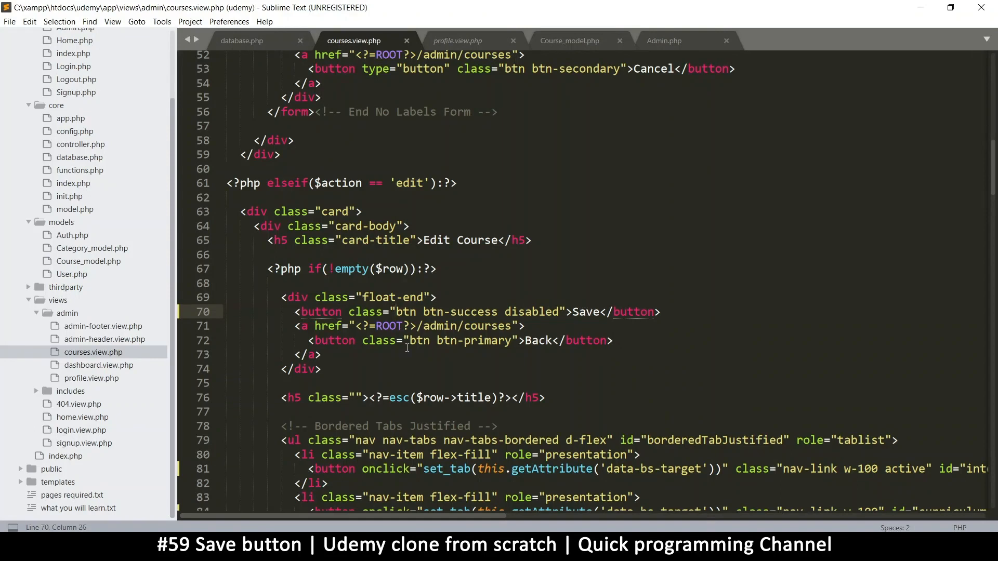
Tag the Save button with a js-save-button class, save, and copy the class name.
type("js-")
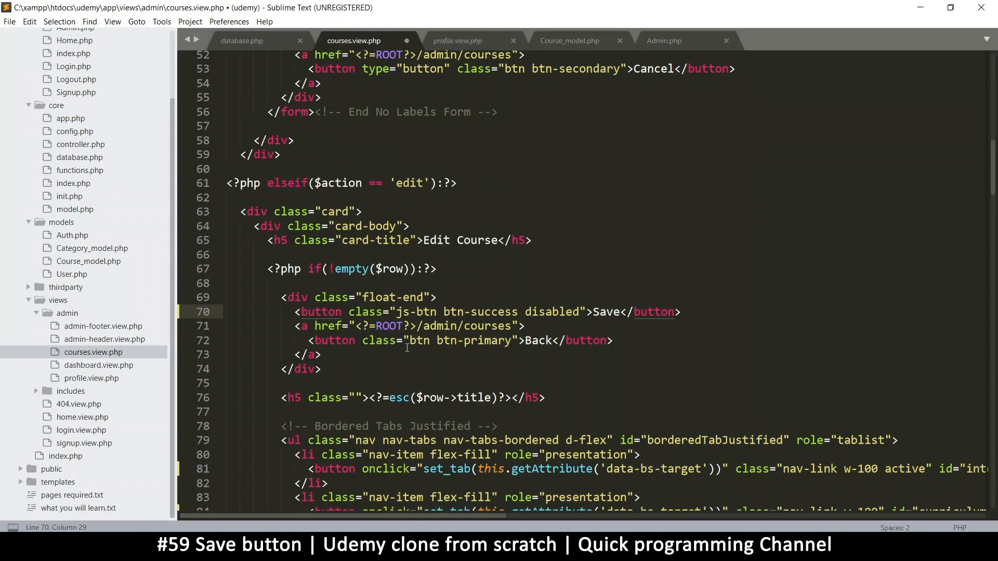
type("save-buton")
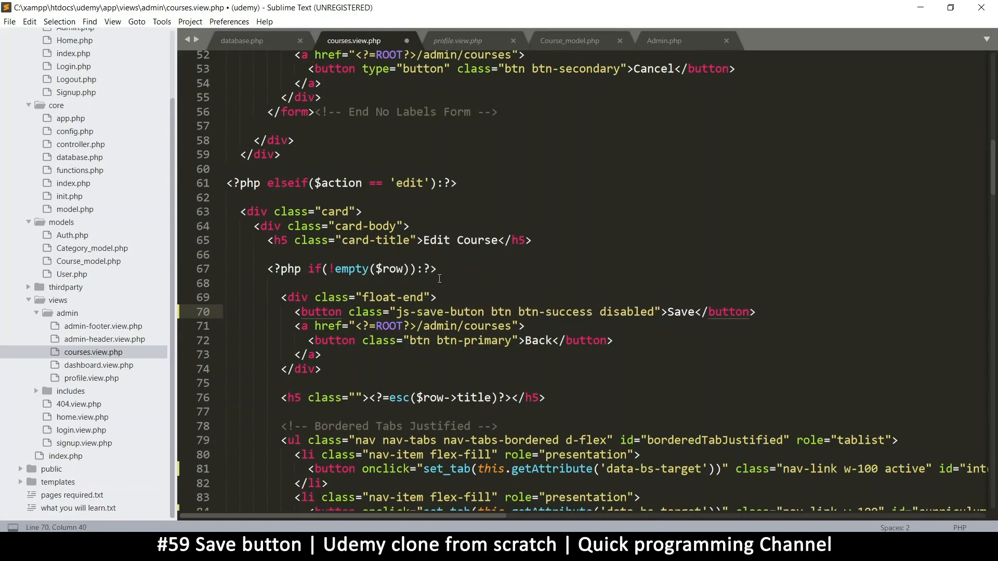
key("ctrl+s")
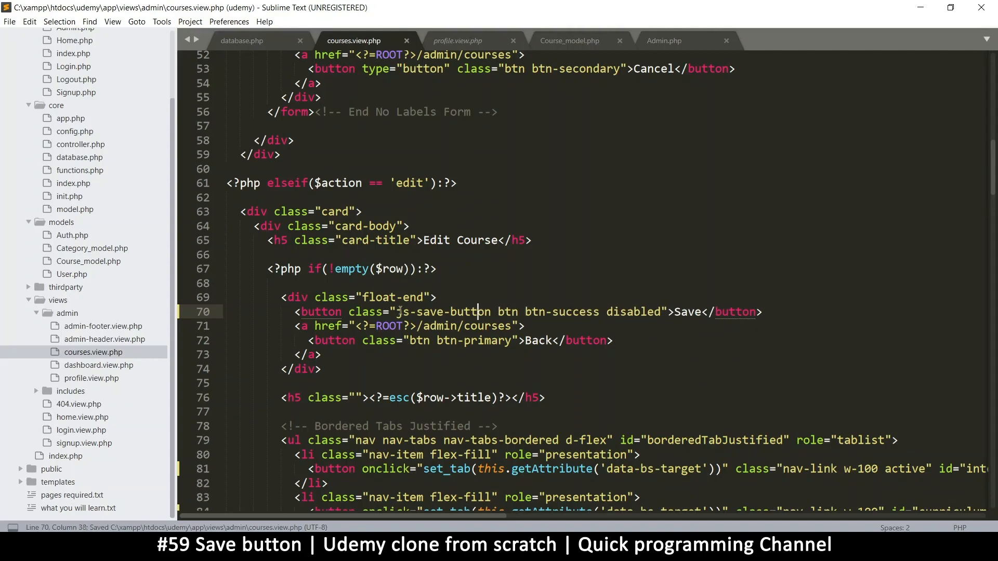
double_click(443, 311)
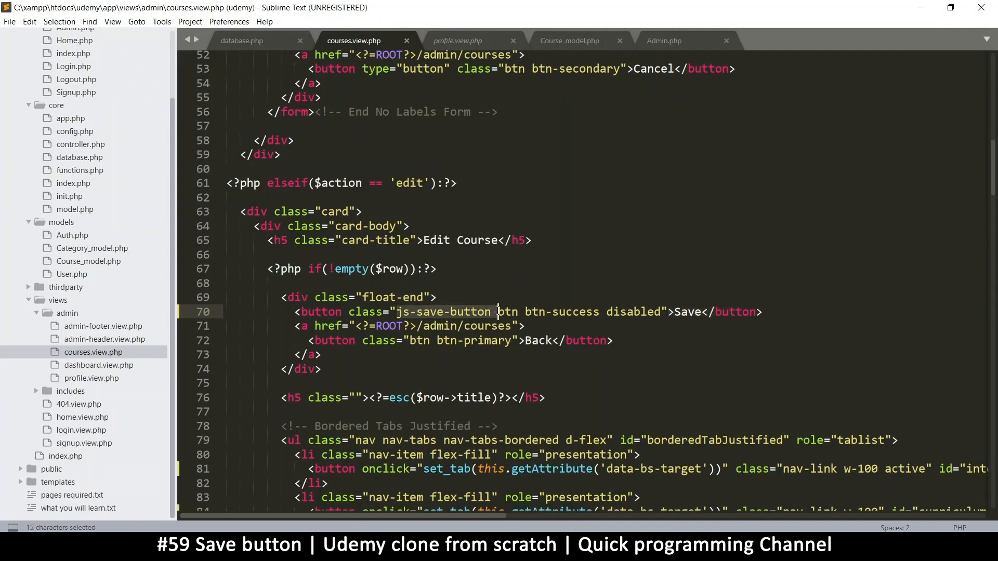
key("ctrl+s")
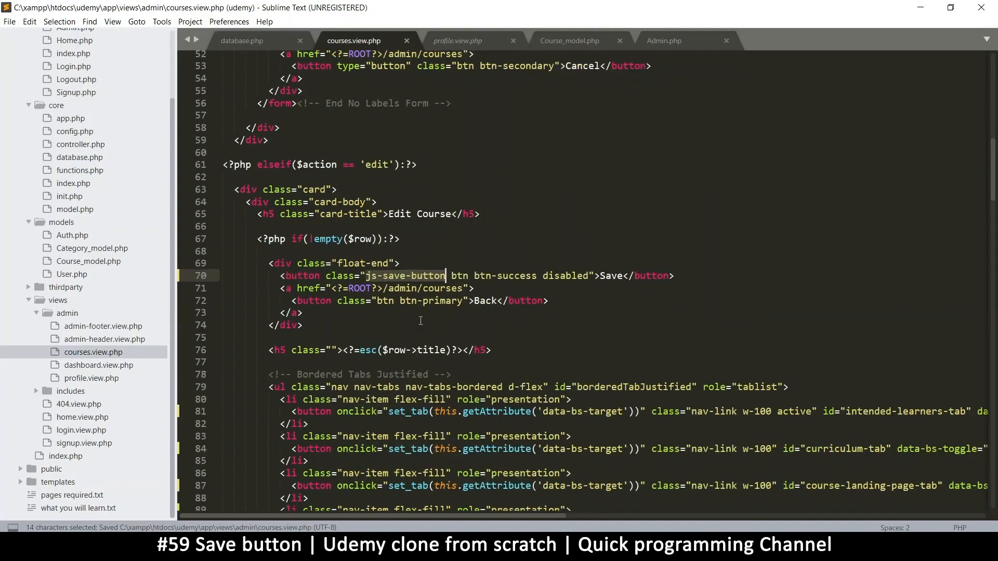
scroll("down", 3)
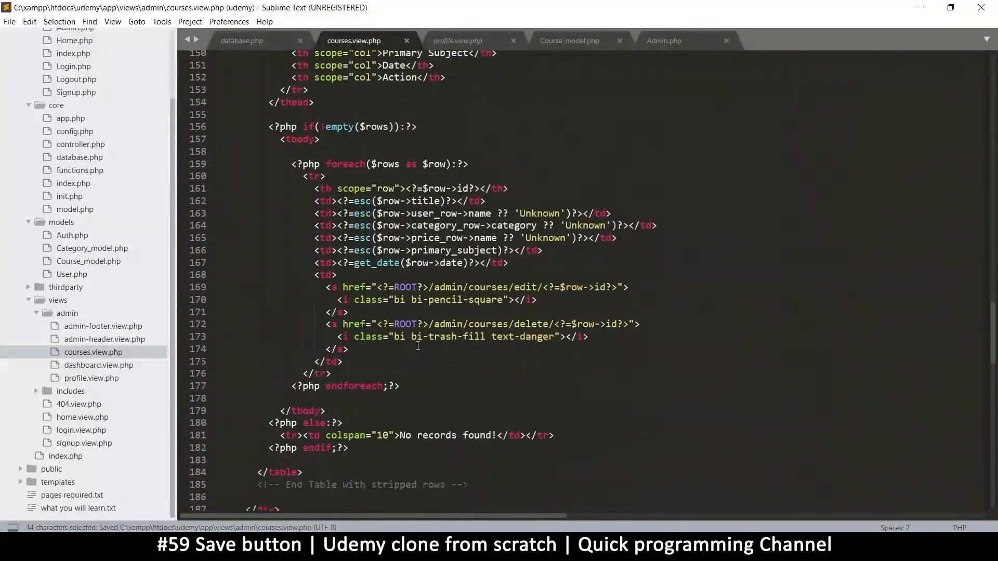
scroll("down", 3)
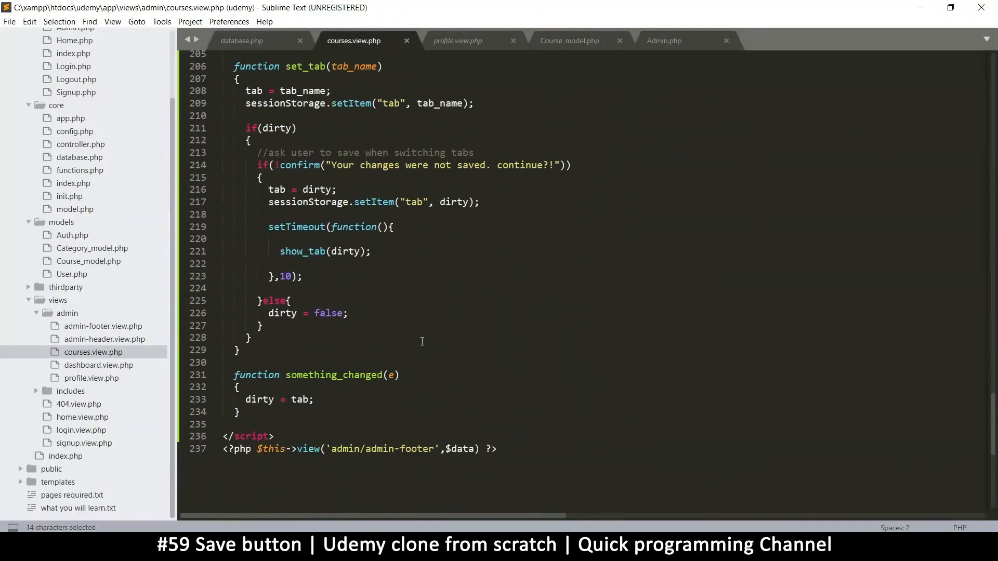
scroll("up", 3)
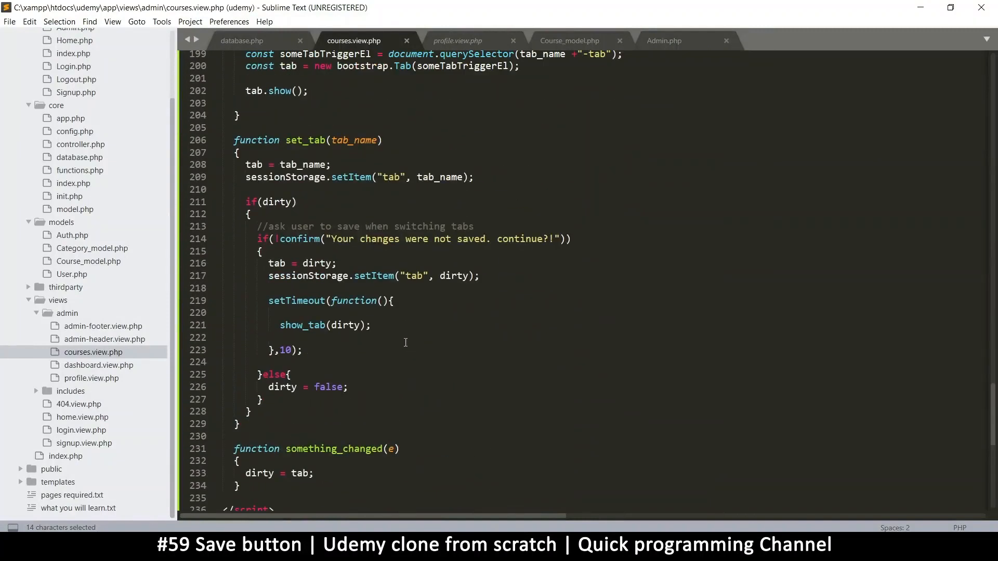
double_click(320, 263)
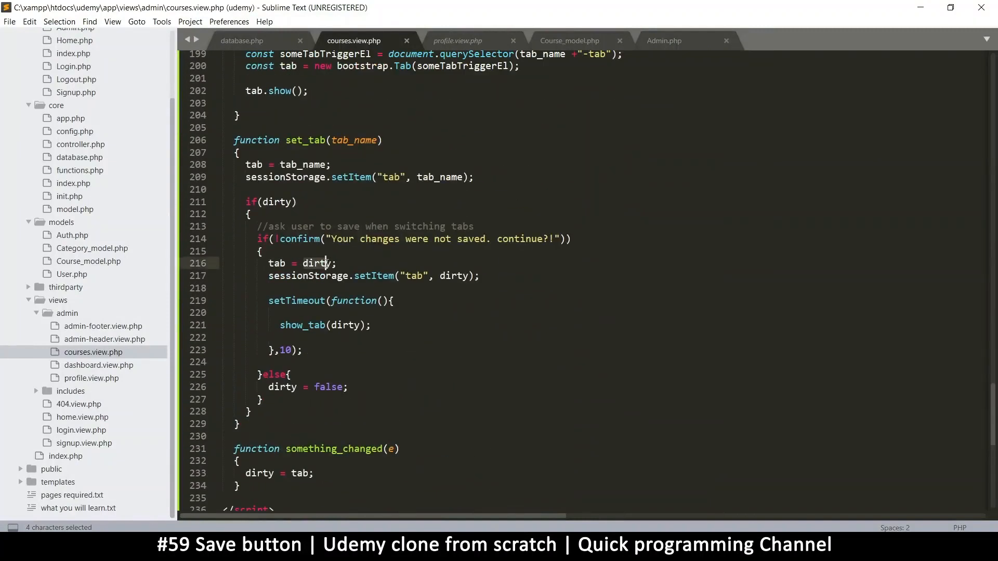
double_click(317, 263)
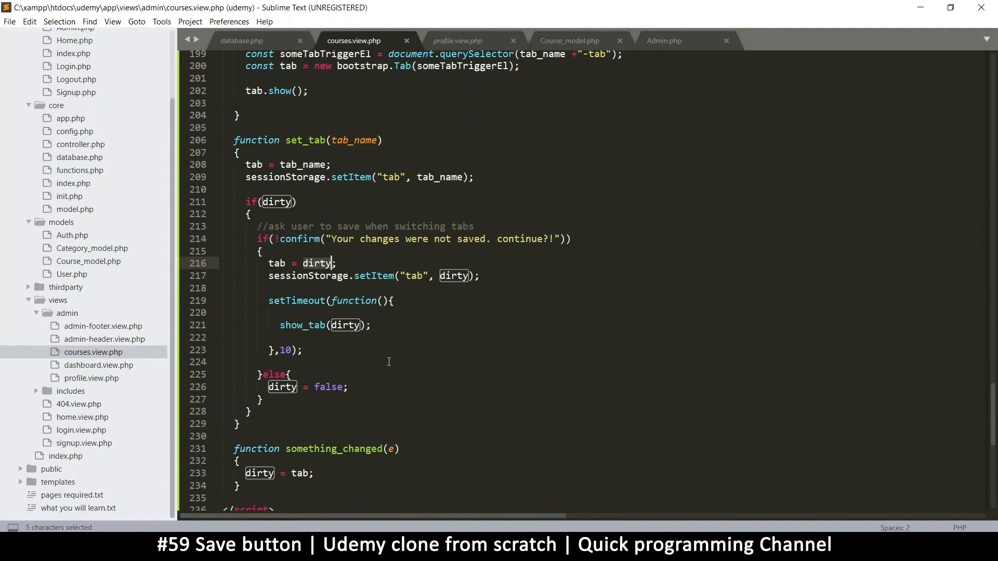
mouse_move(381, 358)
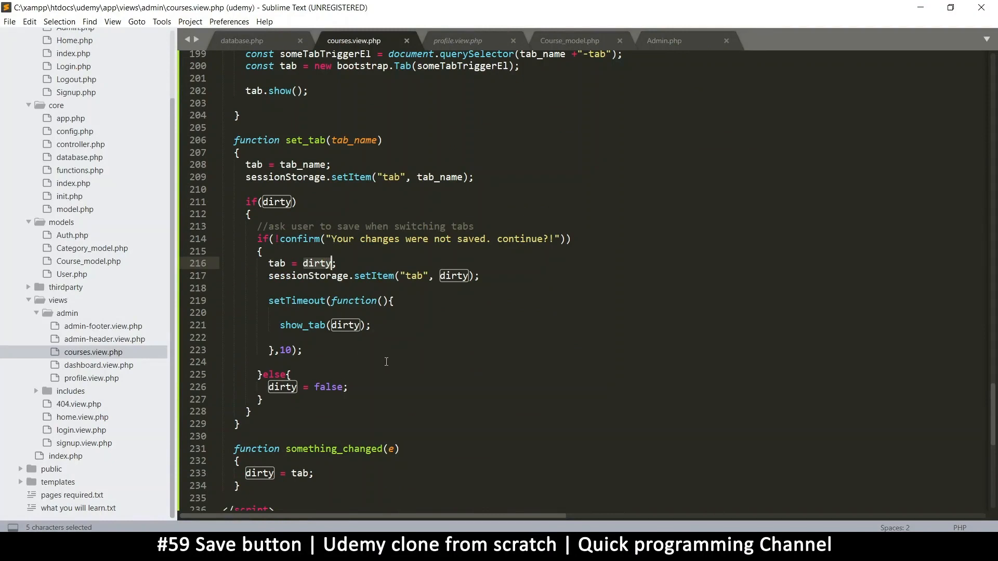
scroll("down", 3)
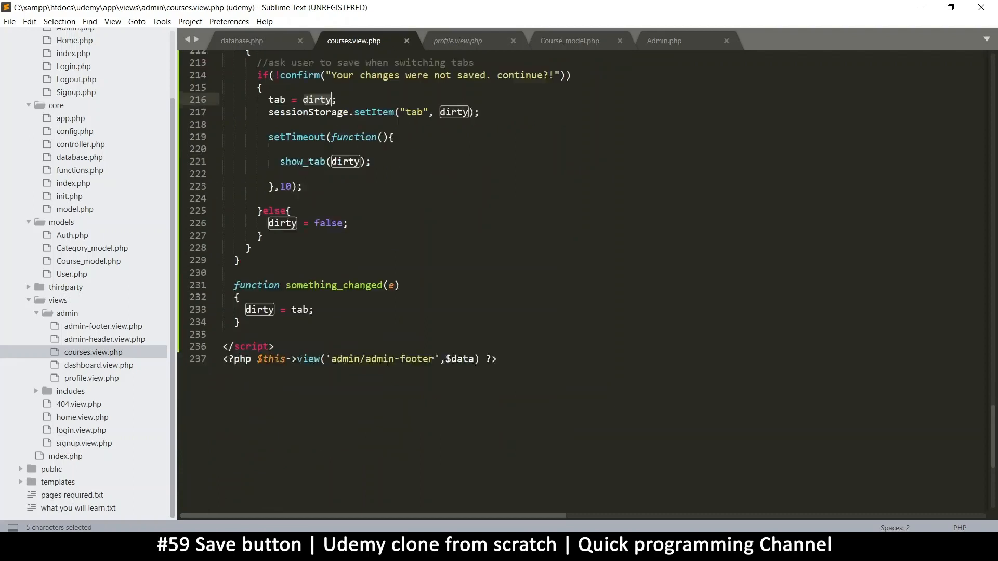
scroll("down", 3)
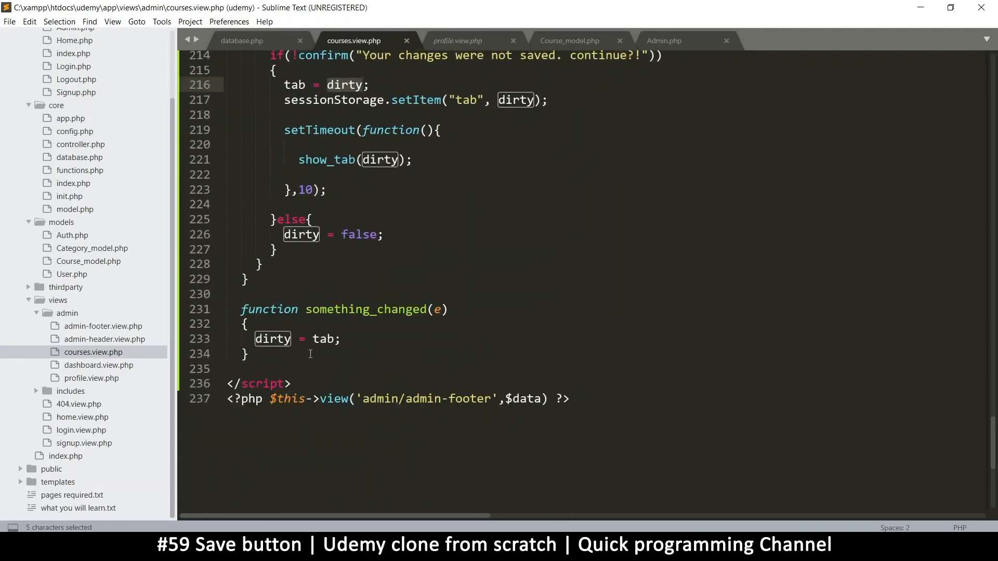
mouse_move(401, 382)
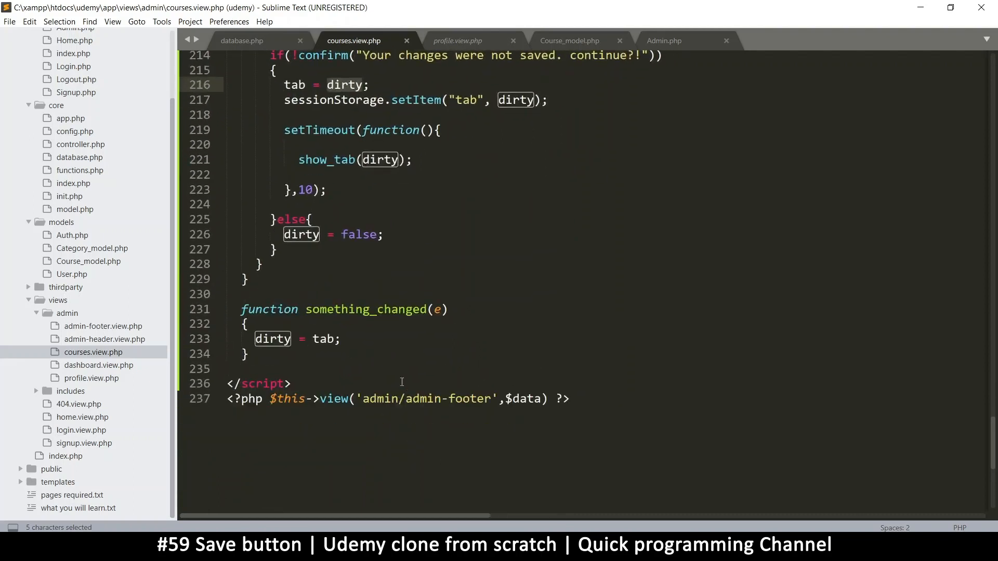
key("ctrl+f")
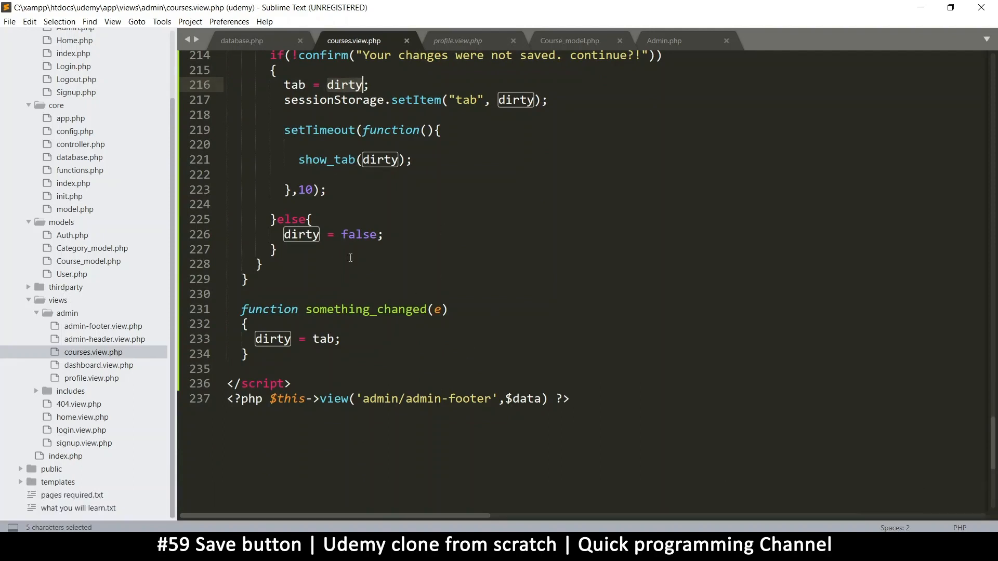
mouse_move(375, 105)
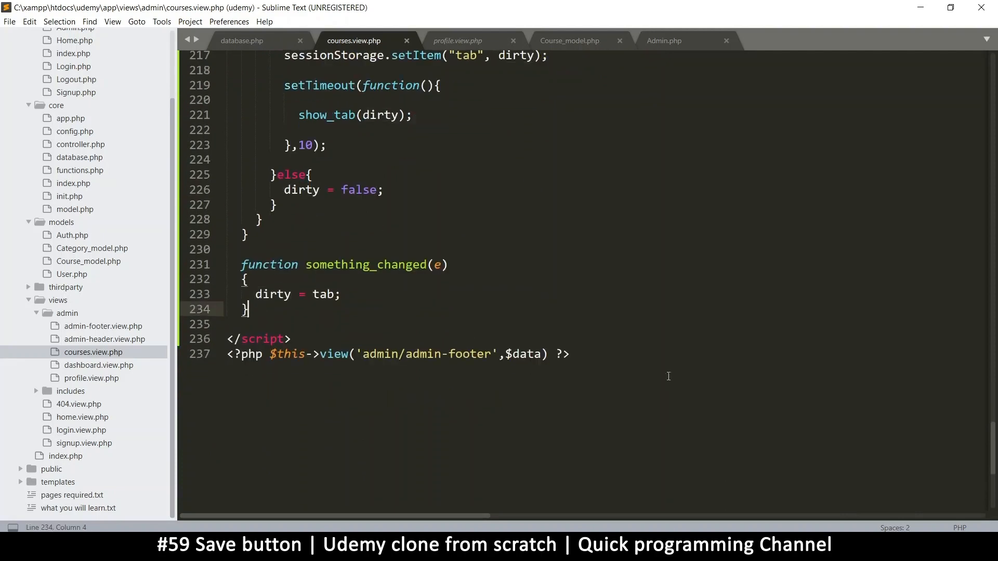
Declare an empty disable_save_button() function below something_changed.
type("function")
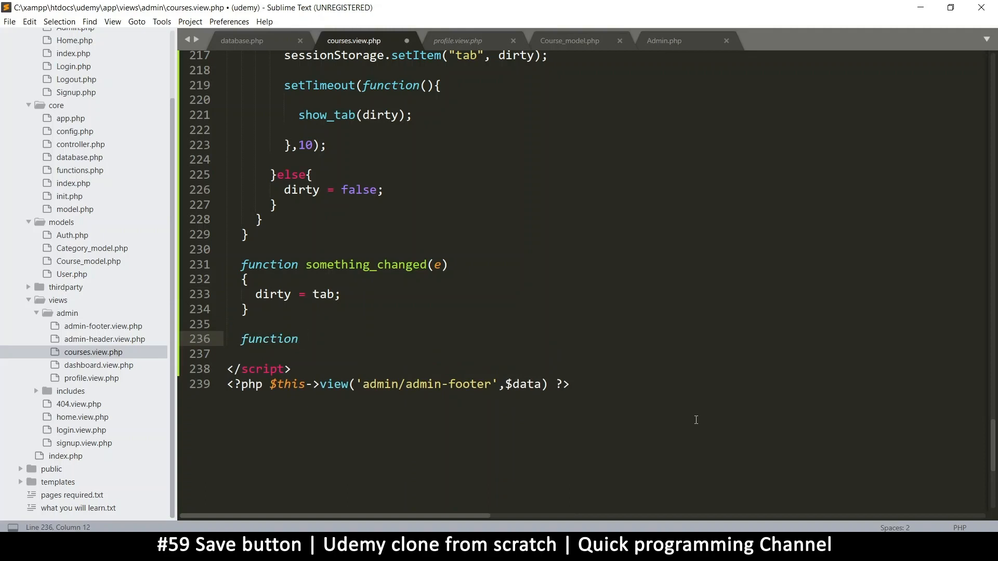
type("disab")
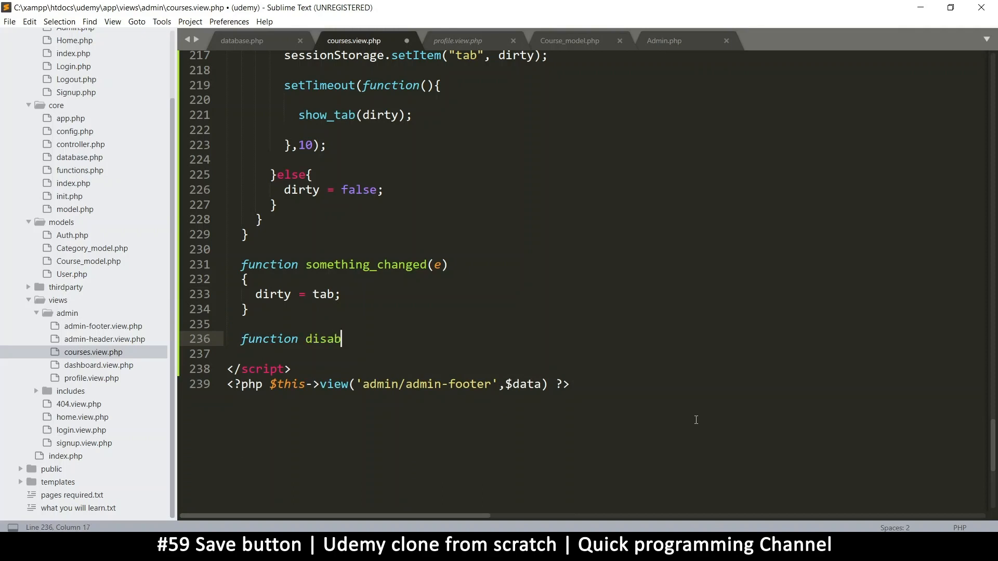
type("le")
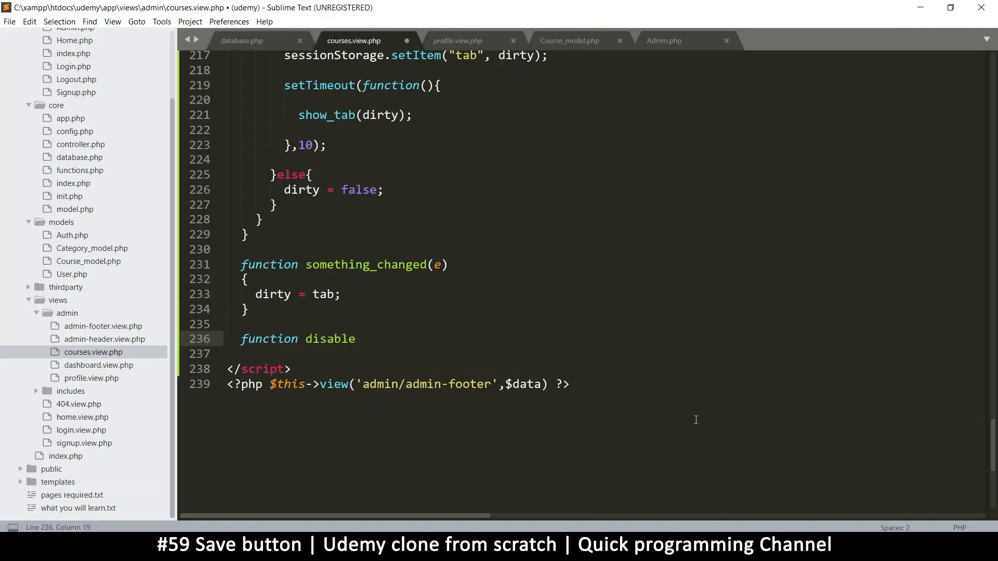
type("_save_bu")
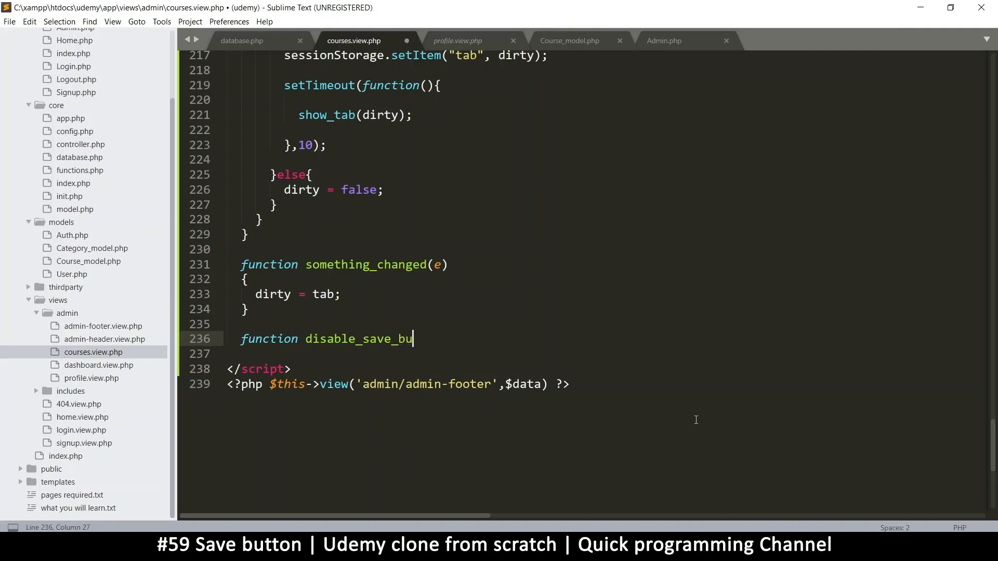
type("tton()")
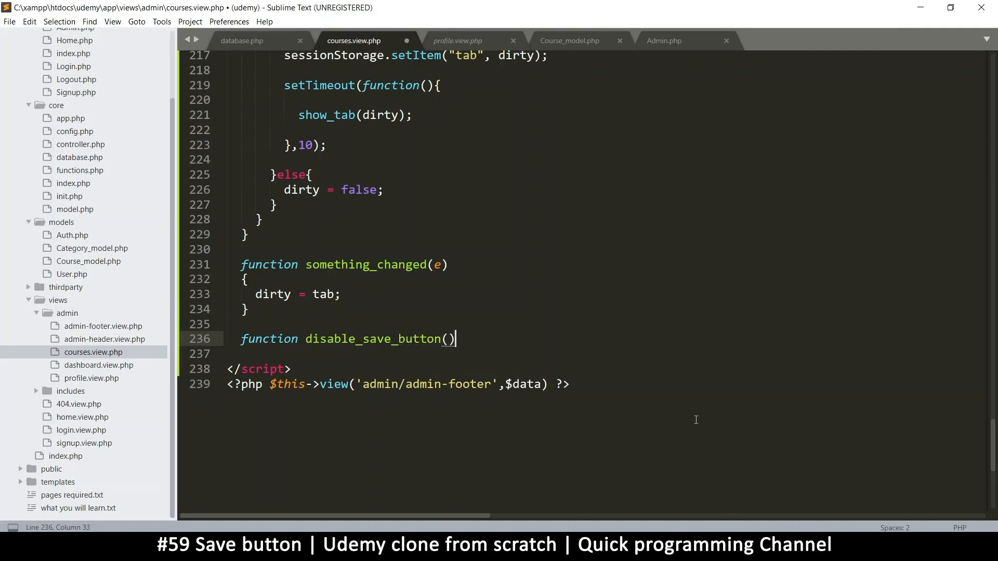
key("enter")
type("{")
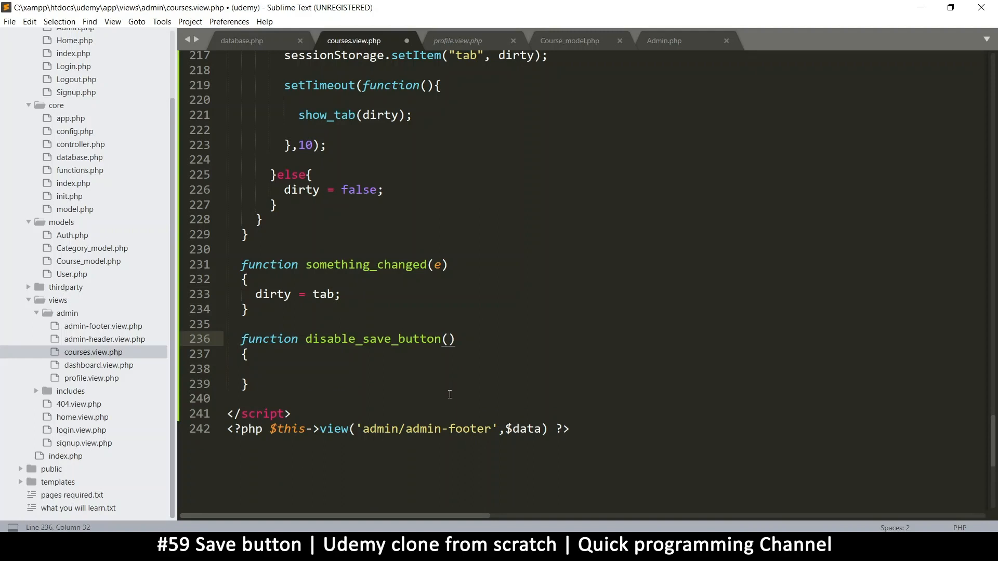
Give disable_save_button a status parameter defaulting to false and enter its body.
type("status =")
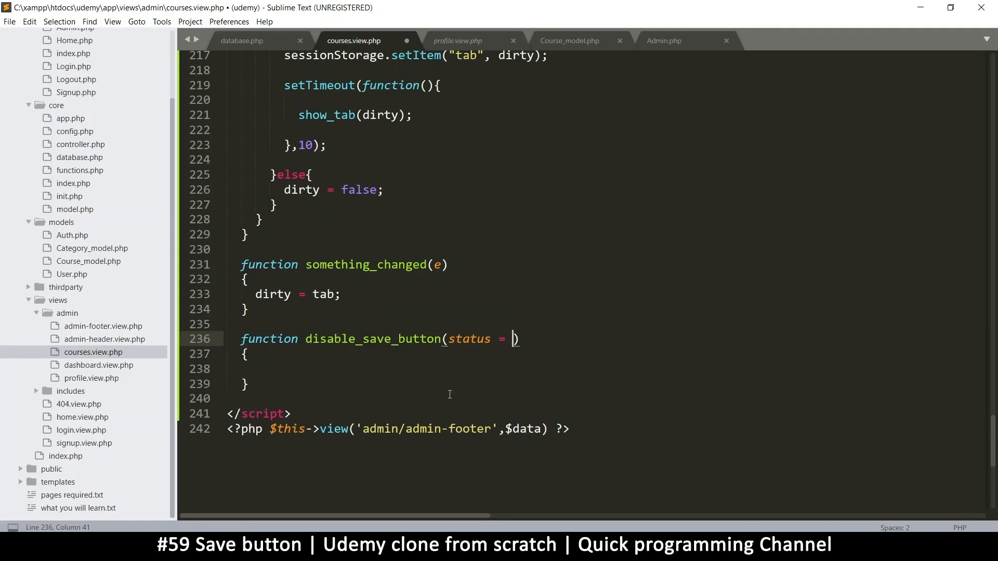
type("false")
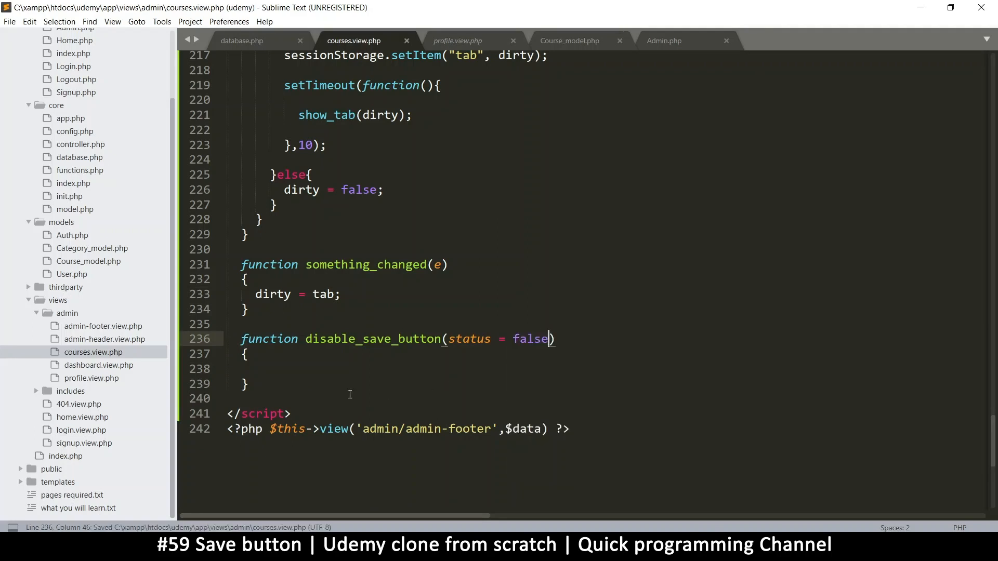
left_click(248, 369)
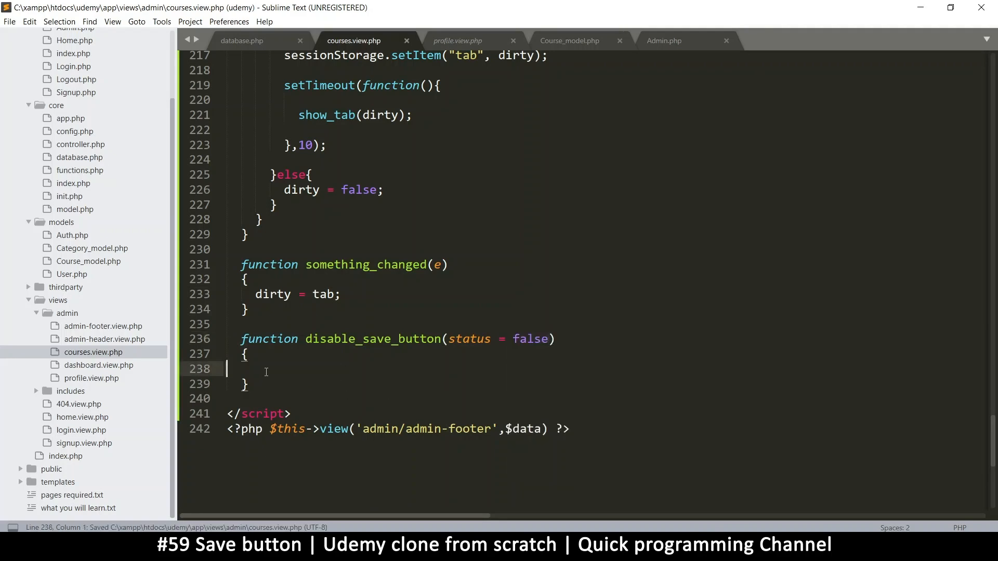
left_click(267, 369)
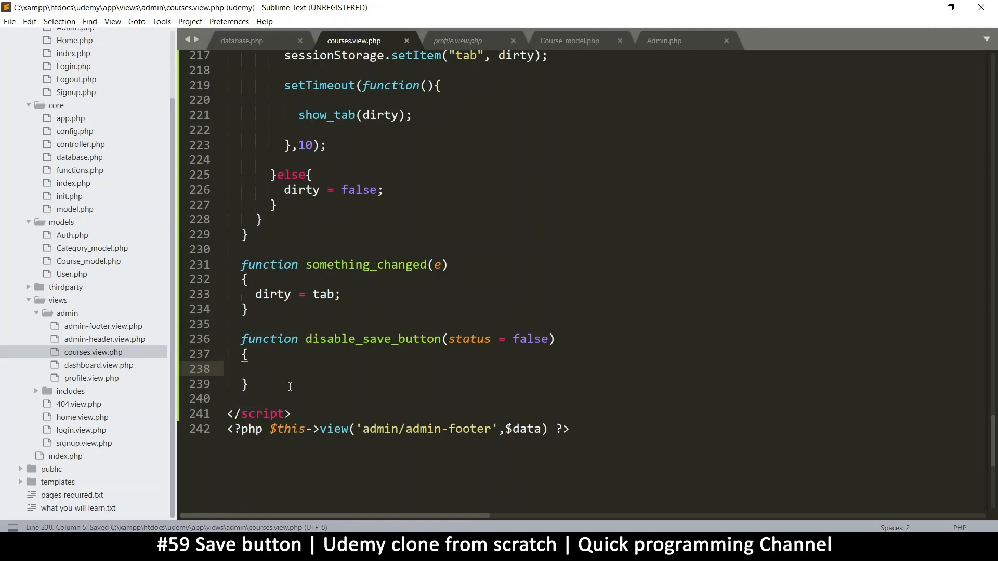
double_click(470, 339)
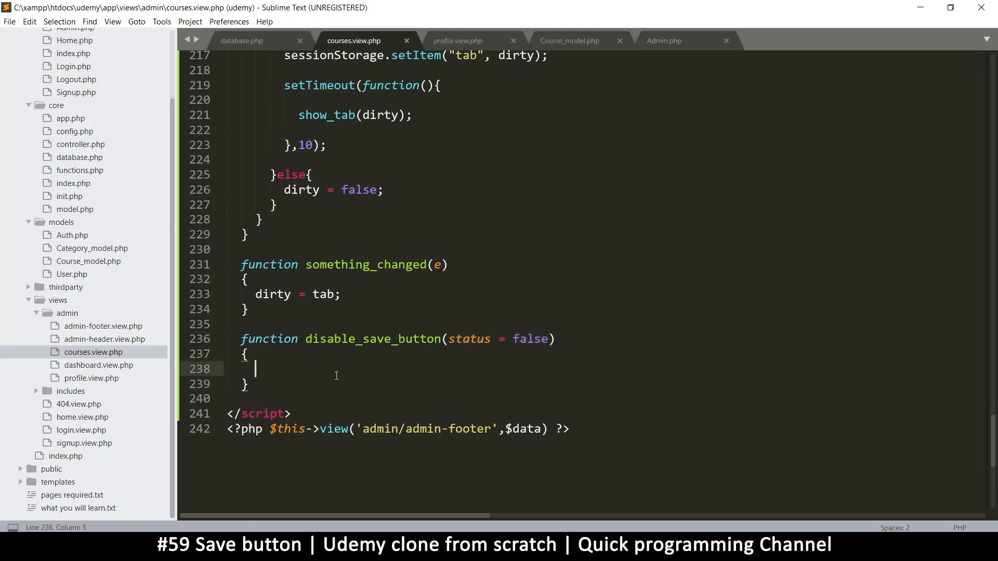
Write if(status) with document.querySelector(".js-save-button").classList("disabled"); and save.
type("if()")
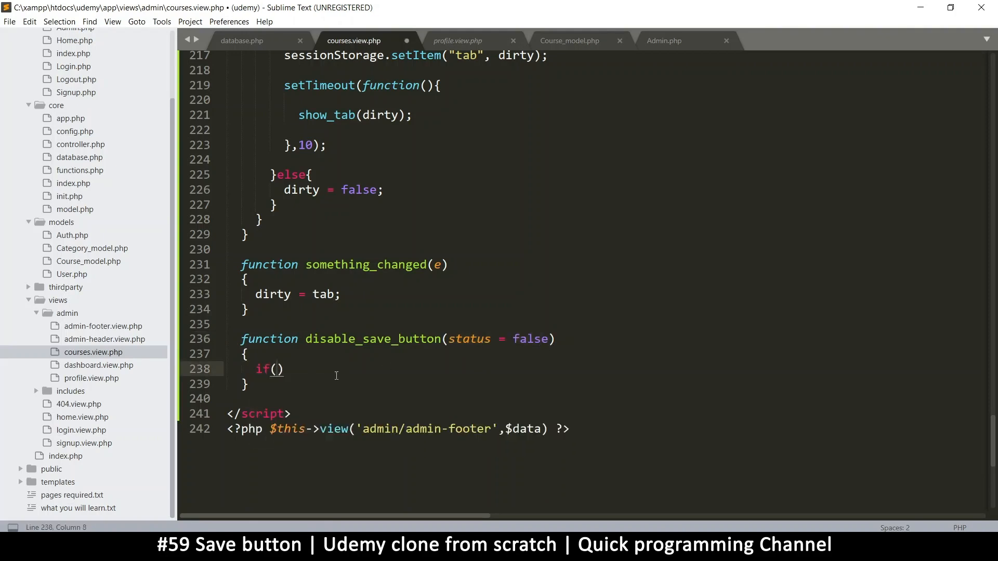
type("status")
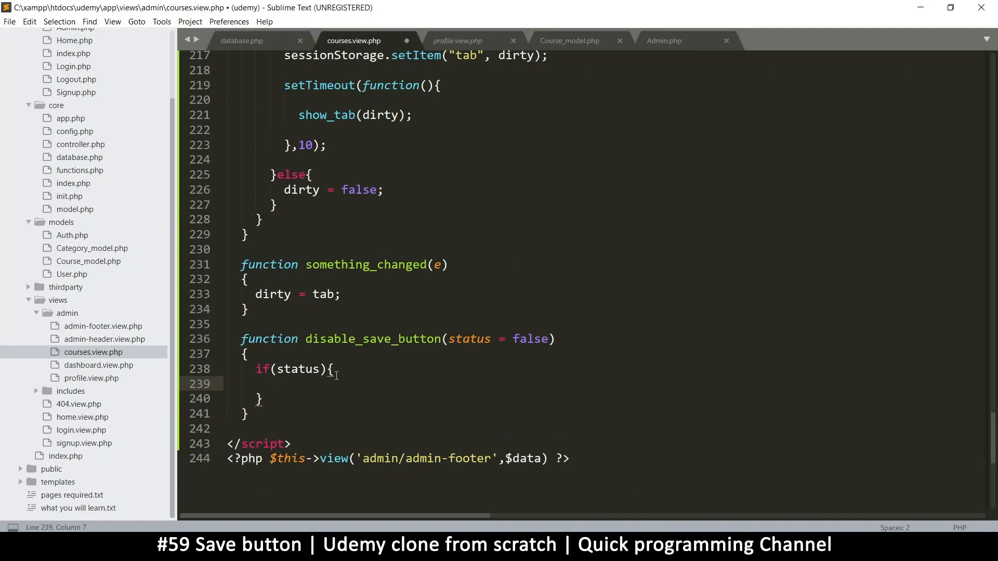
type("document.querySelector(")
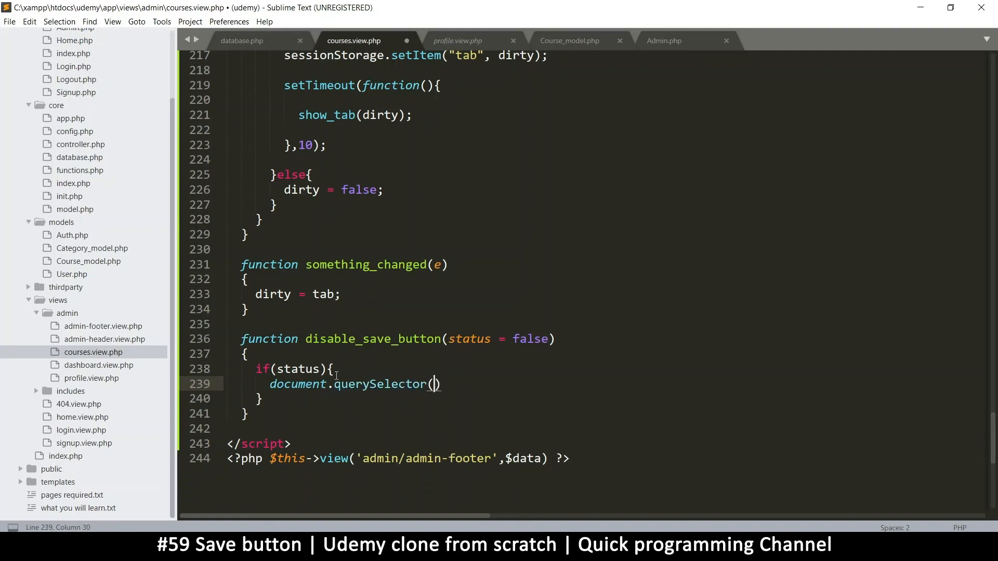
type("\".js-save-button\"")
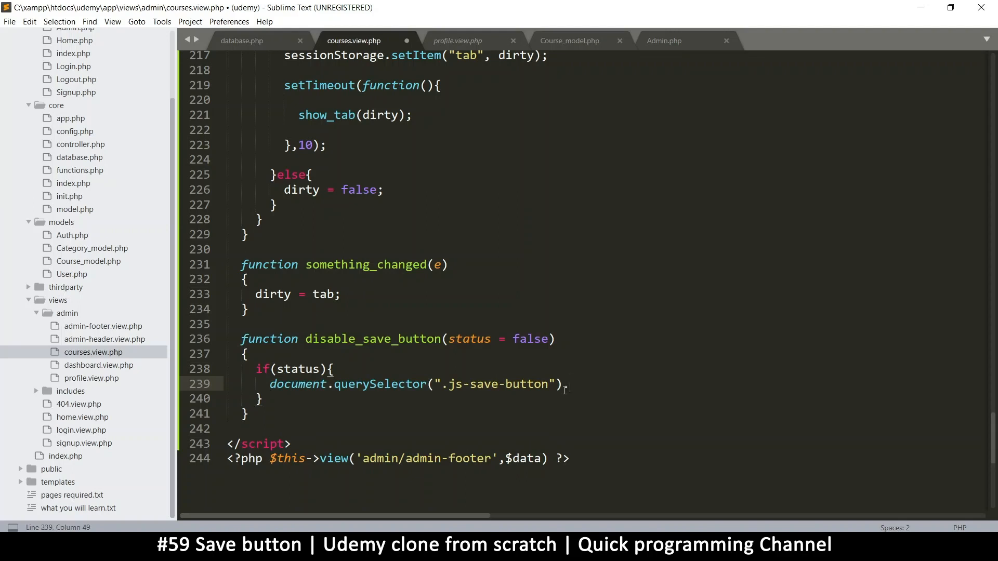
type("classList")
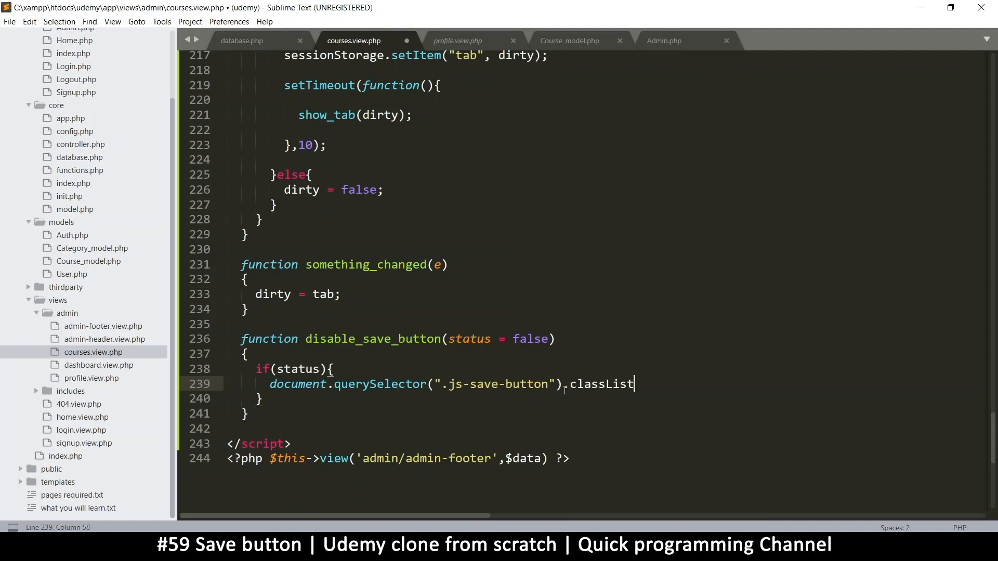
type("()")
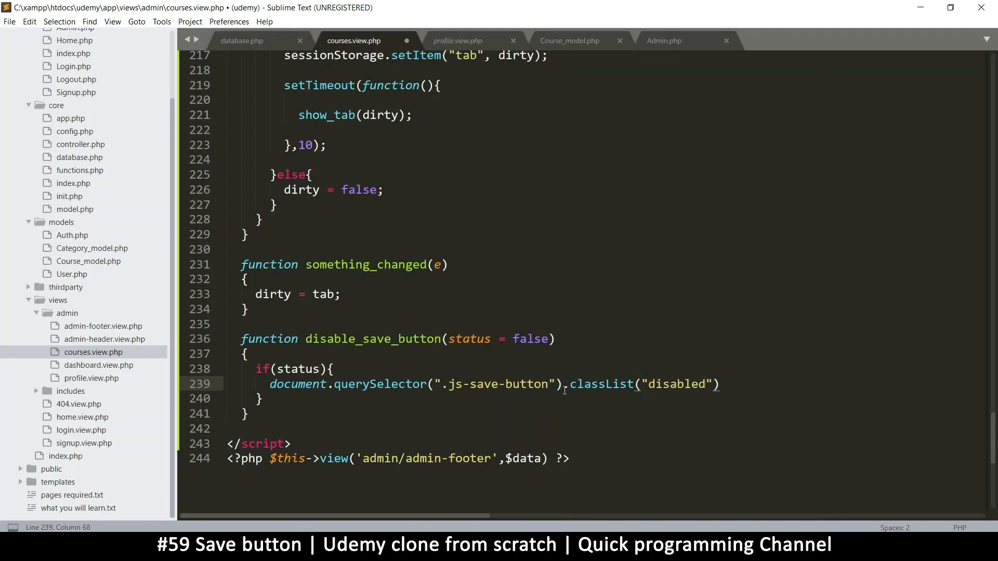
type(";)")
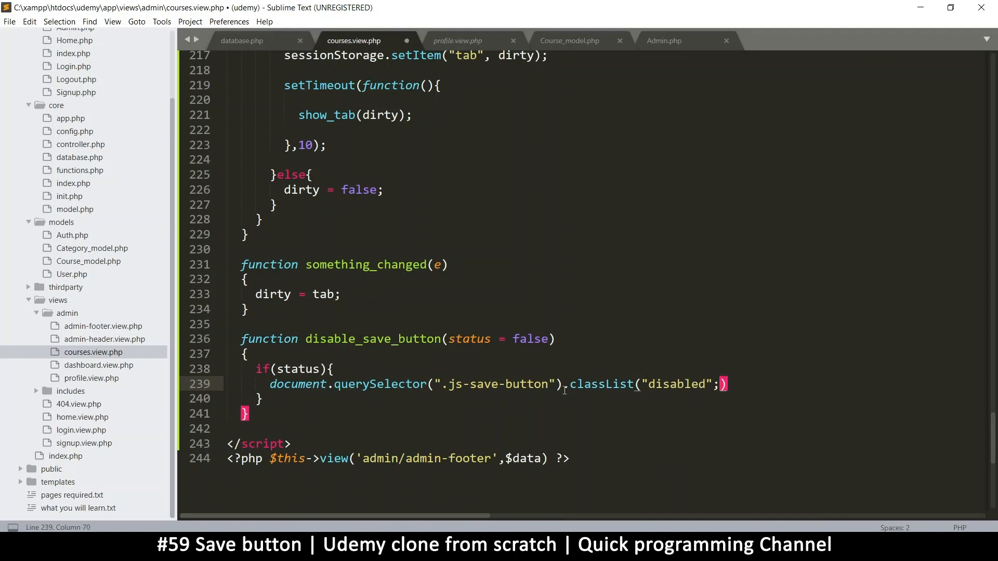
key("ctrl+s")
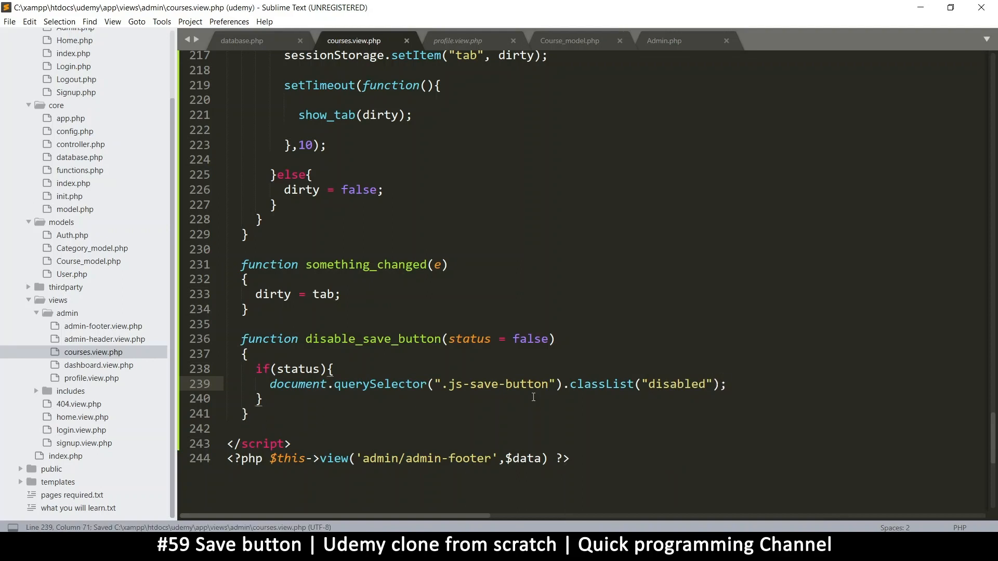
Correct the line to classList.remove("disabled") and copy the querySelector line.
left_click(637, 405)
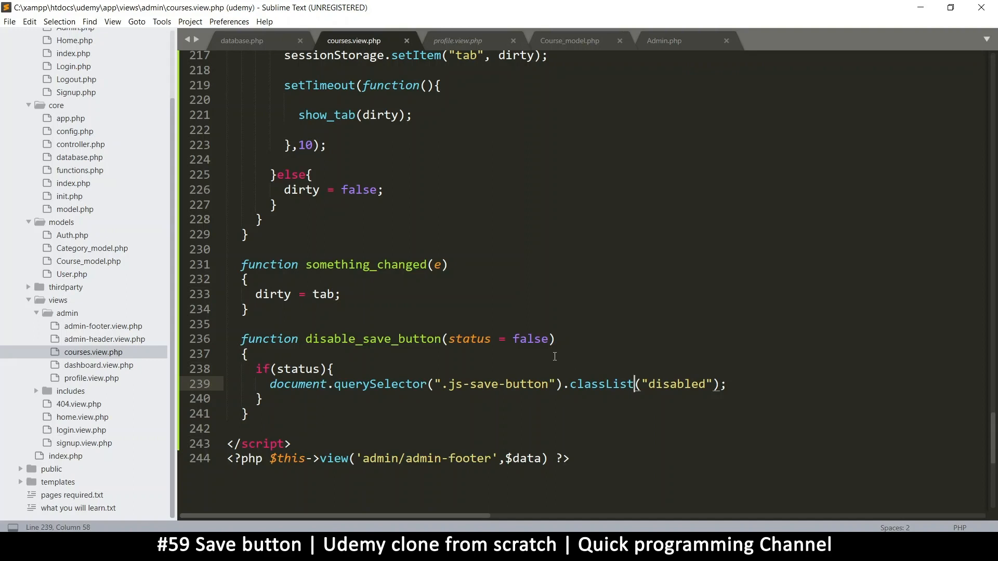
type(".")
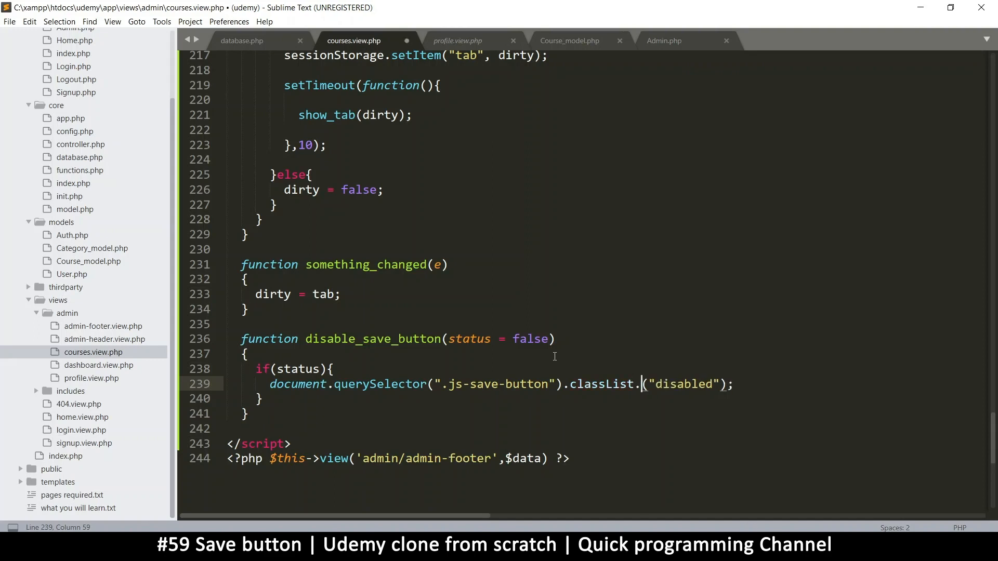
type("remove")
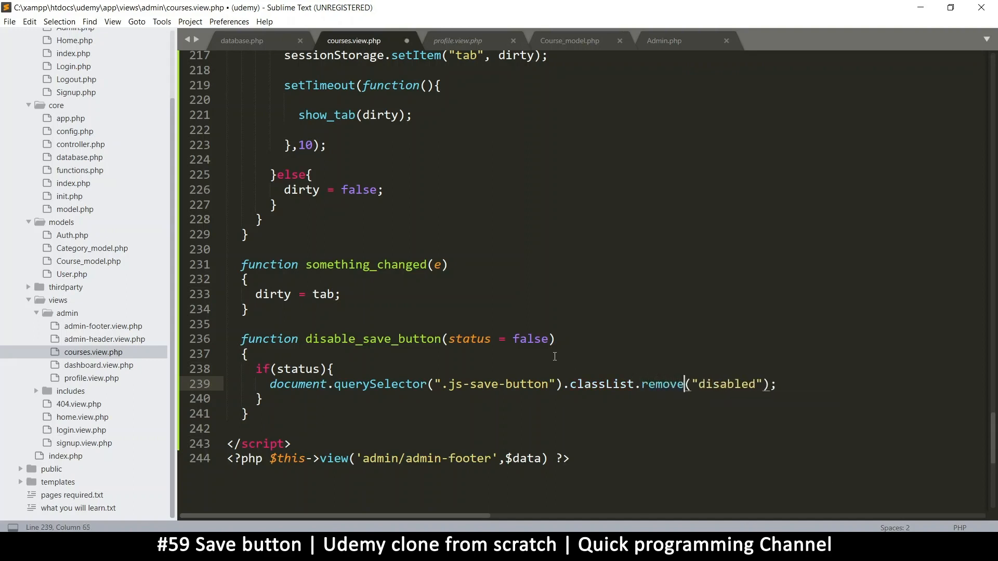
key("ctrl+s")
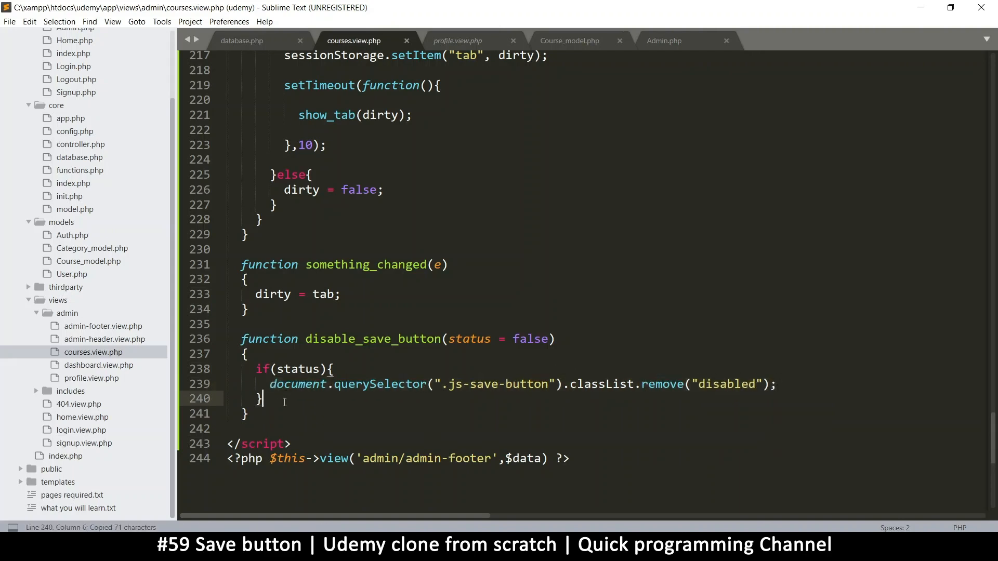
Add an else branch that calls classList.add("disabled") on .js-save-button and save.
type("el;")
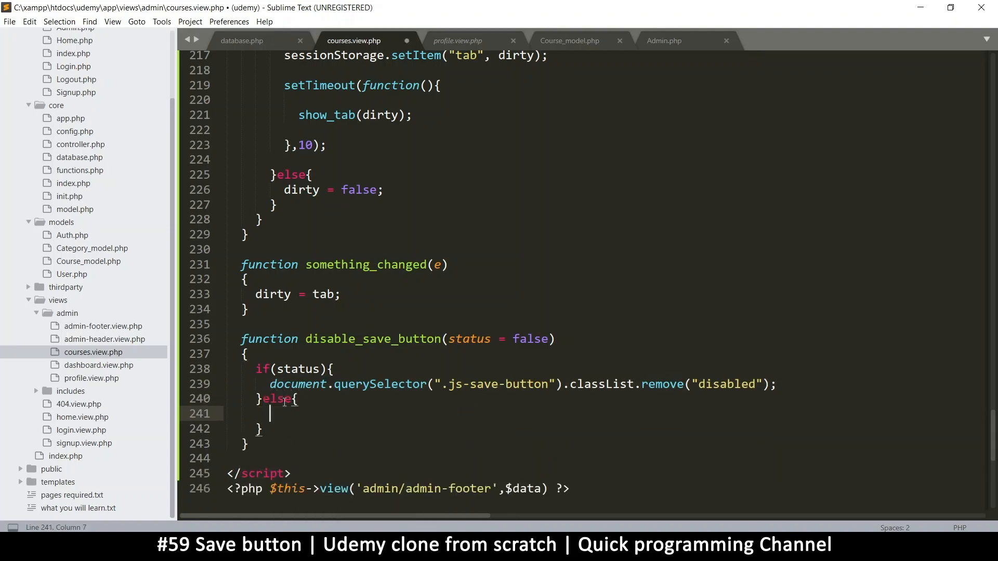
type("document.querySelector(\".js-save-button\").classList.remove(\"disabled\");")
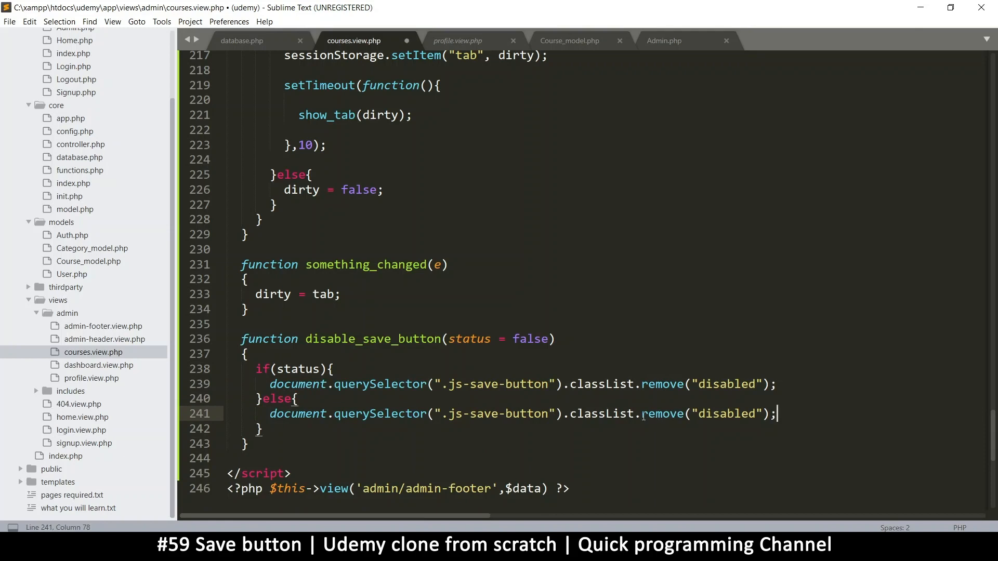
type("add")
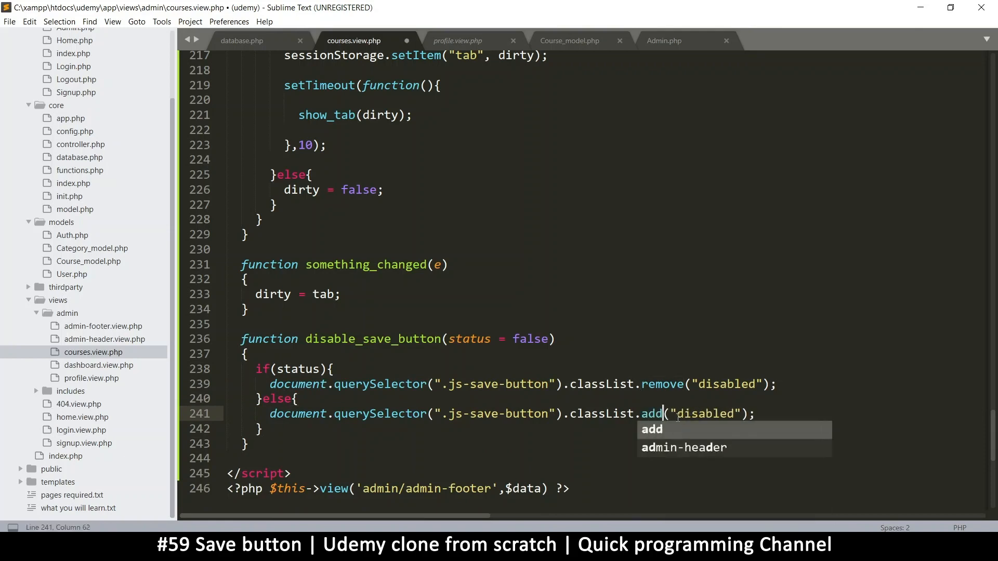
key("ctrl+s")
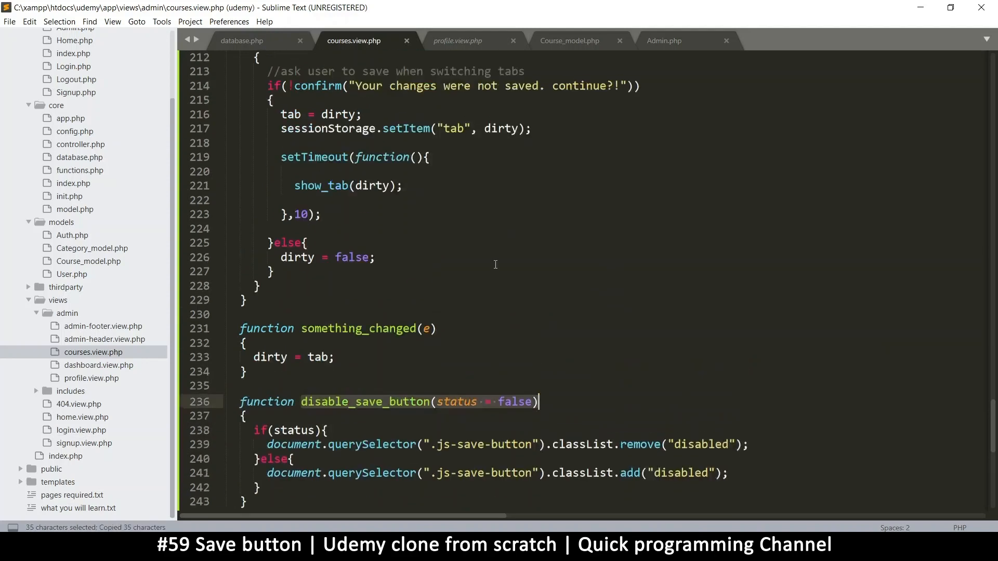
Call disable_save_button(true) right after dirty = false in set_tab and save.
scroll("up", 3)
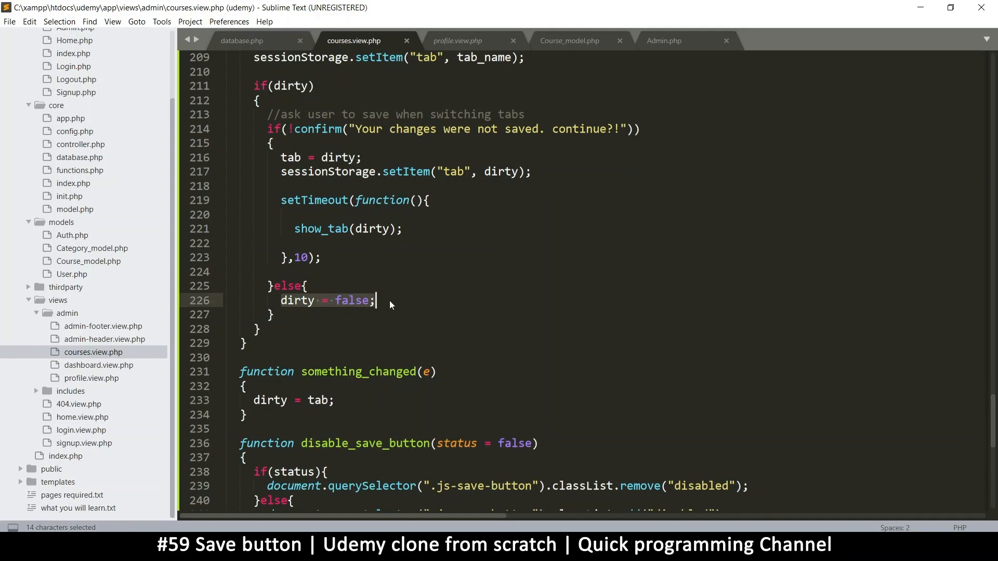
key("ctrl+s")
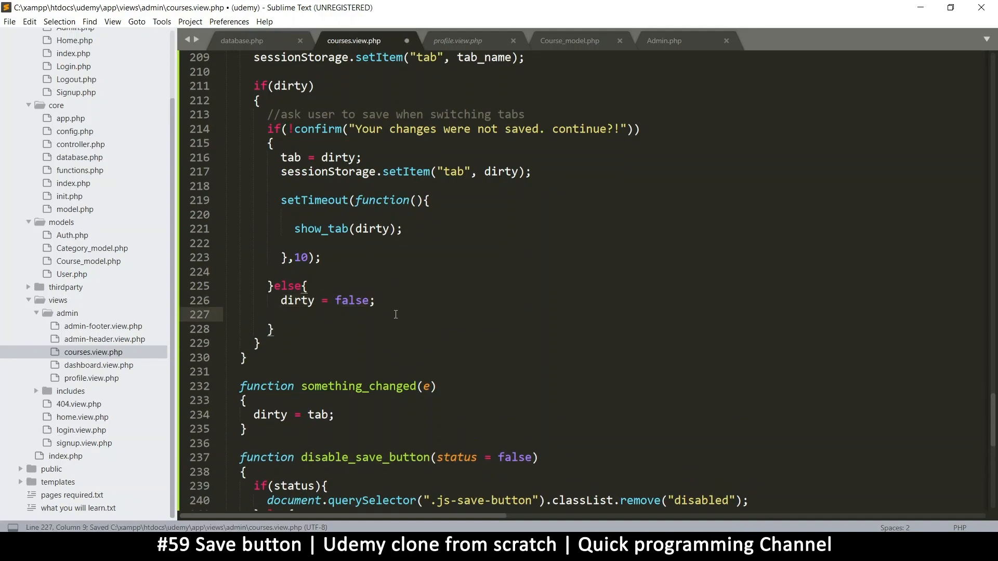
type("disable_save_button(status = false)")
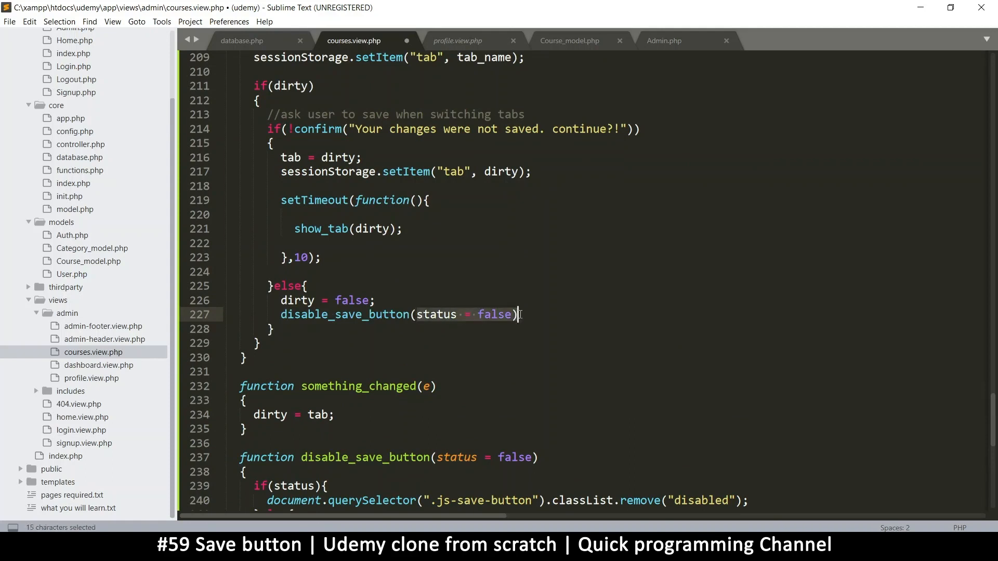
type("true")
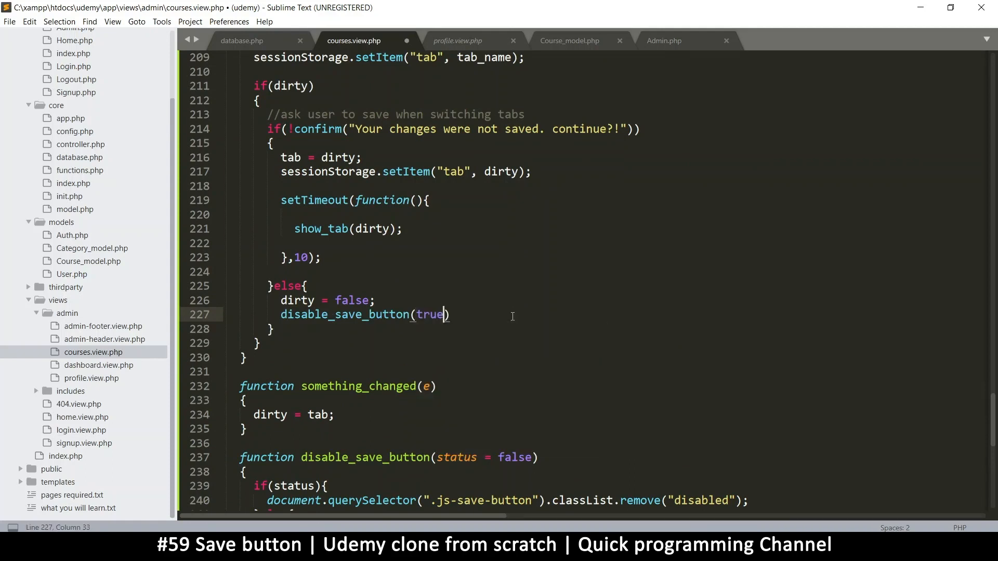
key("ctrl+s")
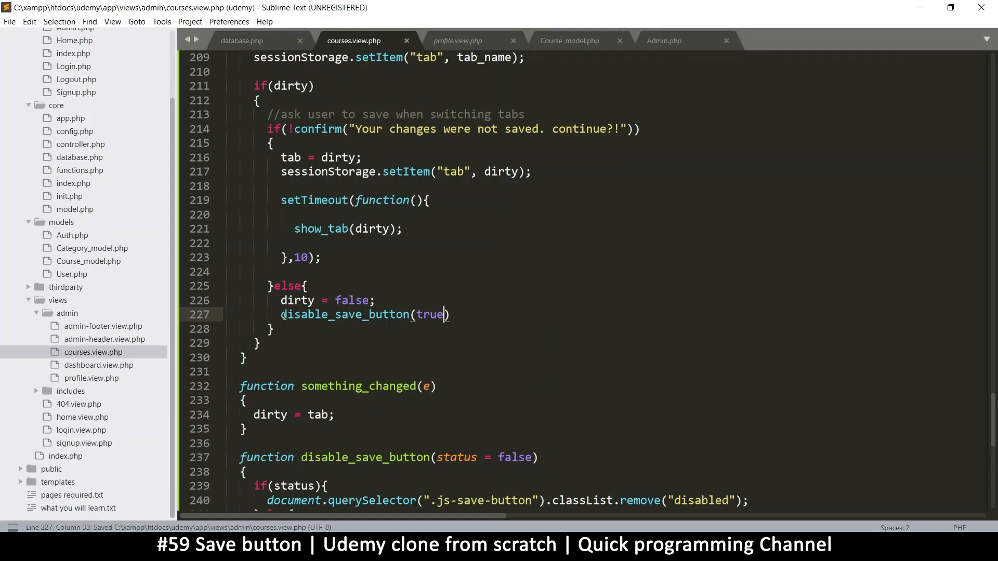
left_click(397, 314)
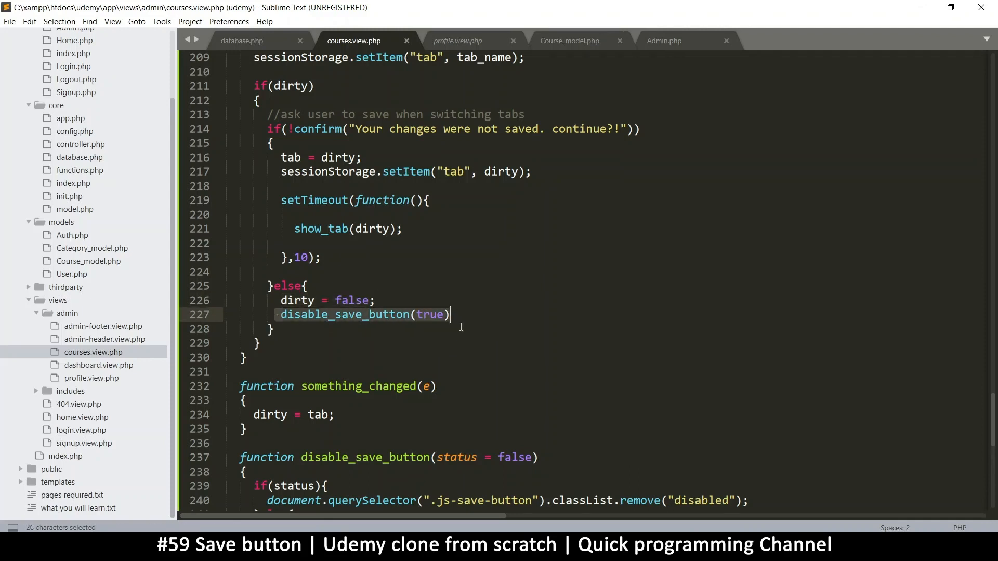
Copy the disable_save_button(true) call and move to the end of dirty = tab; in something_changed.
key("ctrl+c")
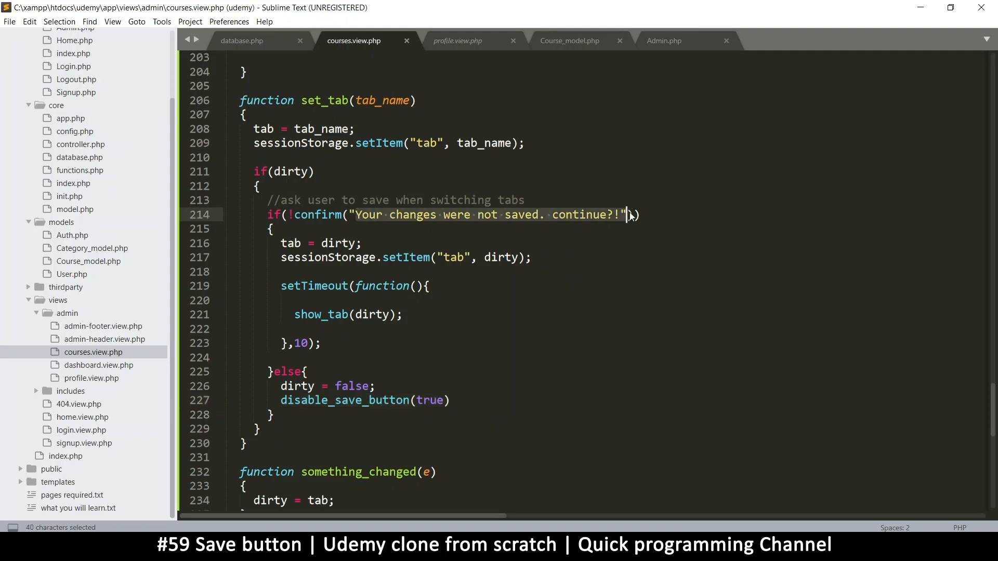
left_click(314, 172)
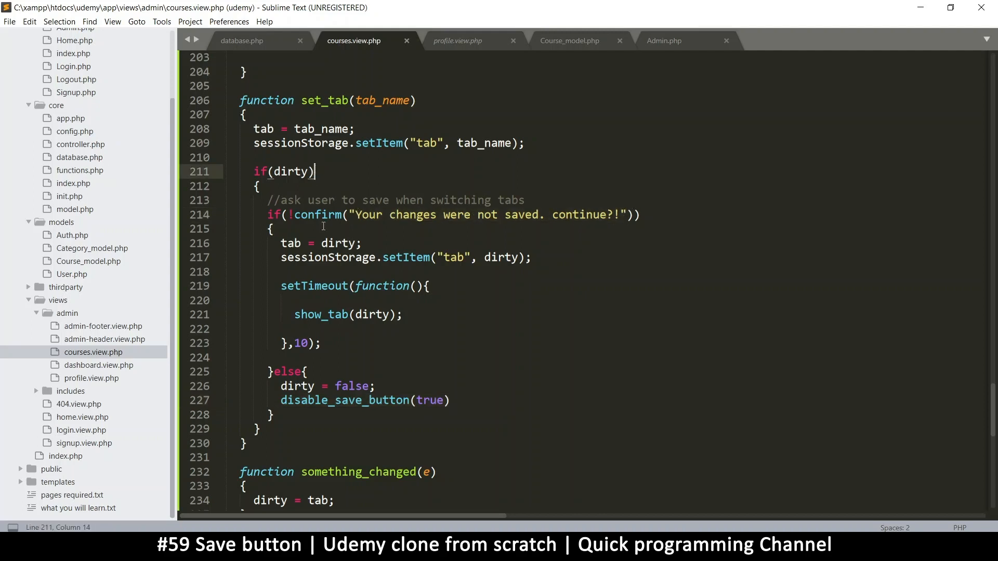
mouse_move(338, 292)
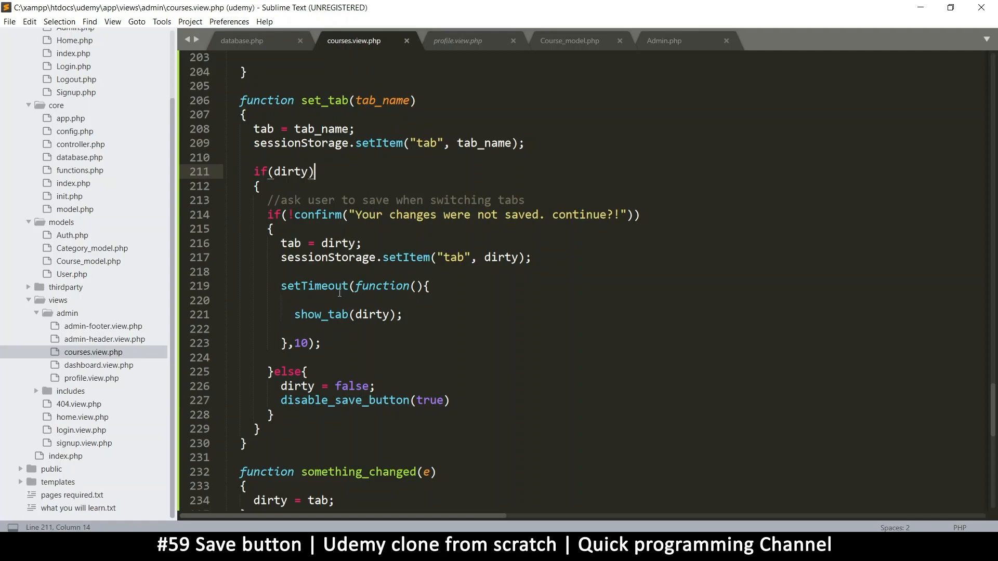
mouse_move(308, 330)
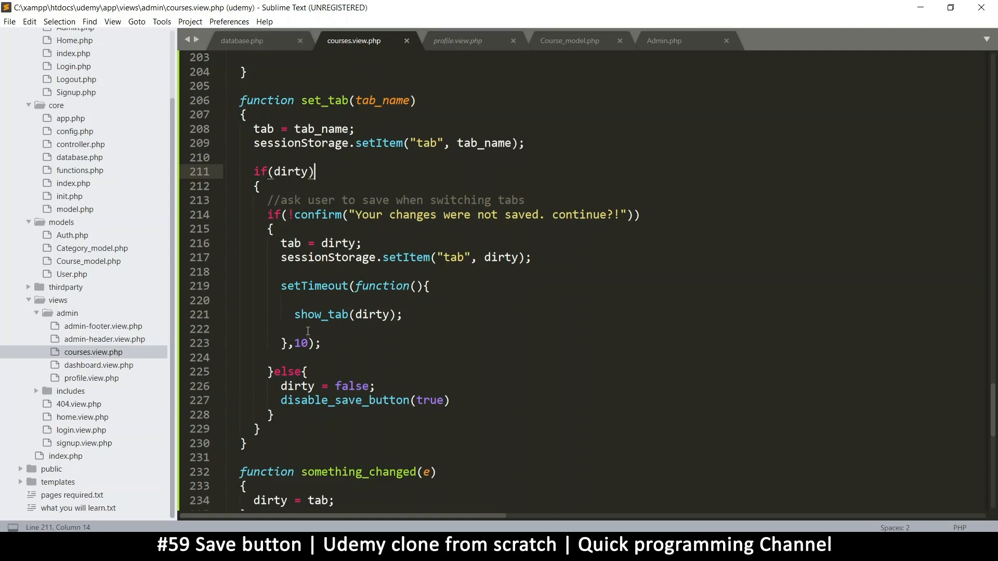
mouse_move(336, 330)
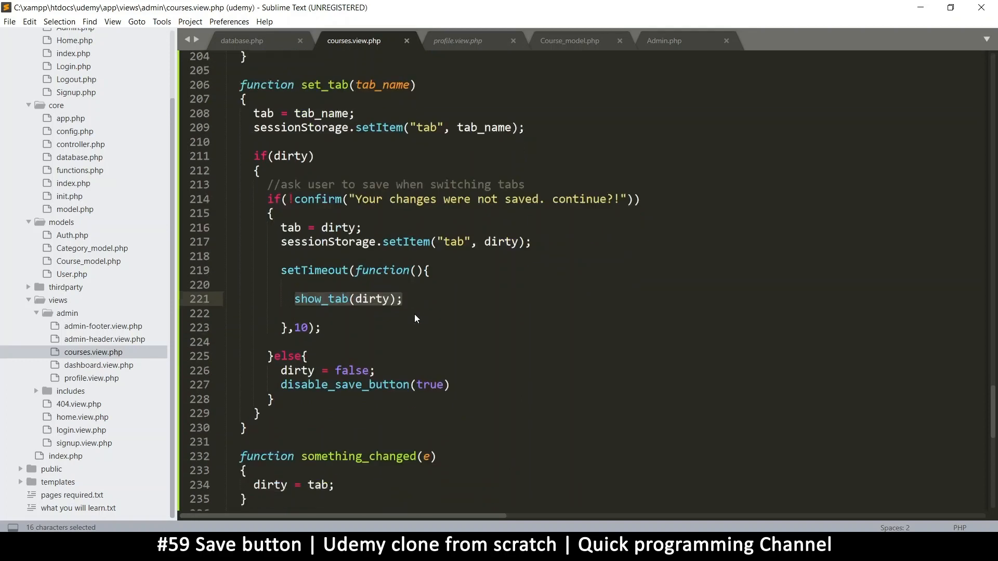
scroll("down", 3)
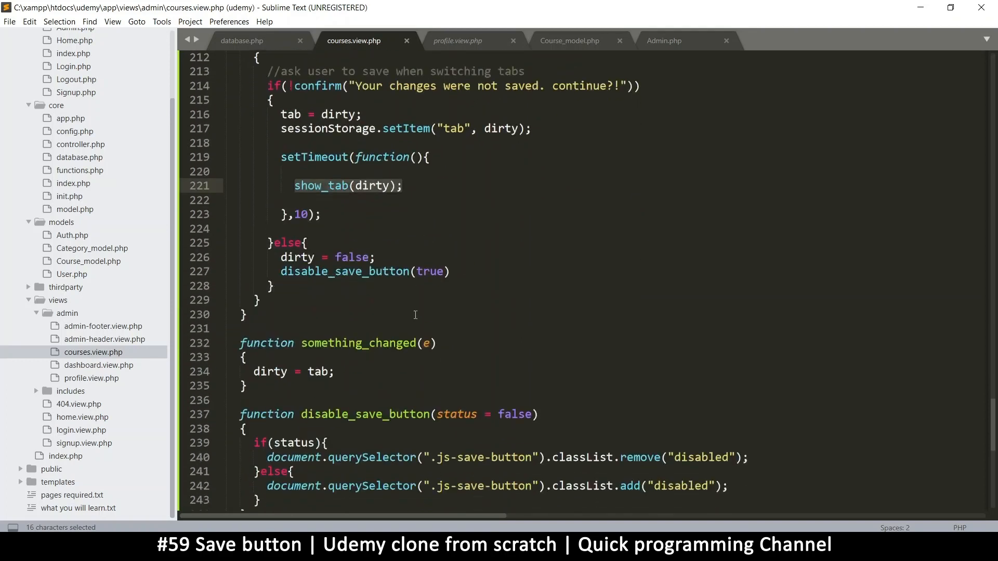
left_click(301, 343)
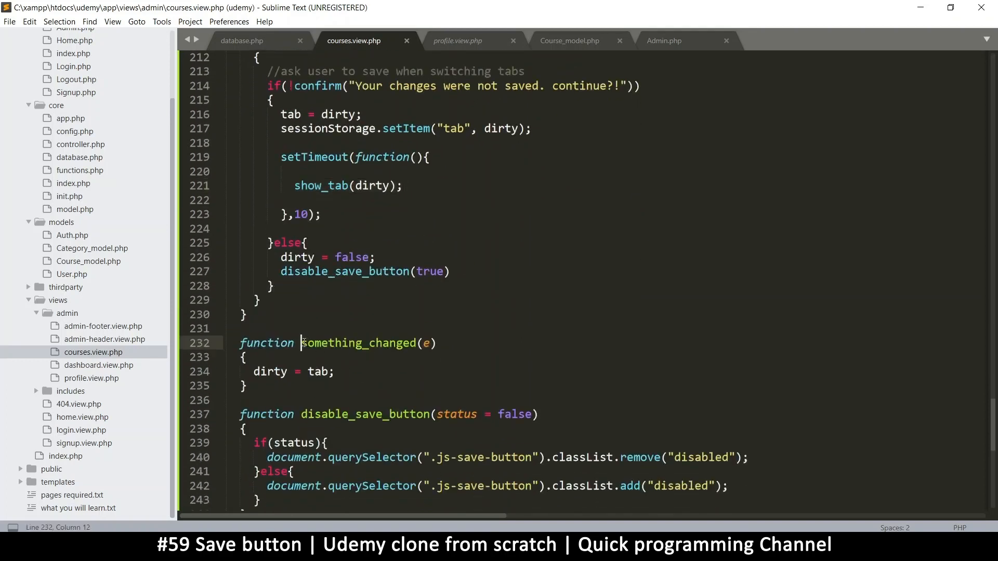
left_click(336, 372)
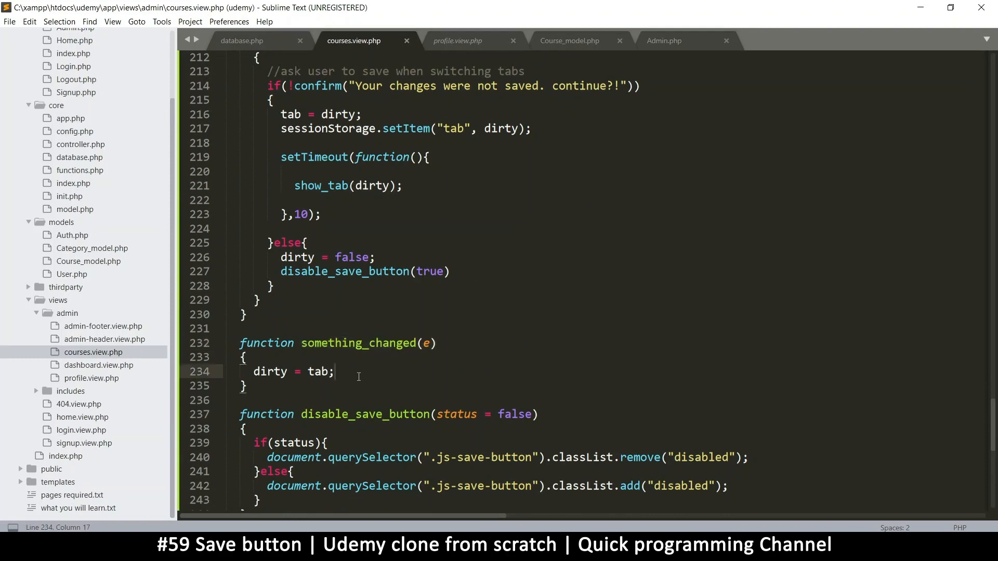
Paste the call into something_changed and change its argument to false.
type("disable_save_button(true)")
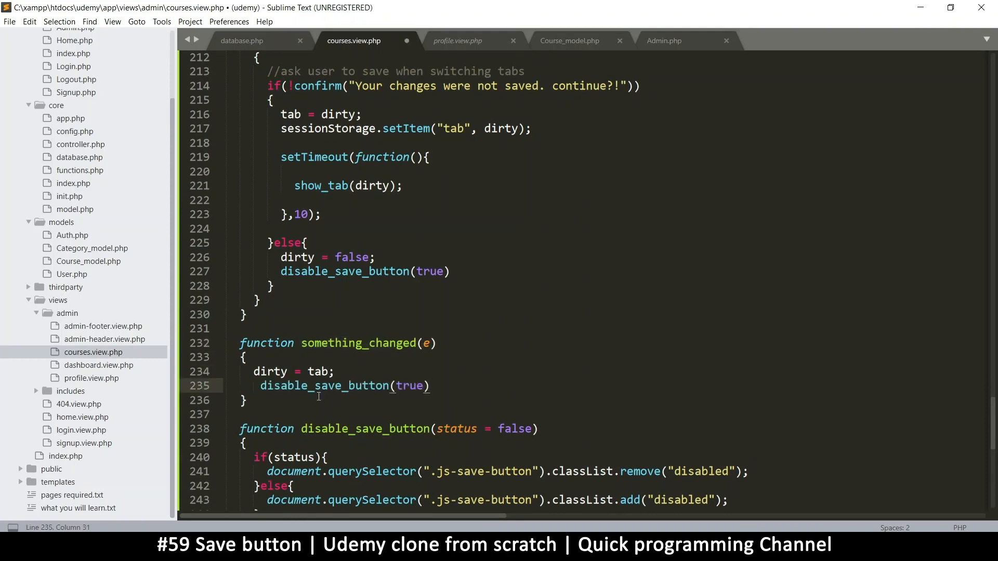
left_click(261, 385)
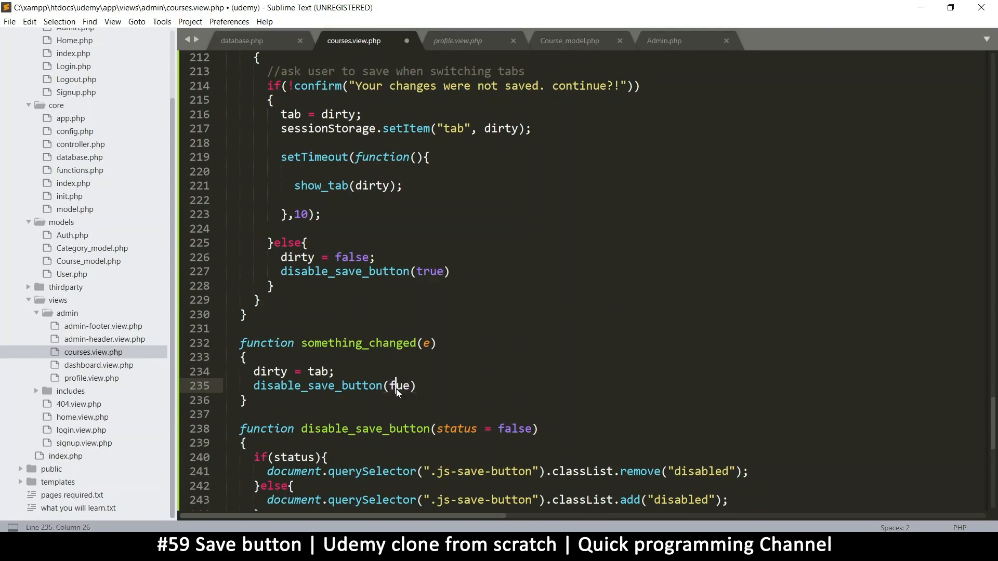
type("alse")
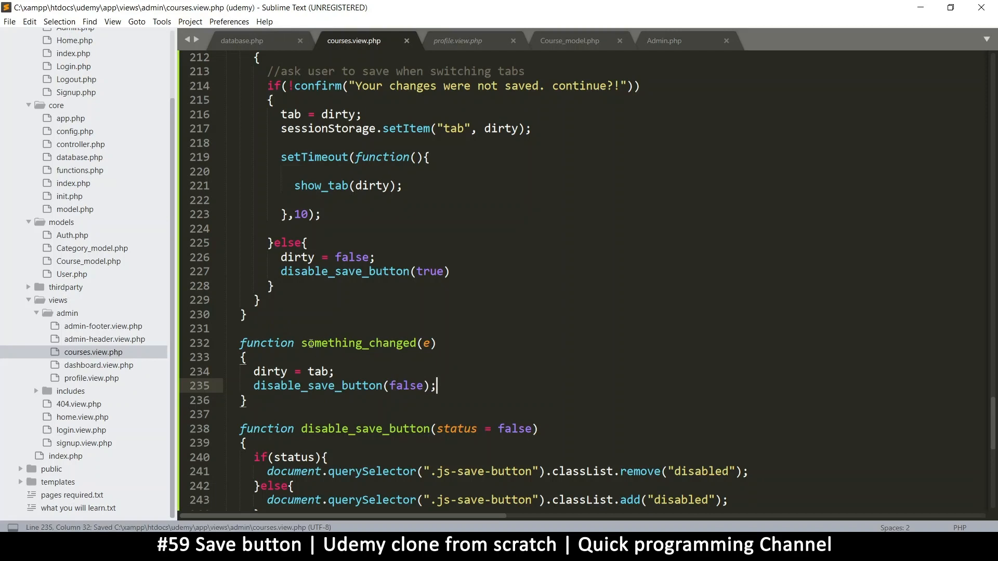
mouse_move(450, 387)
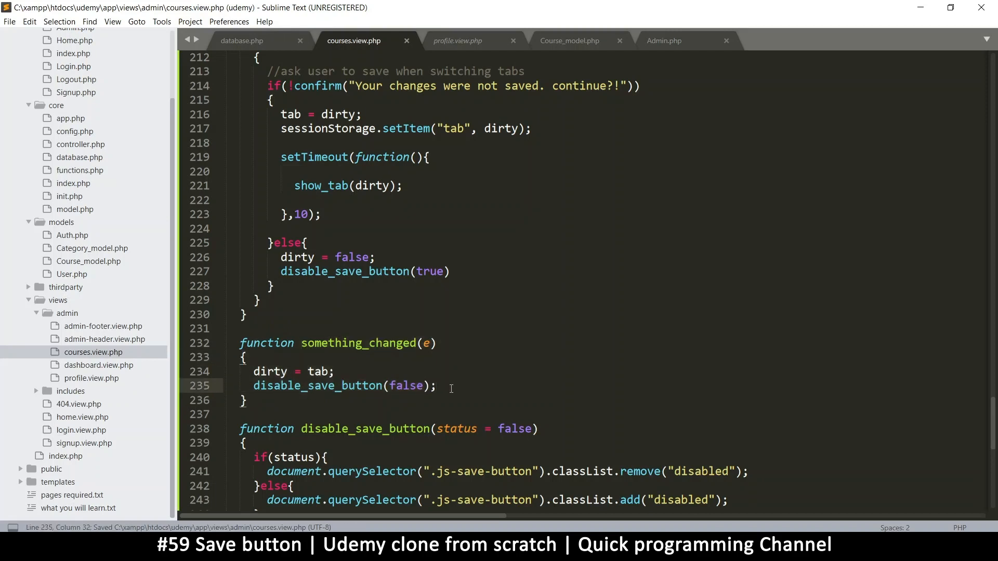
scroll("up", 3)
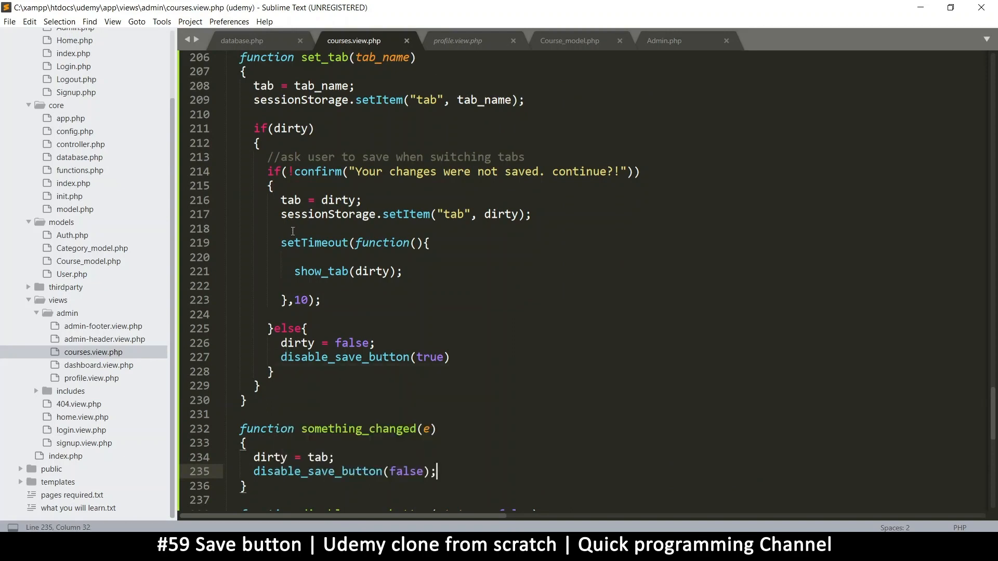
scroll("up", 3)
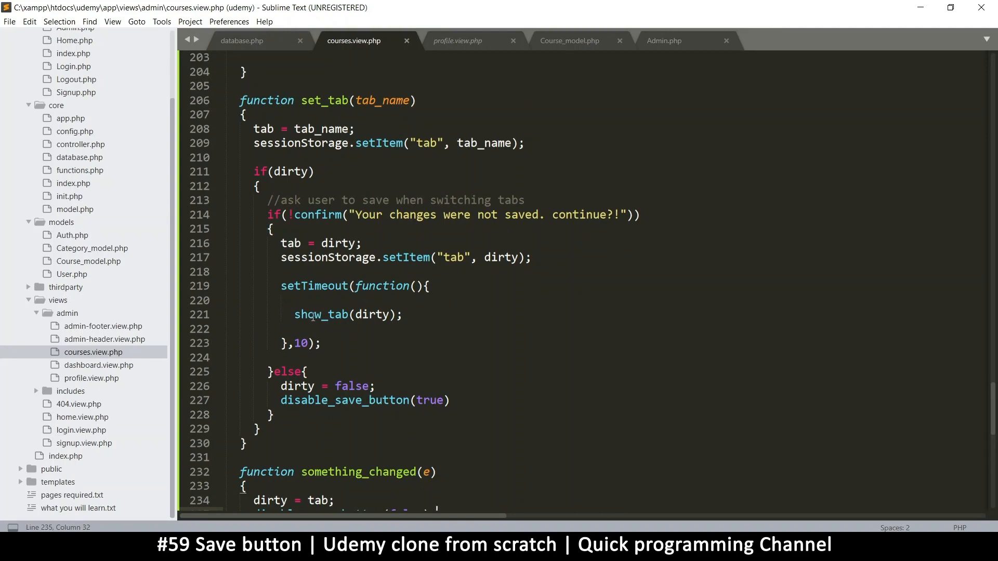
mouse_move(287, 401)
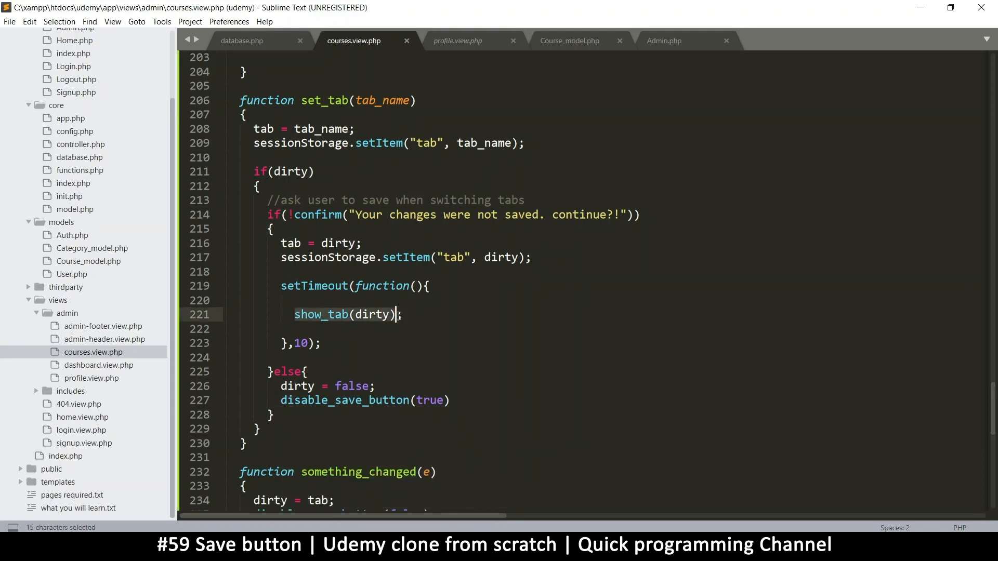
left_click(384, 314)
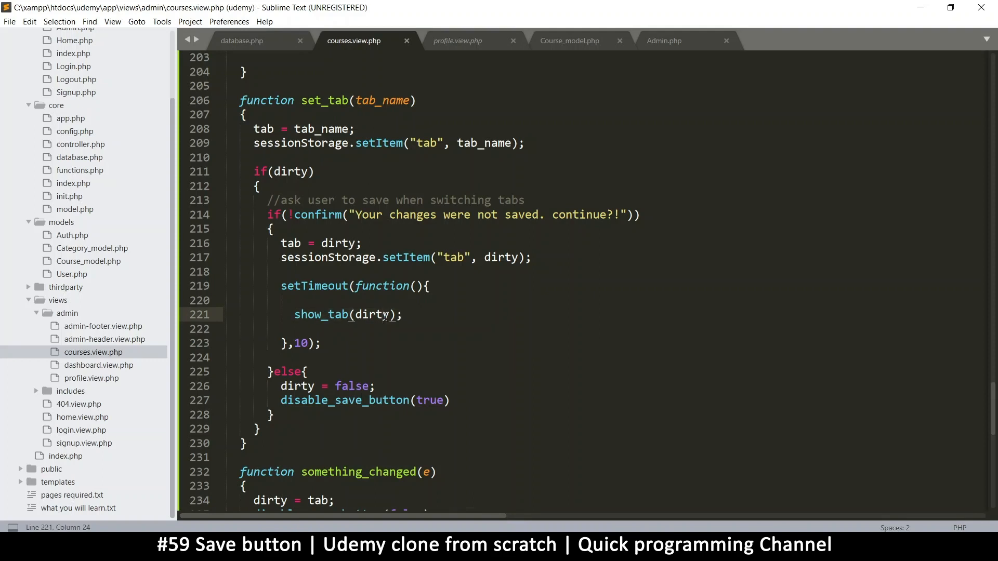
key("ctrl+s")
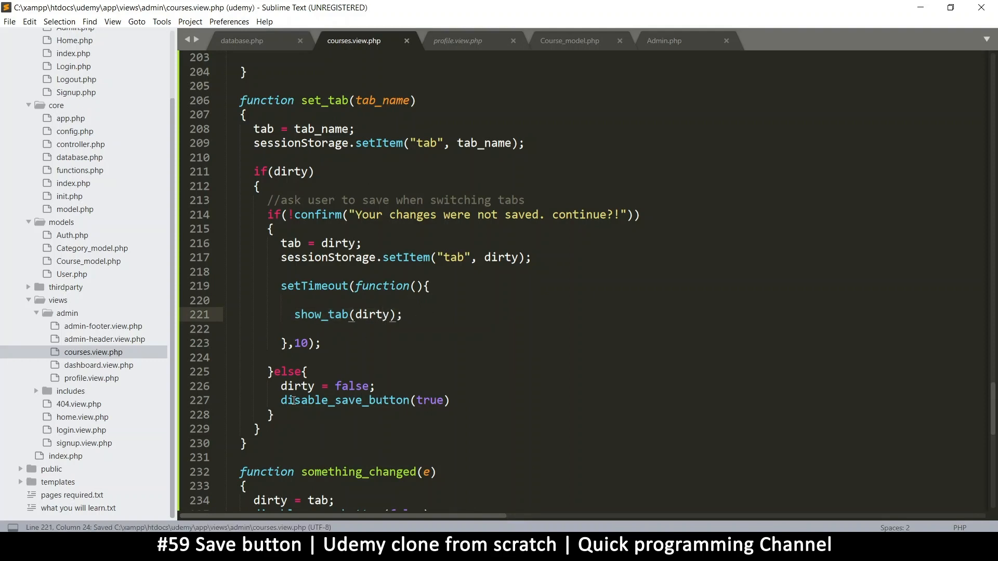
double_click(321, 314)
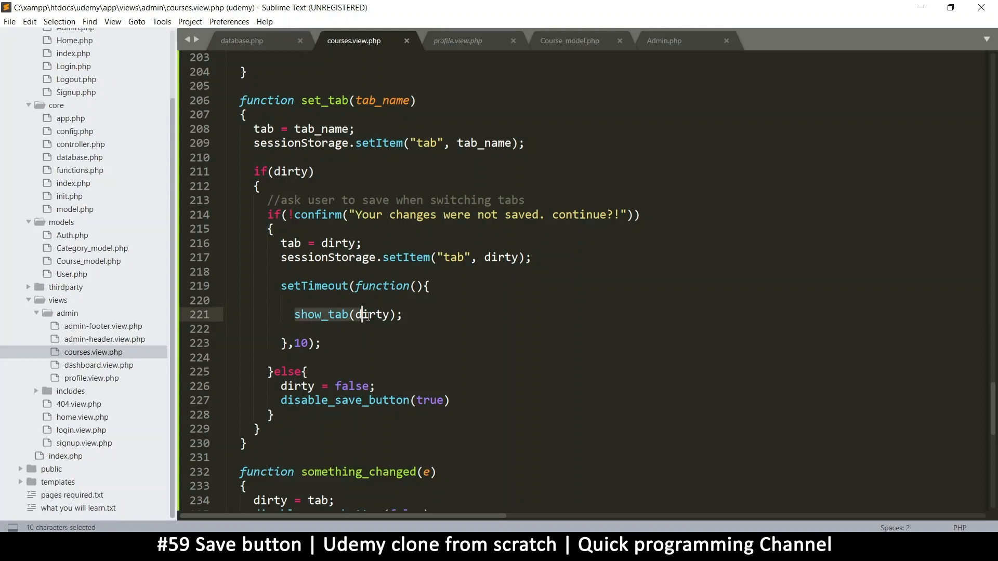
left_click(361, 314)
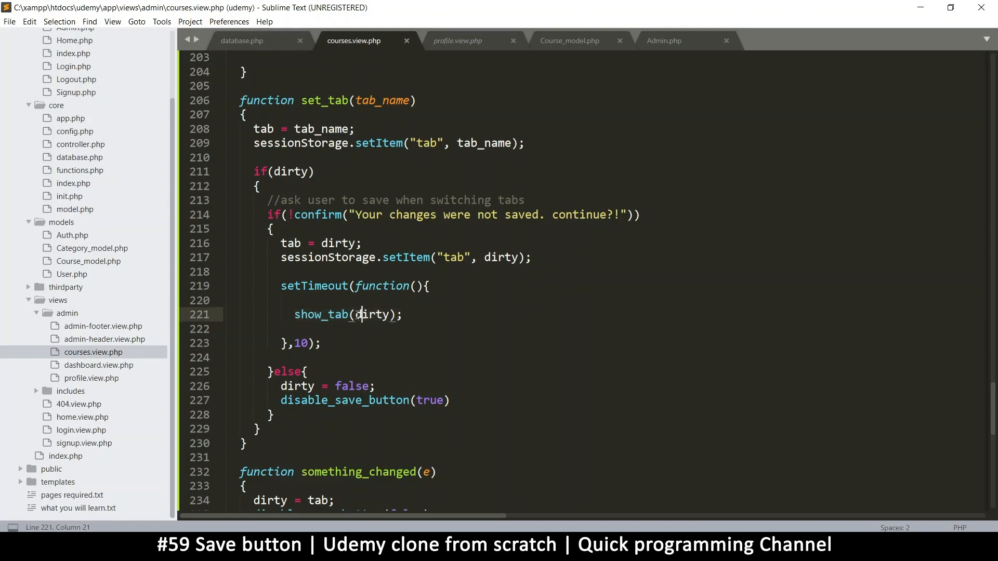
left_click(404, 314)
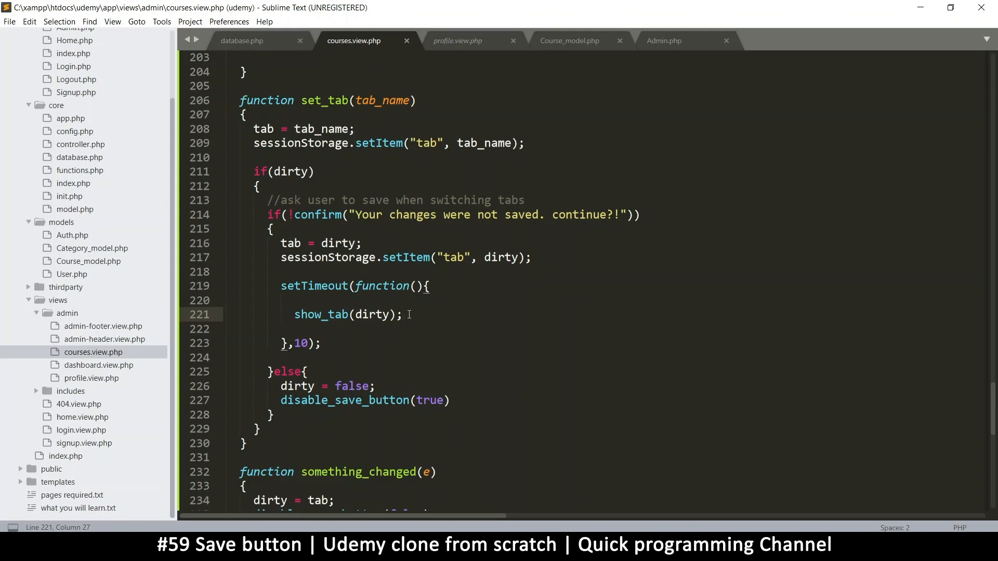
mouse_move(395, 353)
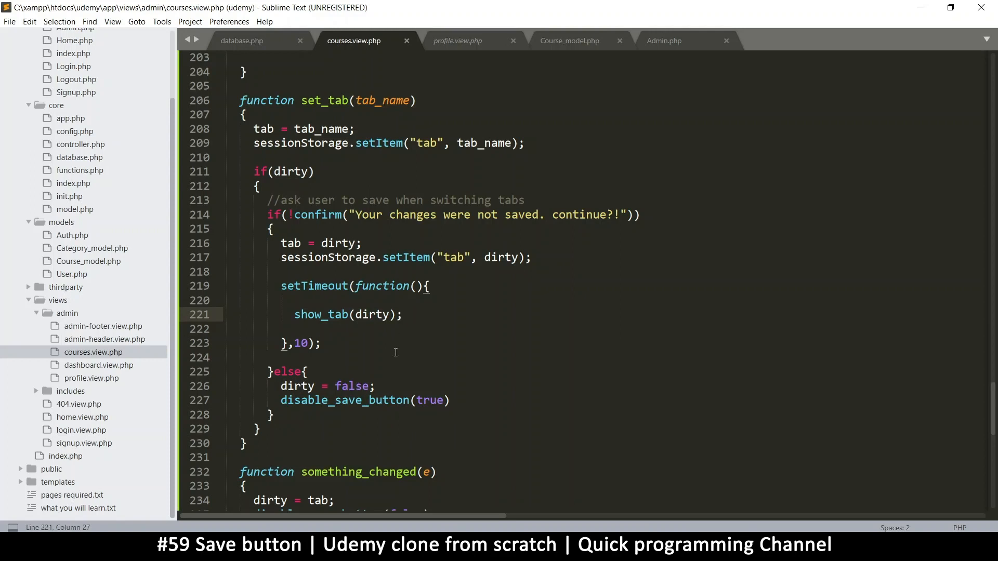
scroll("up", 3)
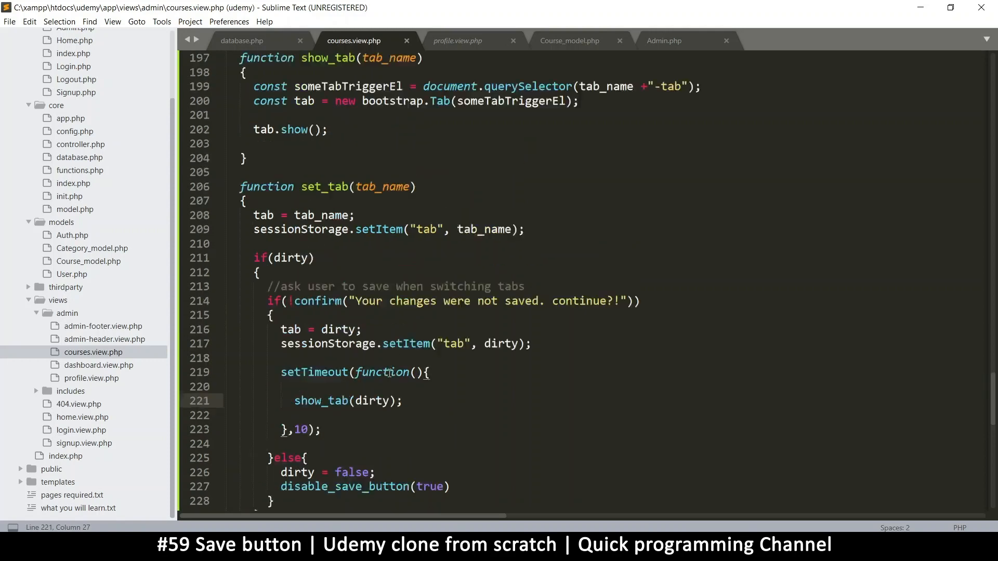
scroll("up", 3)
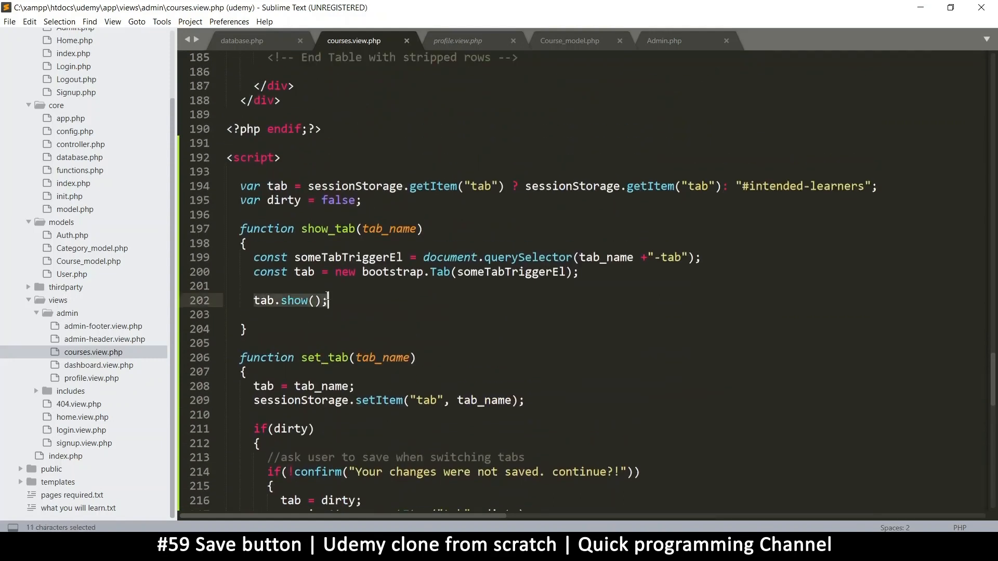
scroll("down", 3)
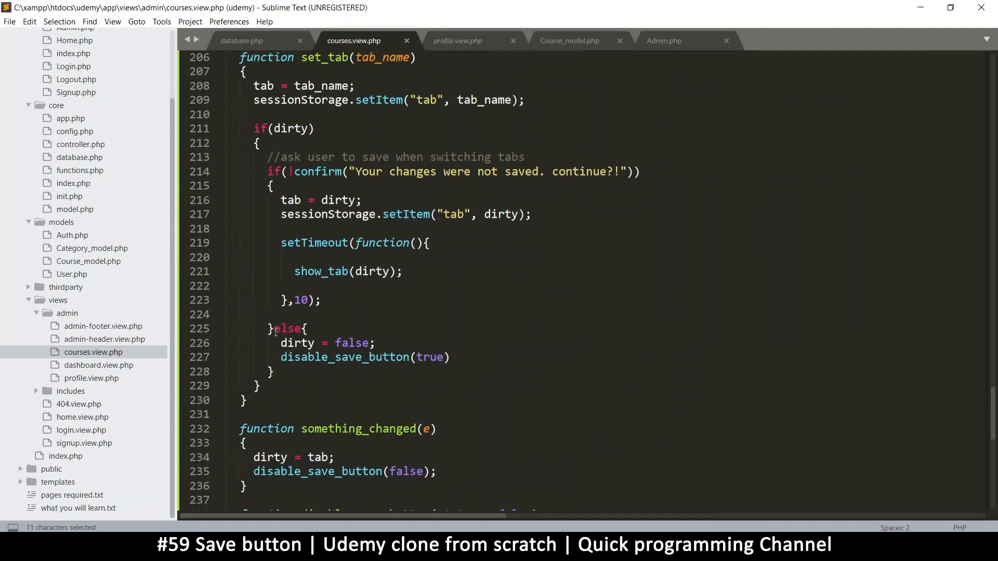
double_click(322, 271)
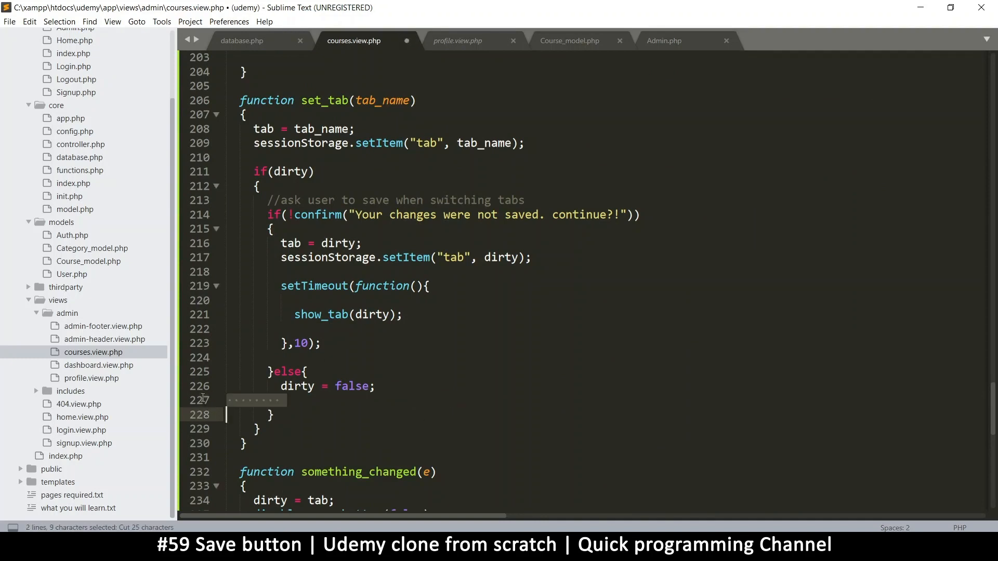
Move disable_save_button(true) out of set_tab's else and begin an if(dirty) check in show_tab.
key("ctrl+s")
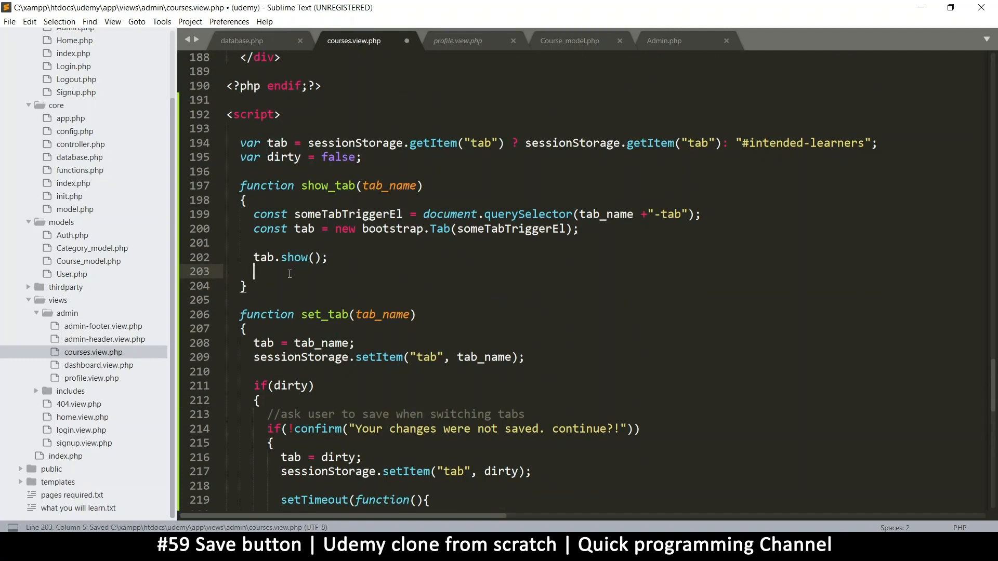
type("disable_save_button(true);")
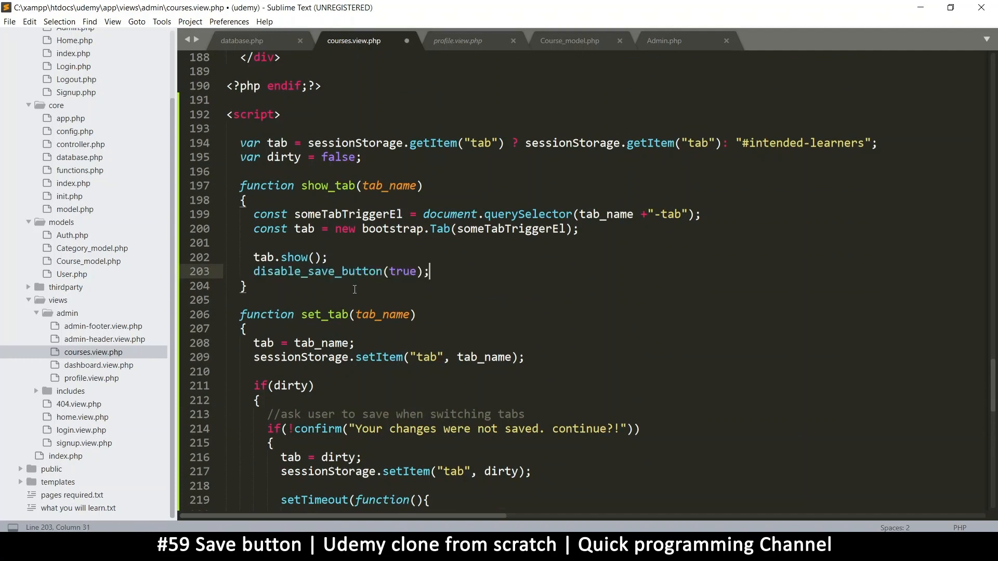
key("ctrl+s")
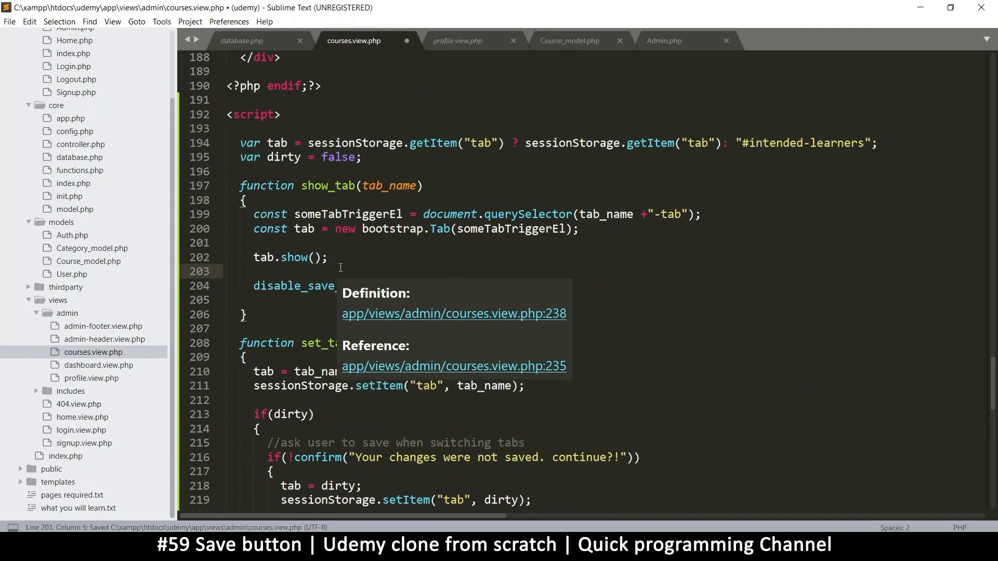
type("if(dirty")
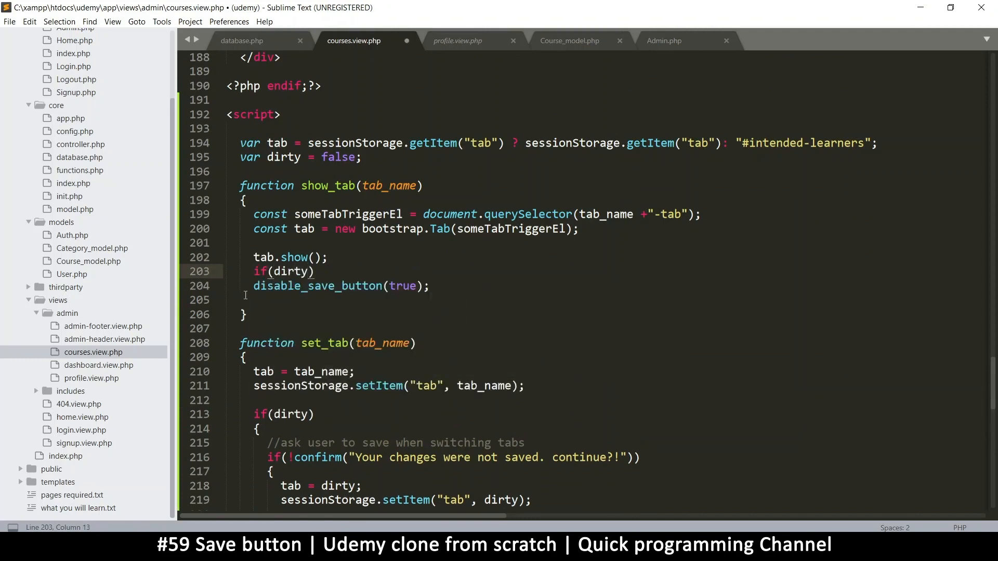
Finish the check as disable_save_button(false) when dirty, disable_save_button(true) otherwise, and save courses.view.php.
left_click(255, 285)
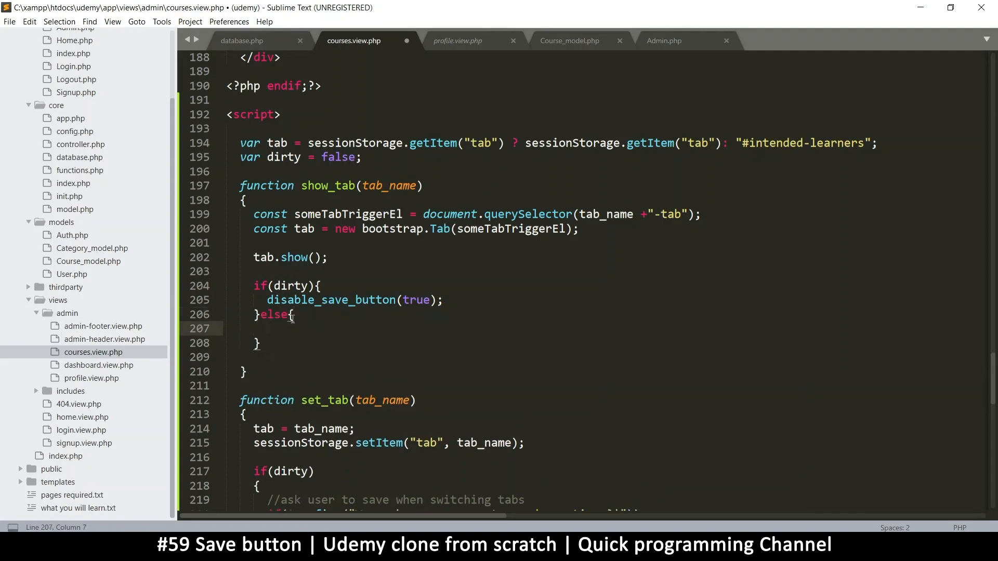
type("disable_save_button(true);")
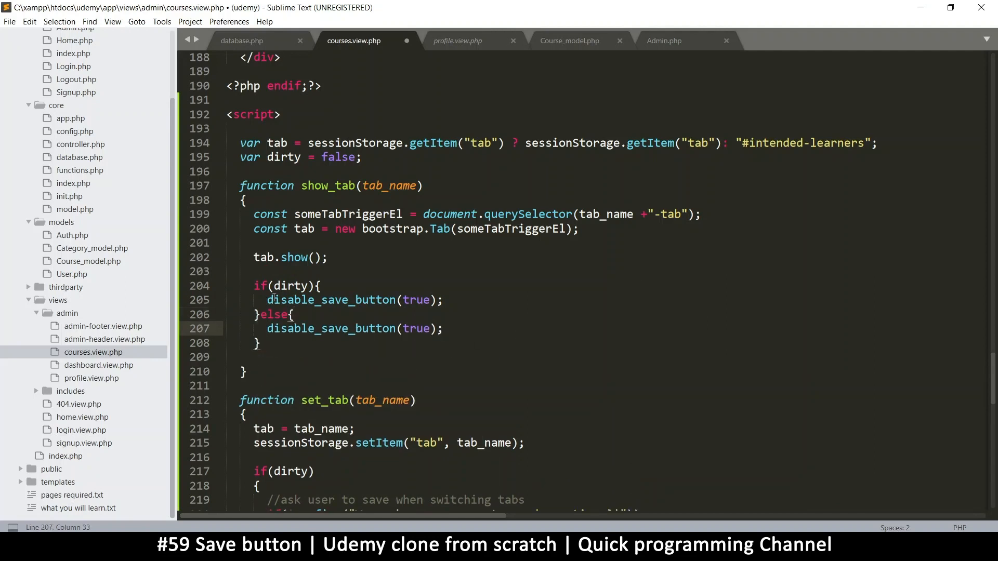
double_click(416, 300)
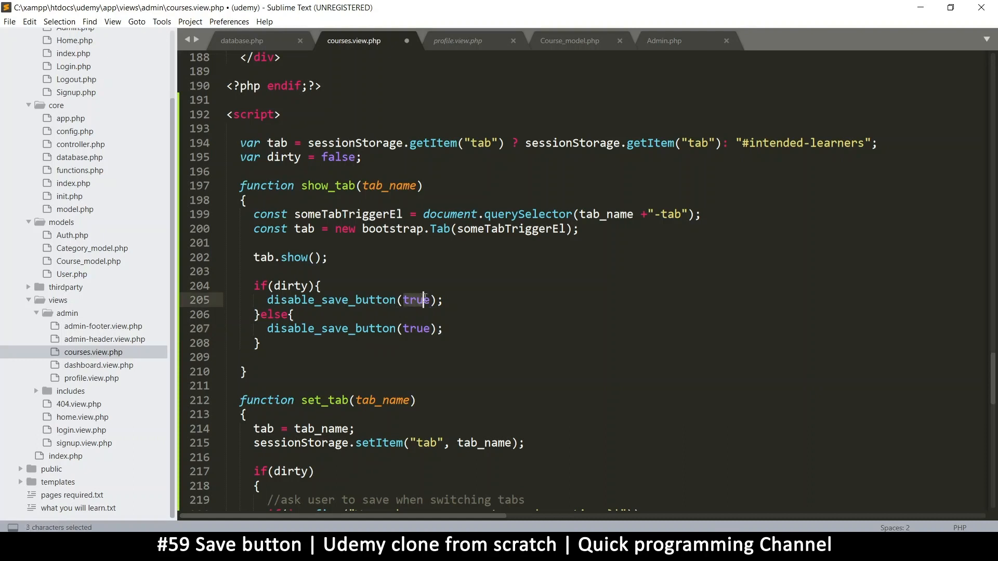
type("false")
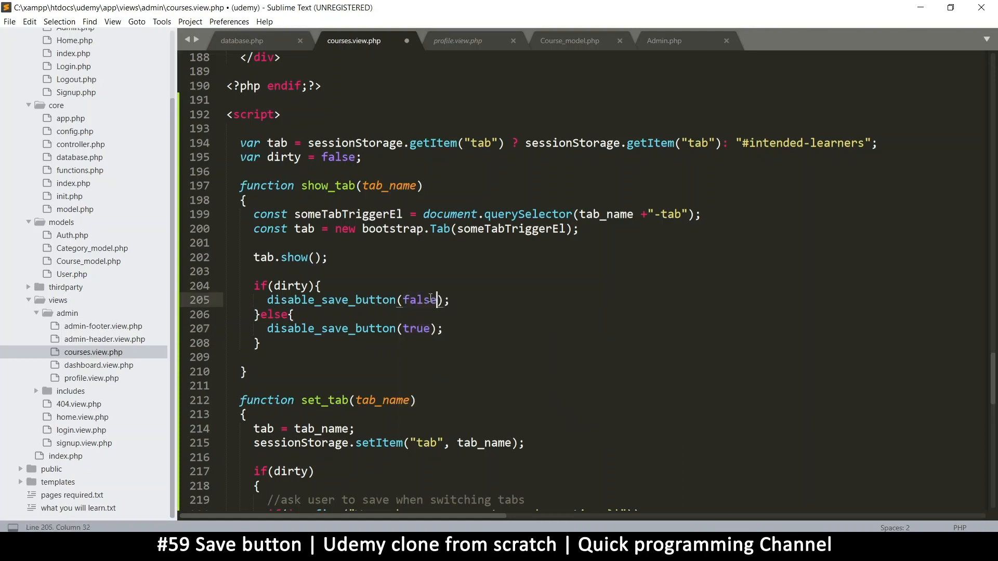
key("ctrl+s")
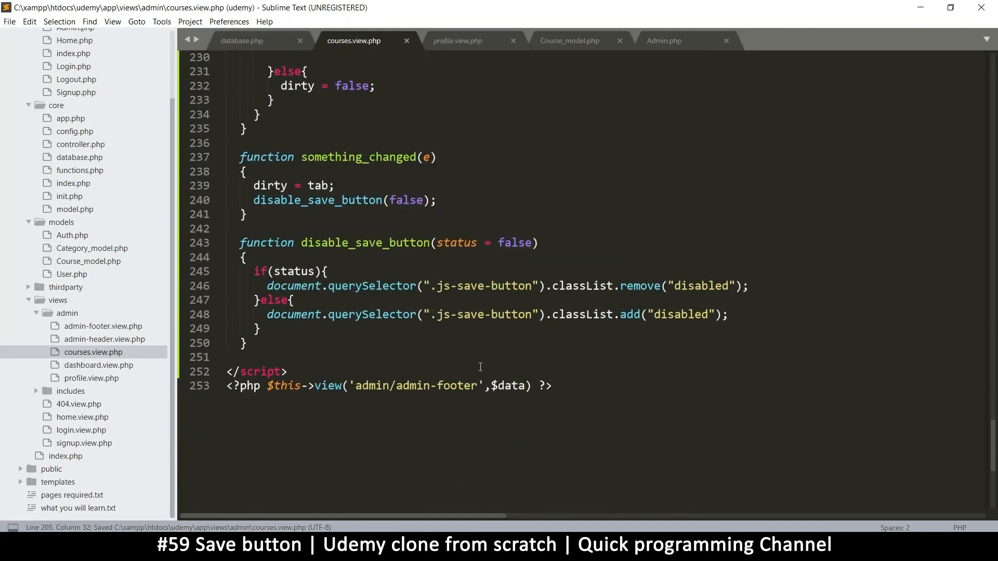
Save, then make something_changed call disable_save_button(true) instead of false.
double_click(344, 243)
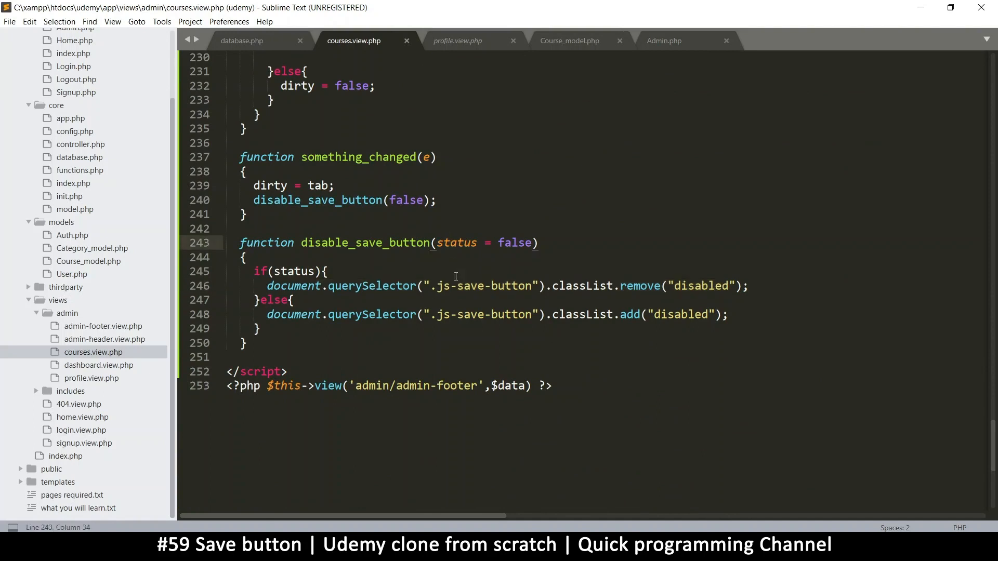
left_click(455, 314)
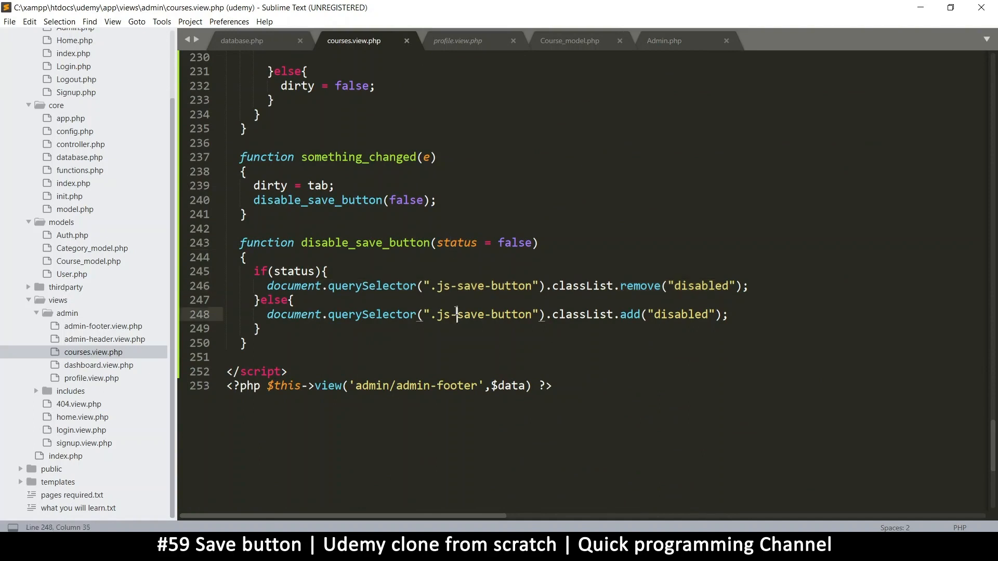
key("ctrl+s")
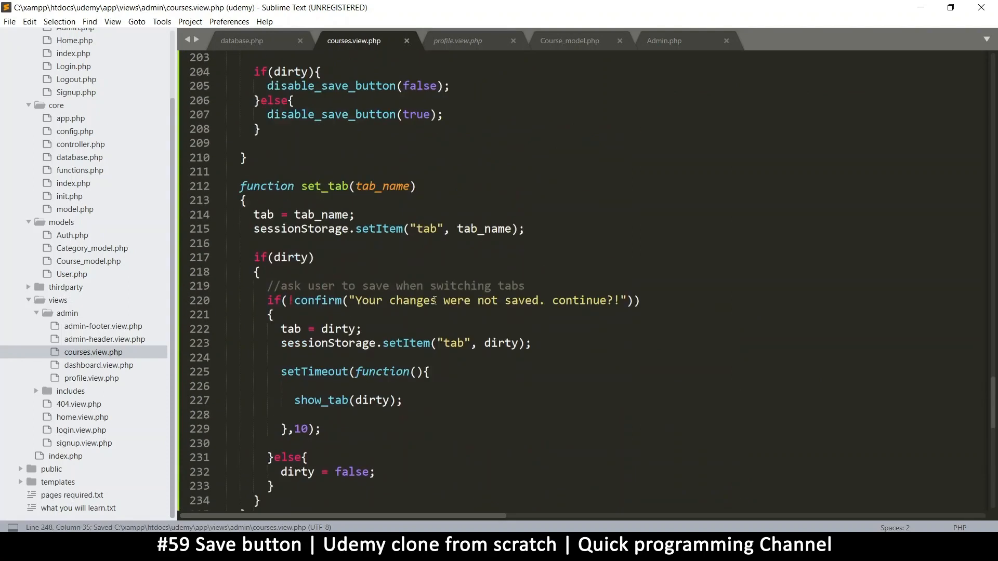
scroll("down", 3)
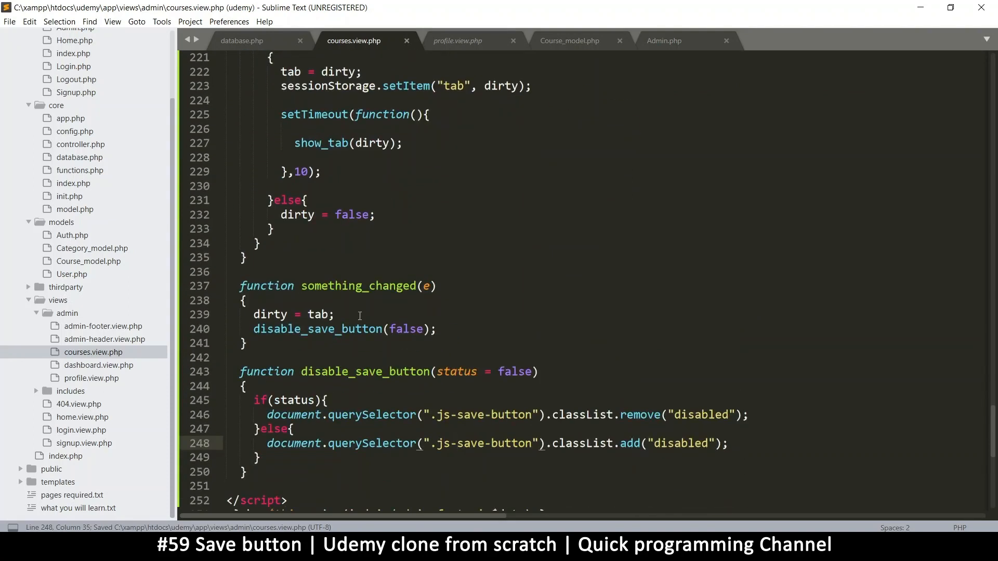
double_click(356, 286)
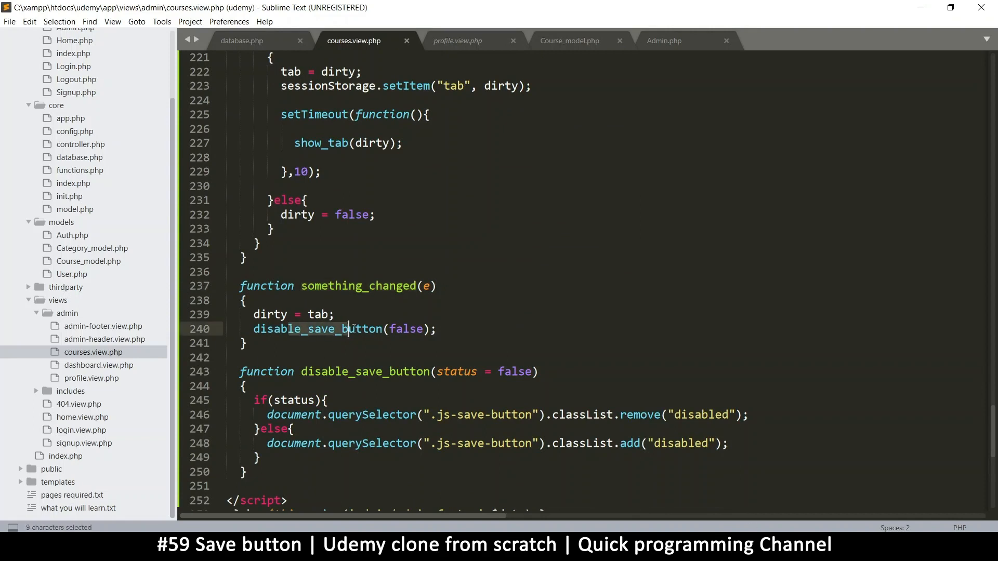
double_click(406, 329)
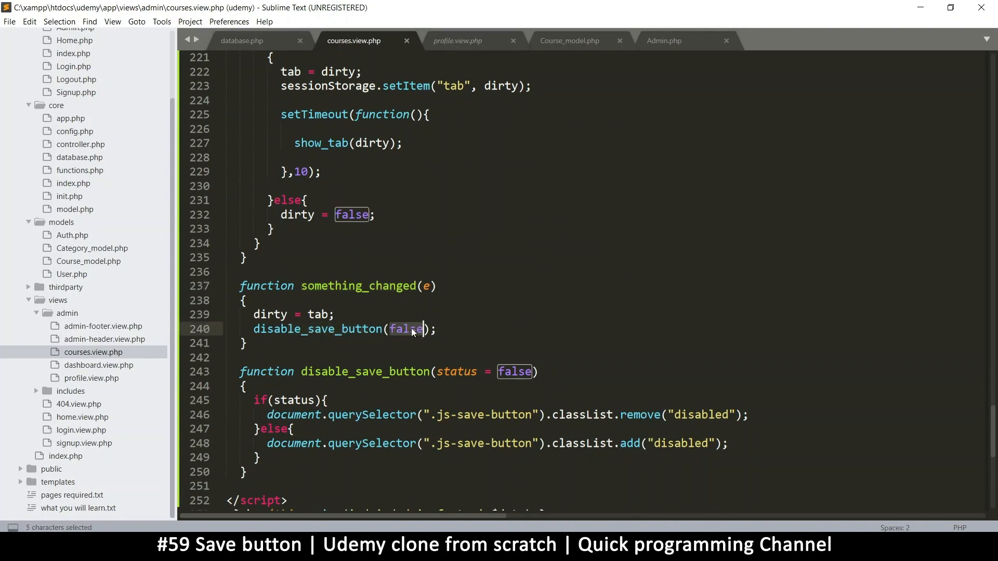
type("true")
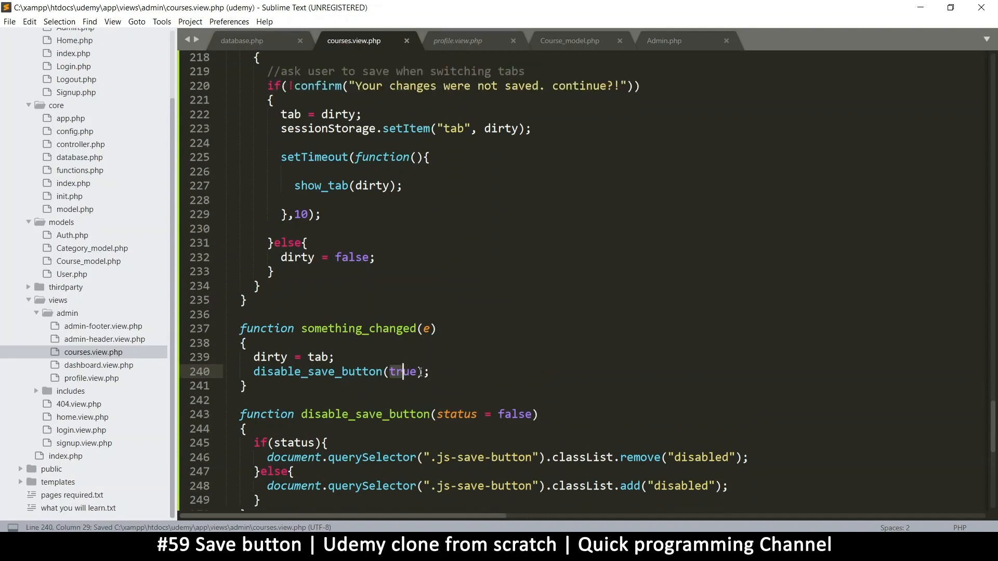
Change show_tab's else branch to disable_save_button(false), accepting the autocompleted 'false'.
left_click(257, 356)
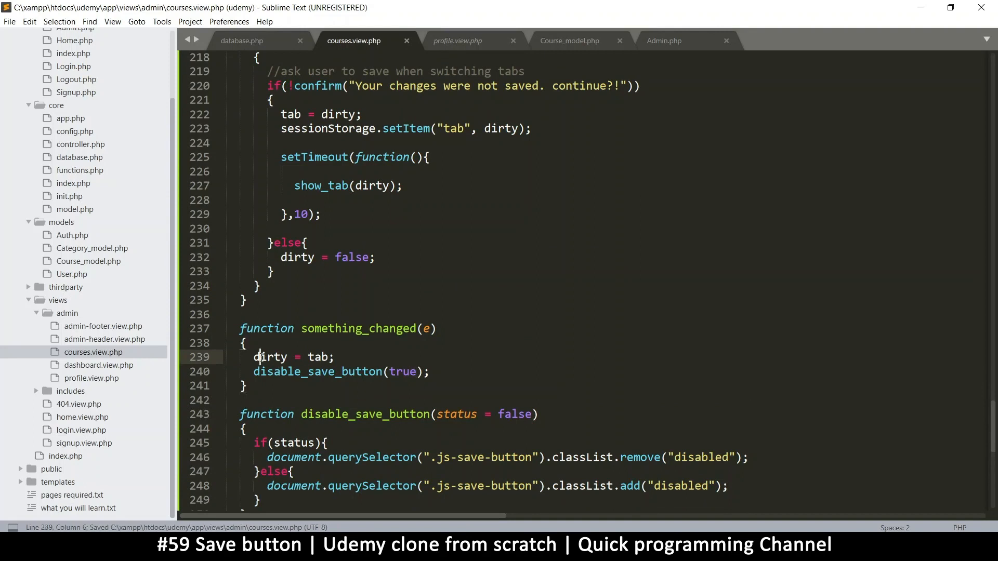
scroll("up", 3)
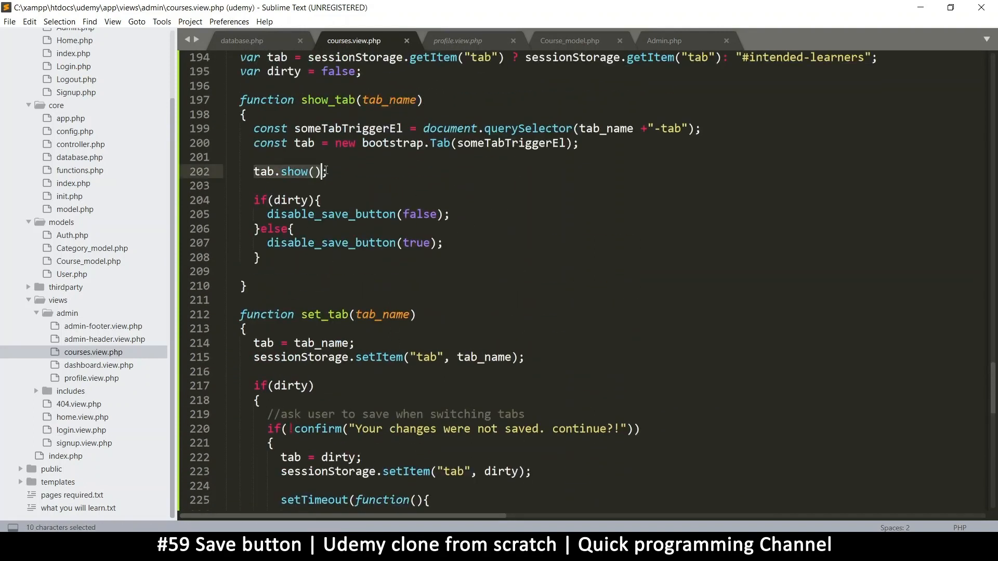
double_click(290, 199)
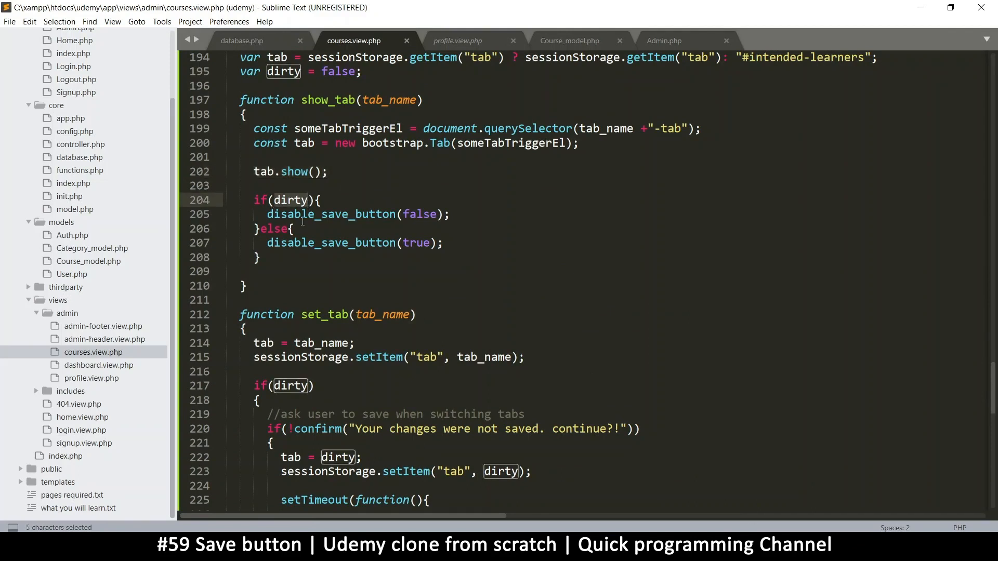
scroll("up", 3)
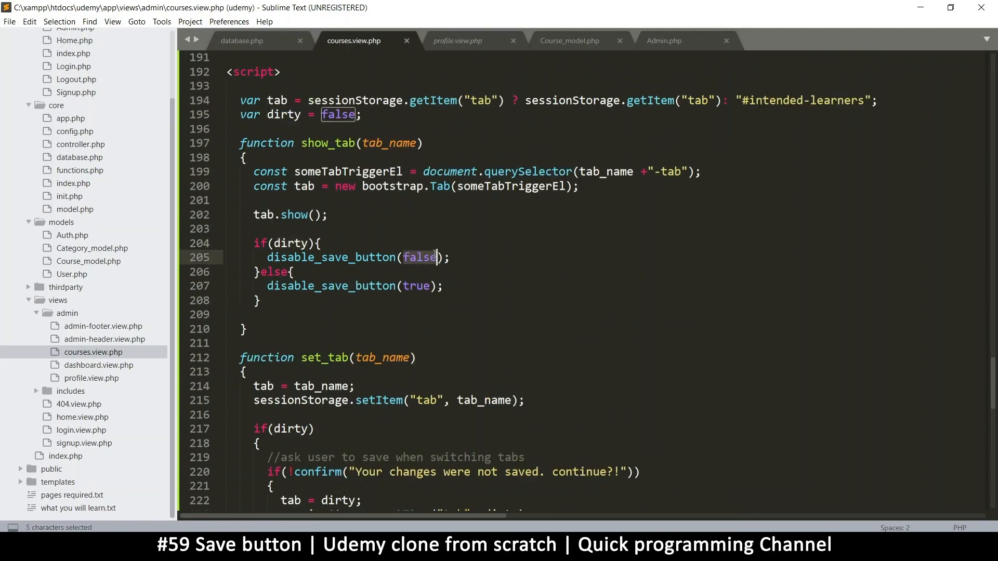
type("truee")
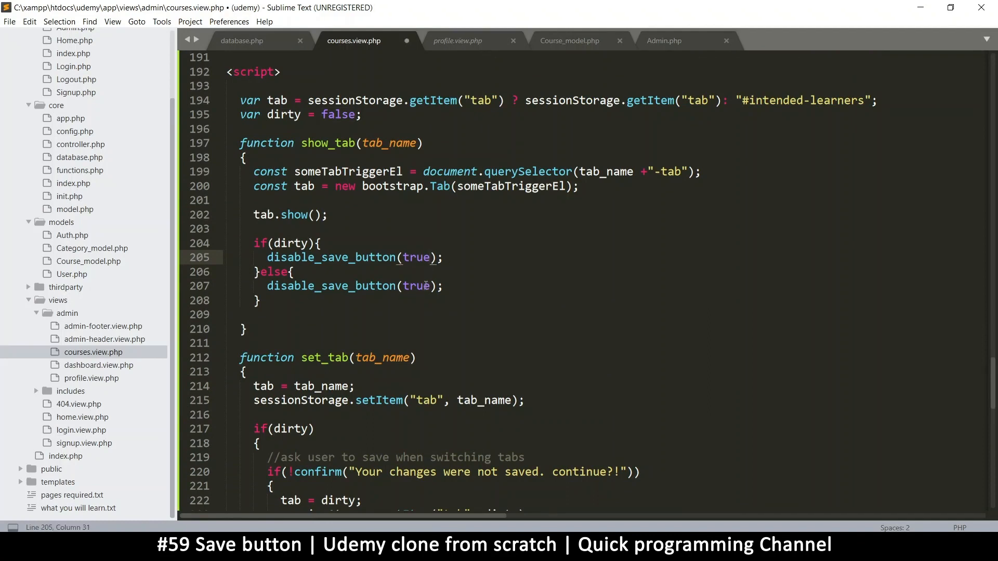
type("fal")
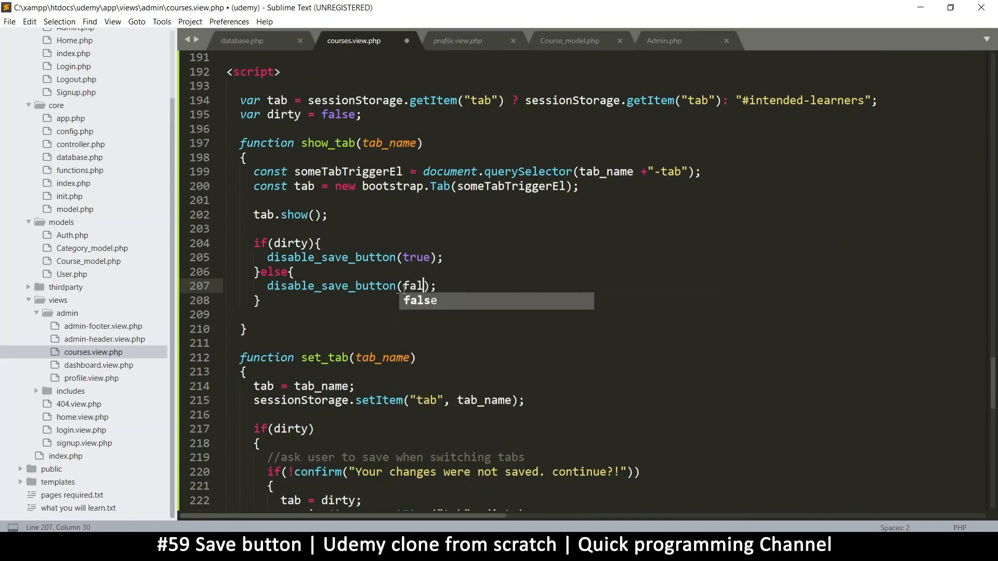
key("ctrl+s")
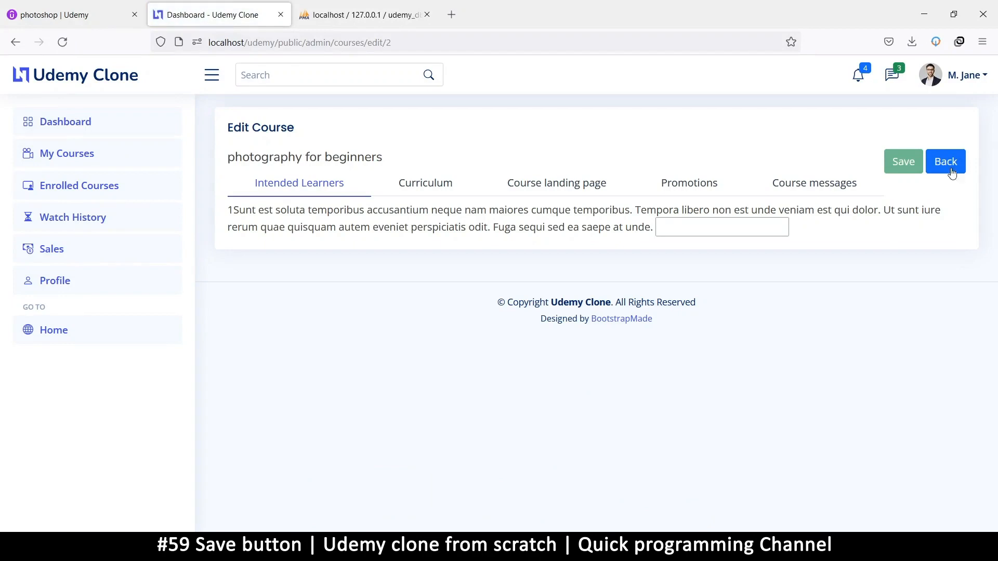
Type 'afa' in Intended Learners, cancel the unsaved-changes prompt on Curriculum once, then confirm it to switch.
left_click(721, 228)
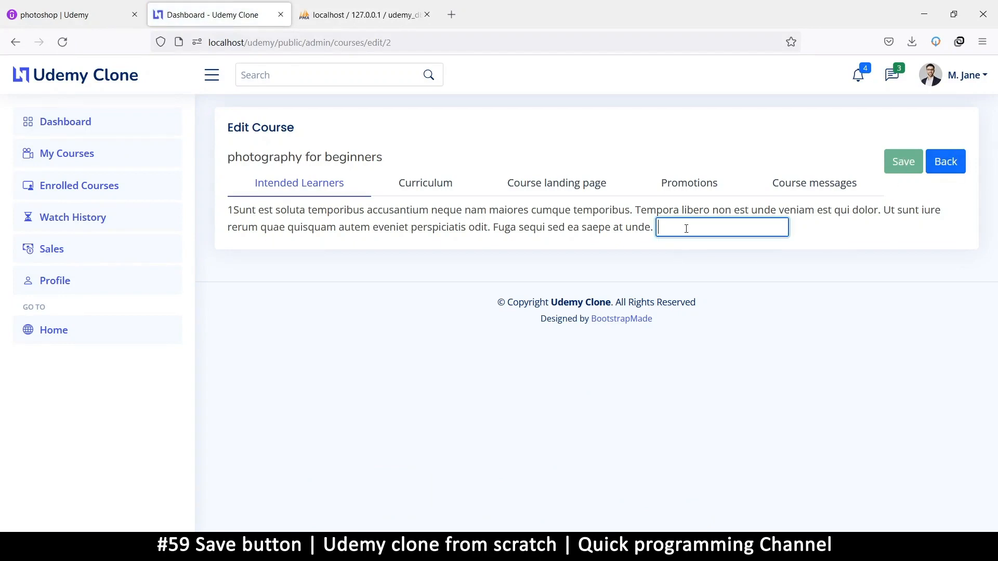
type("afa")
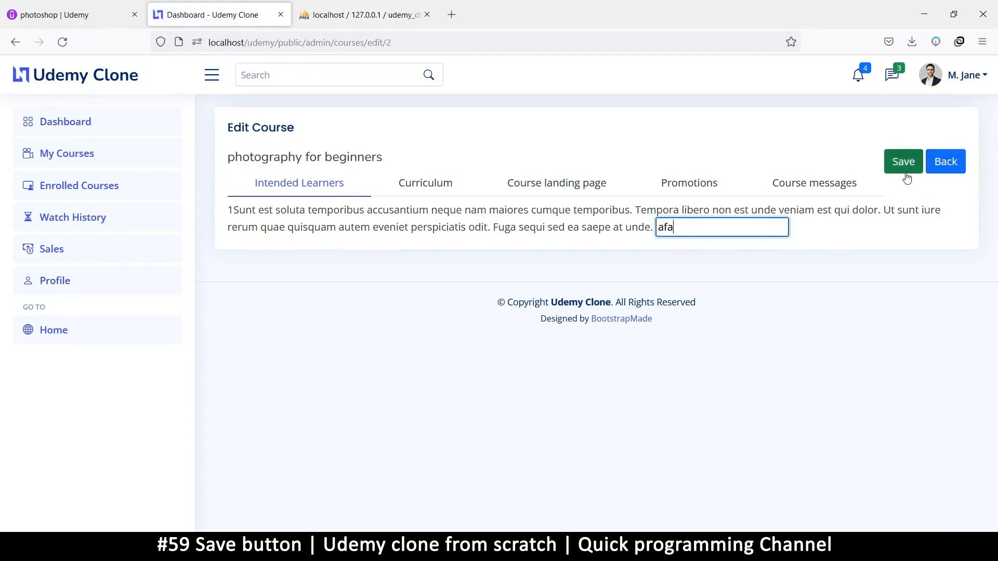
mouse_move(353, 205)
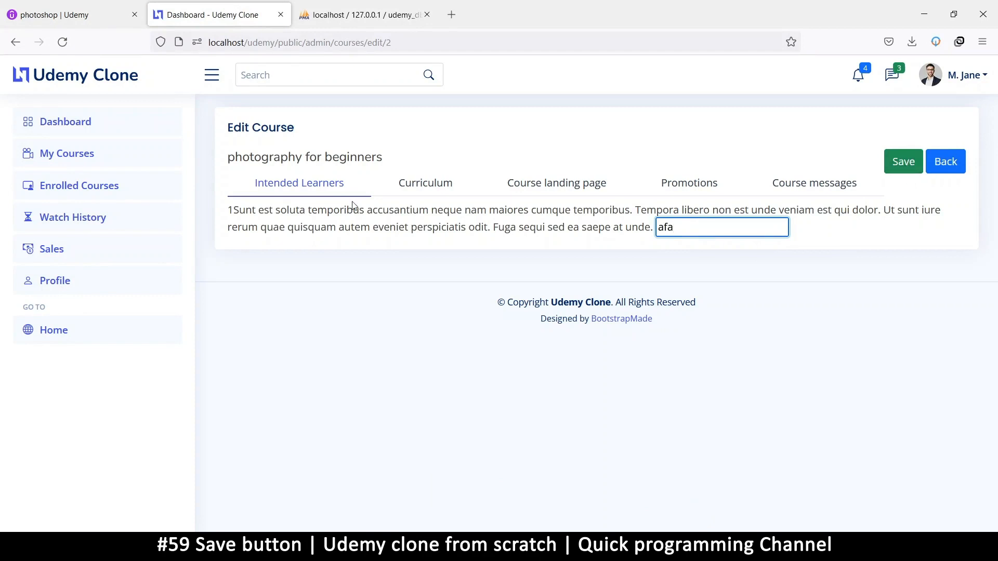
left_click(424, 183)
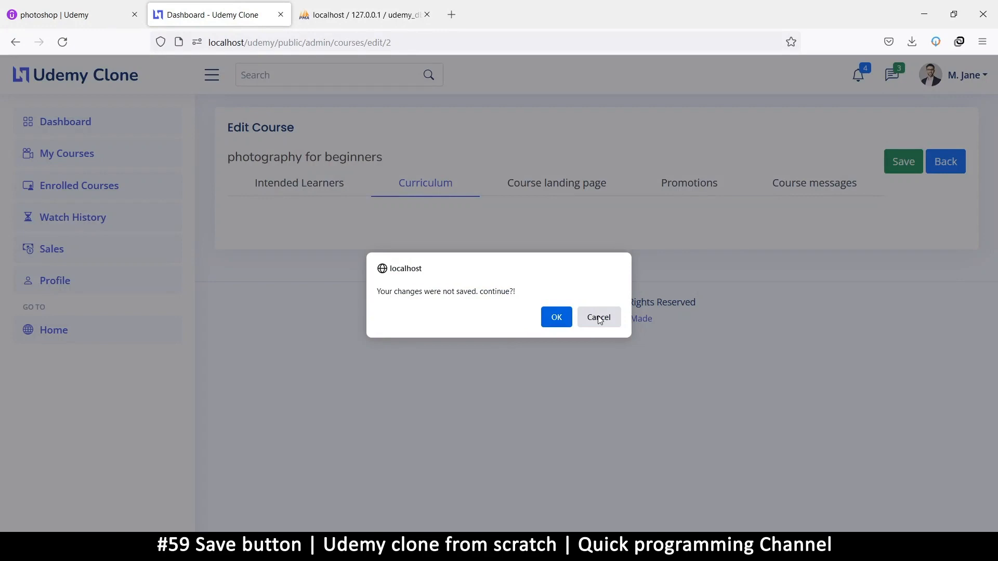
left_click(598, 317)
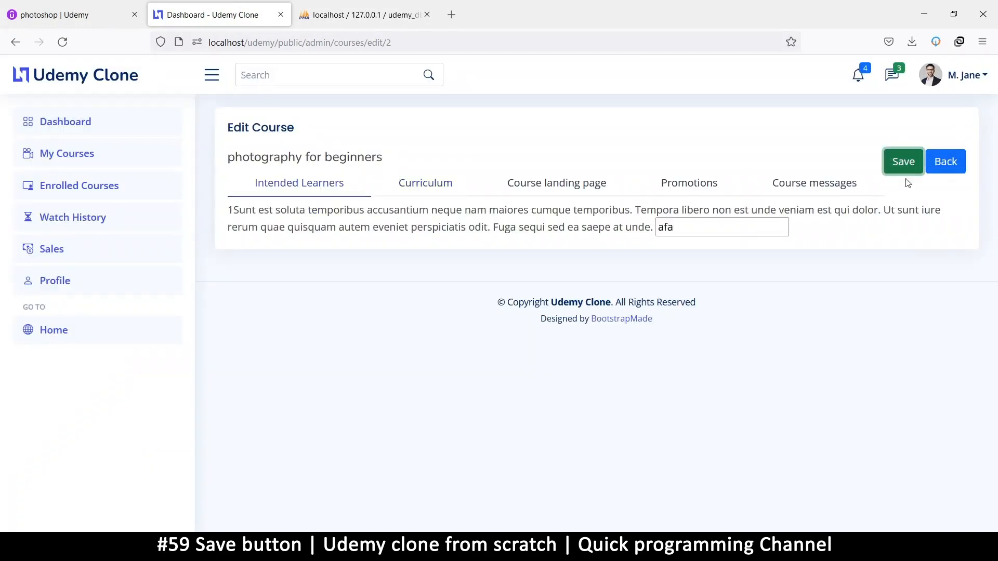
left_click(424, 183)
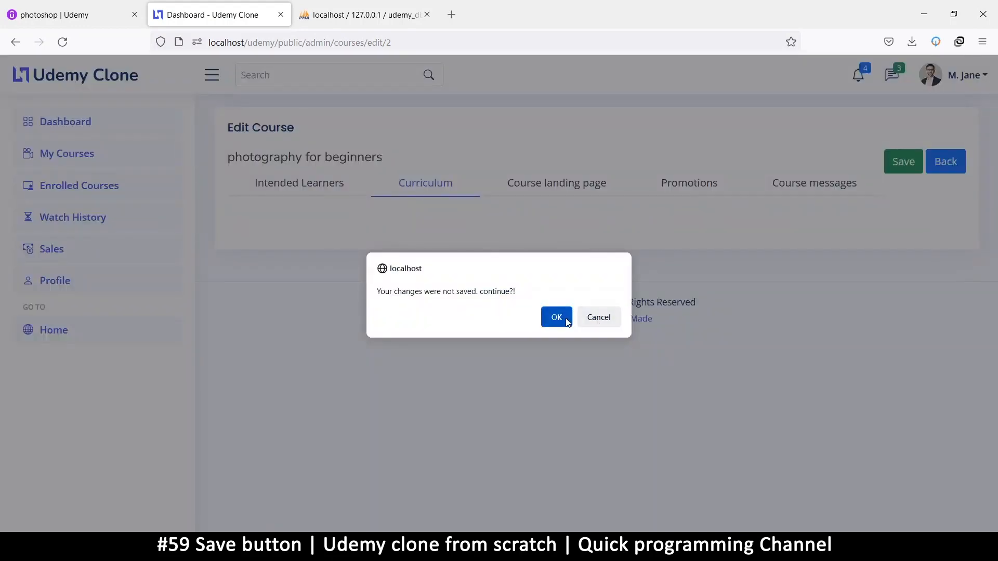
left_click(555, 317)
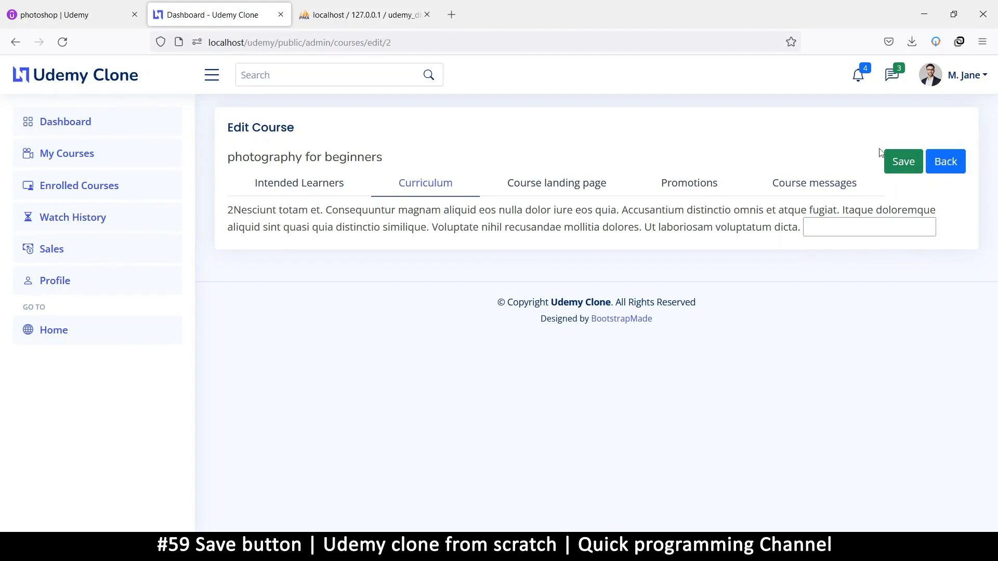
mouse_move(673, 415)
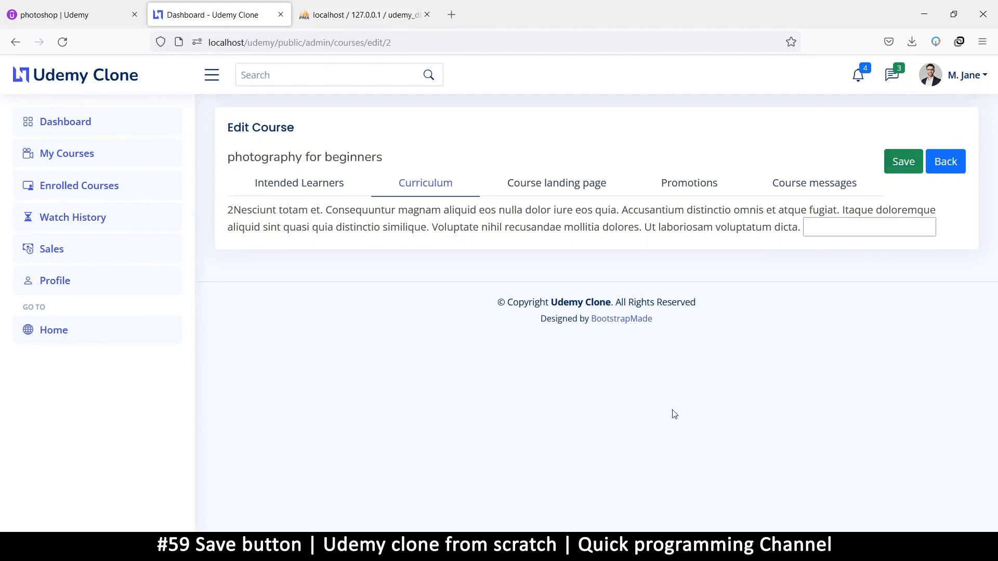
mouse_move(723, 514)
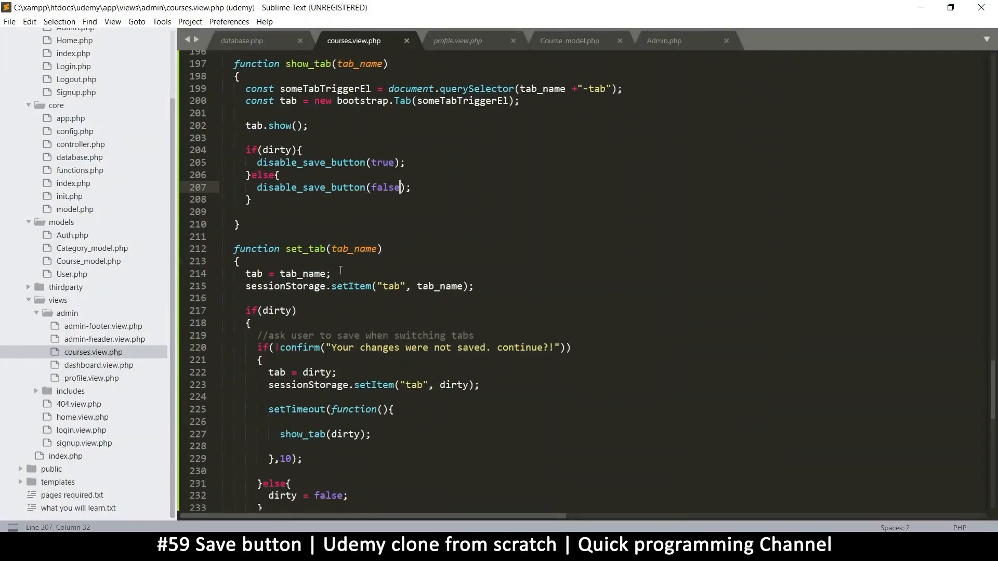
Cut the if(dirty)/else block out of show_tab and save.
scroll("up", 3)
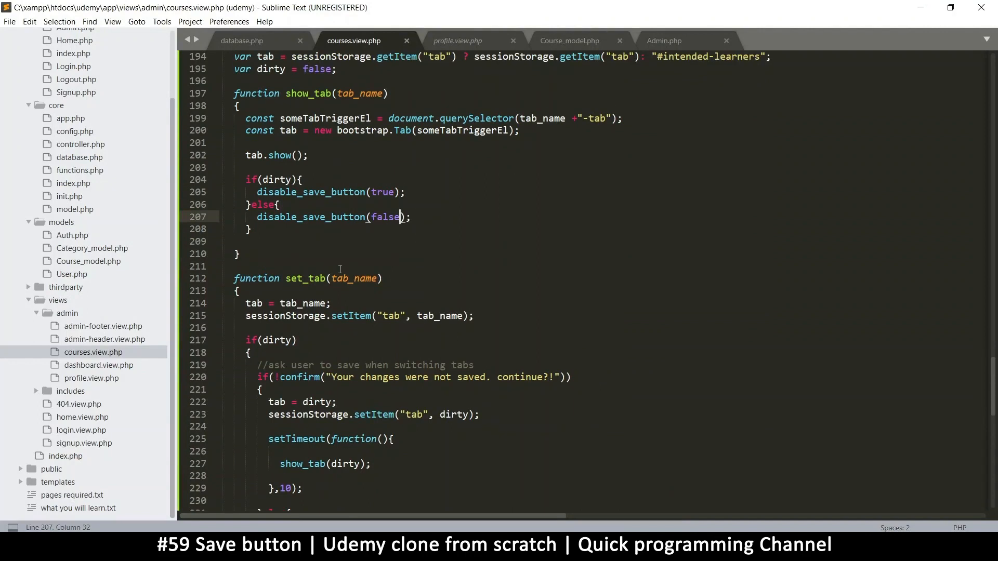
mouse_move(225, 178)
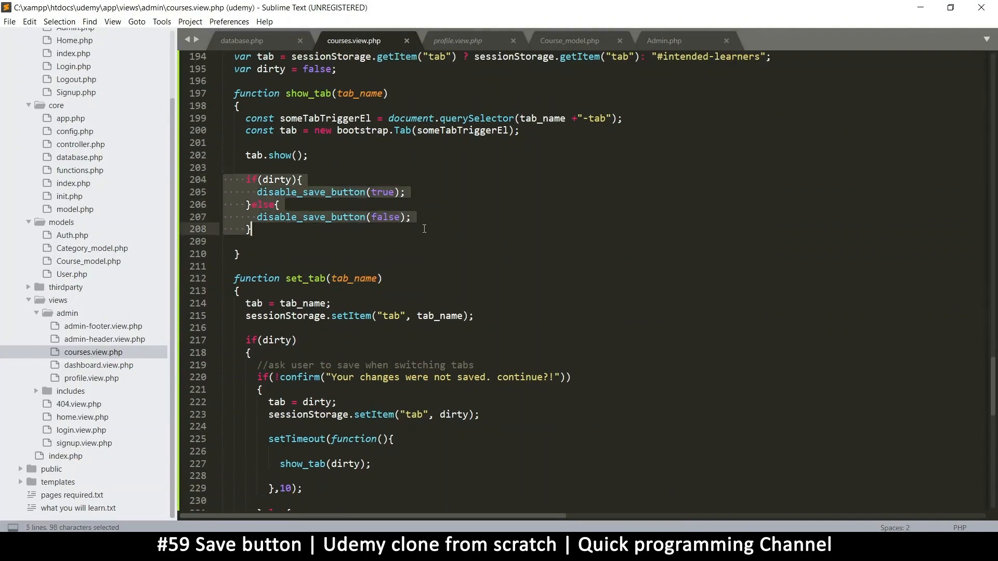
key("ctrl+x")
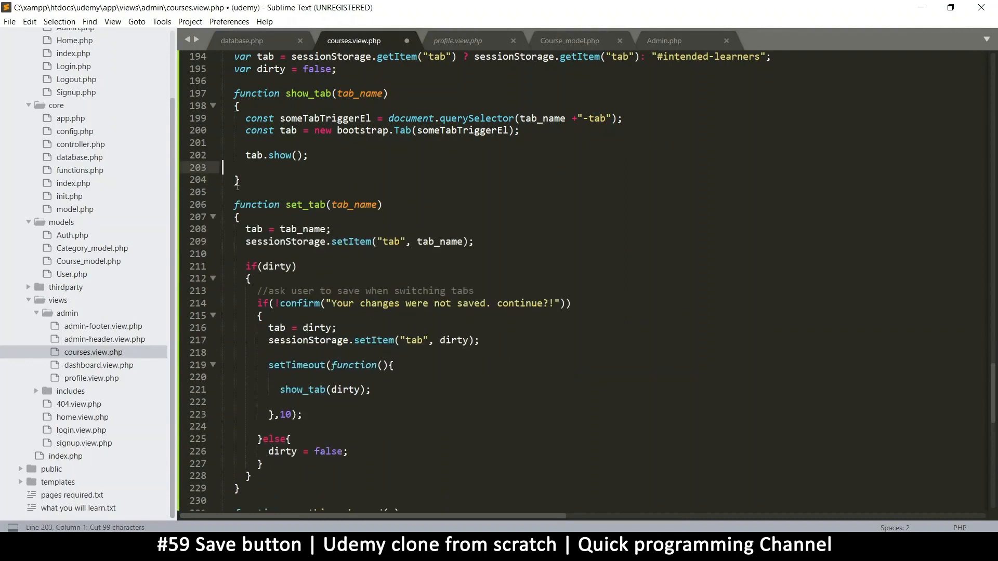
key("ctrl+s")
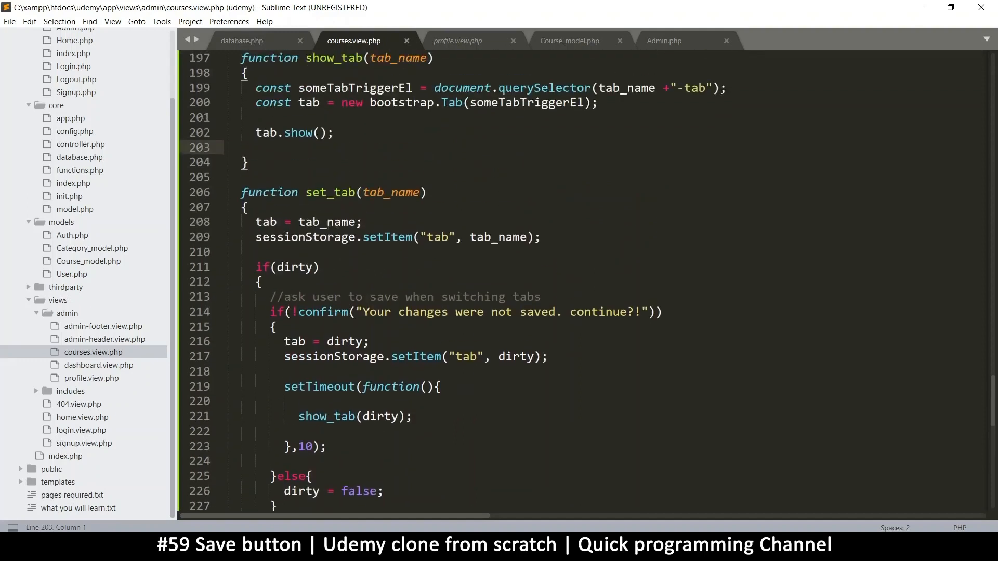
scroll("up", 3)
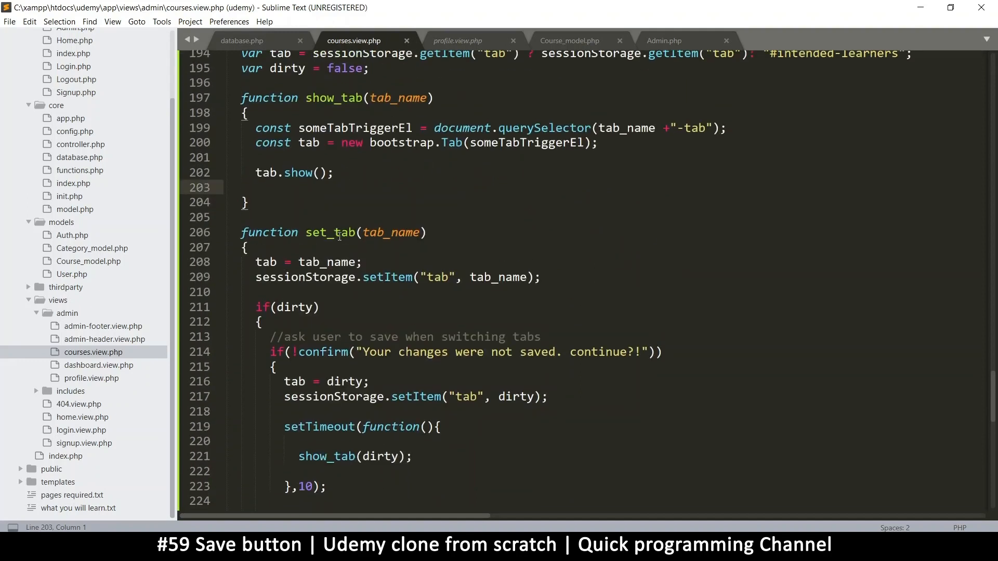
scroll("up", 3)
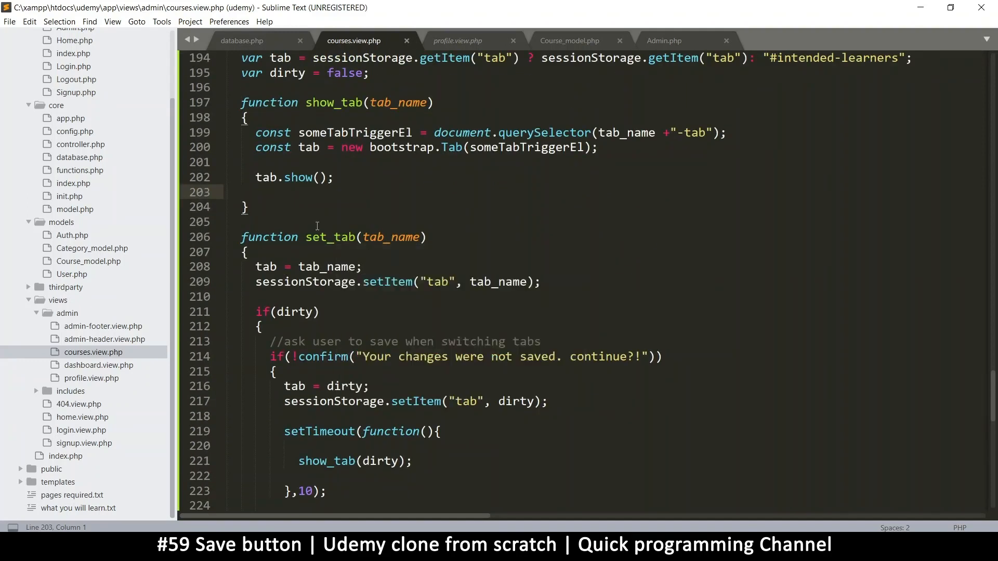
scroll("up", 3)
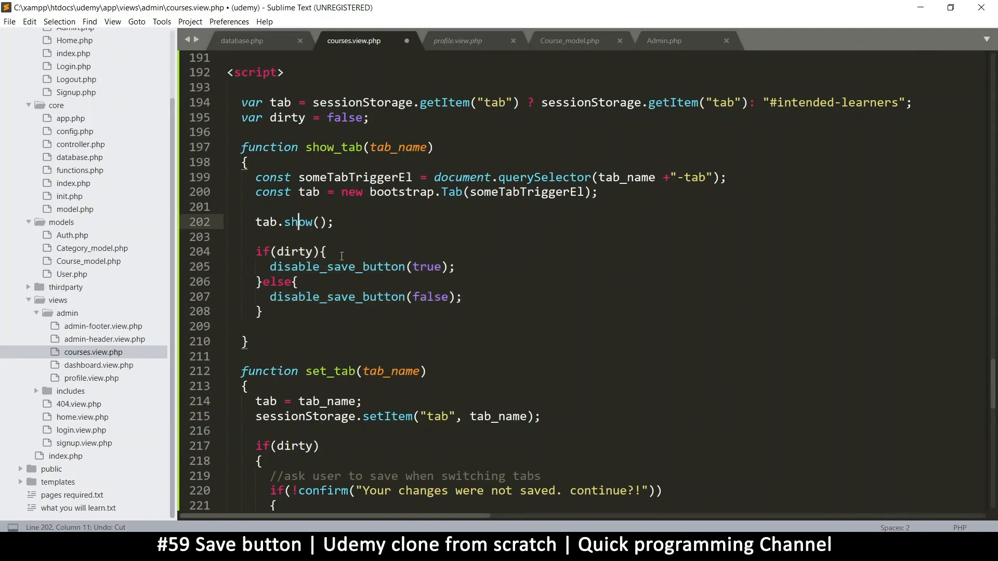
mouse_move(325, 283)
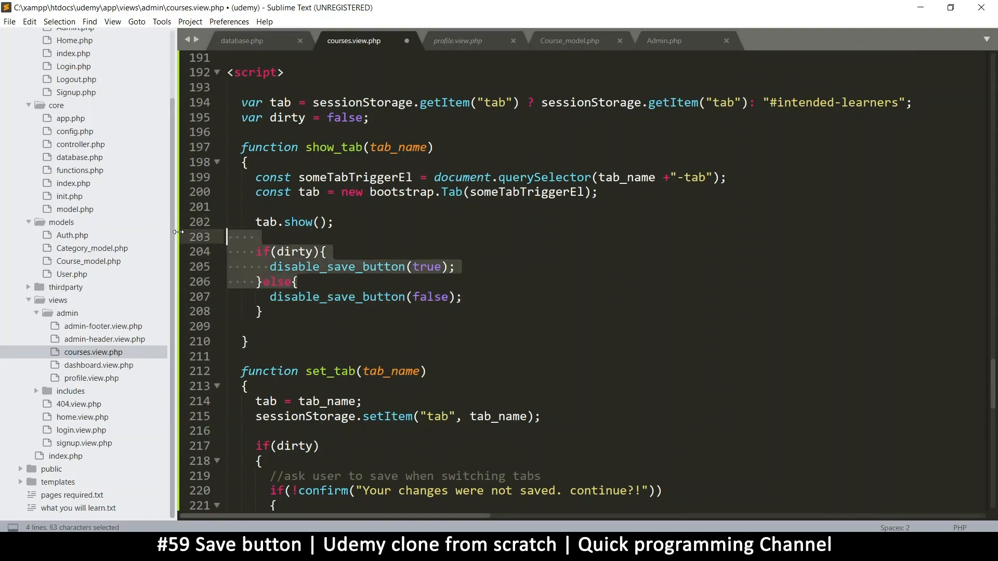
Leave a single disable_save_button(false) call after tab.show() and save the file.
key("Delete")
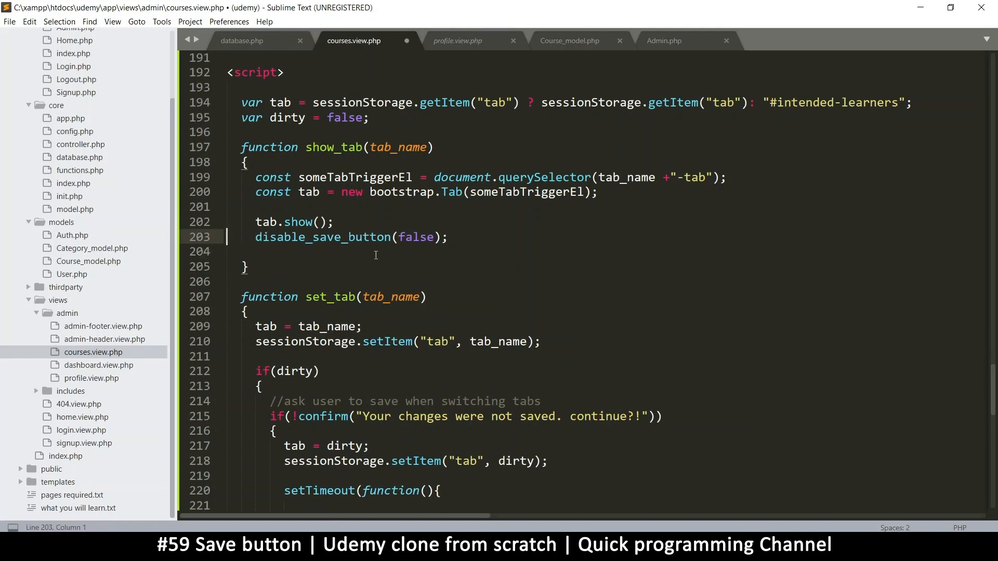
key("ctrl+s")
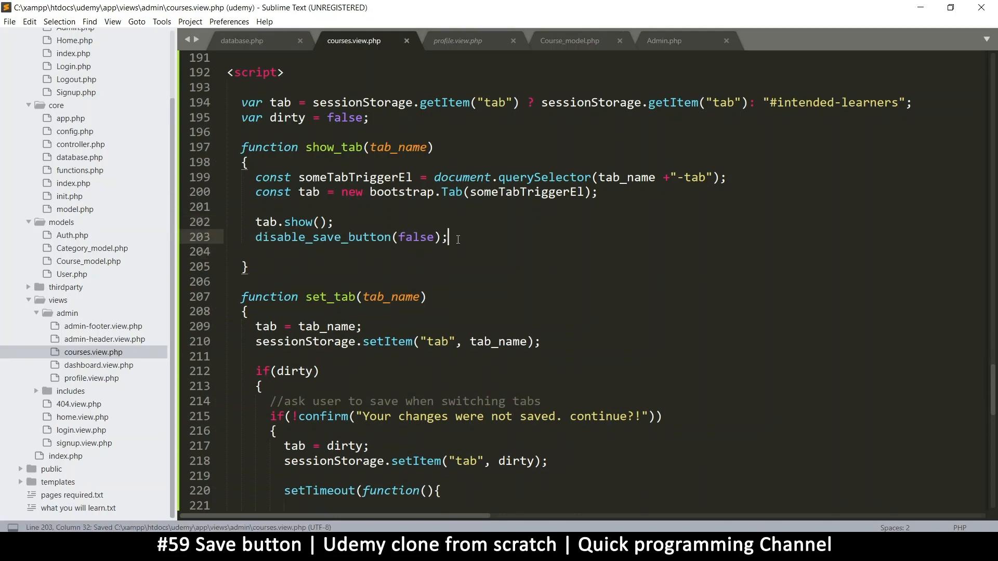
scroll("down", 3)
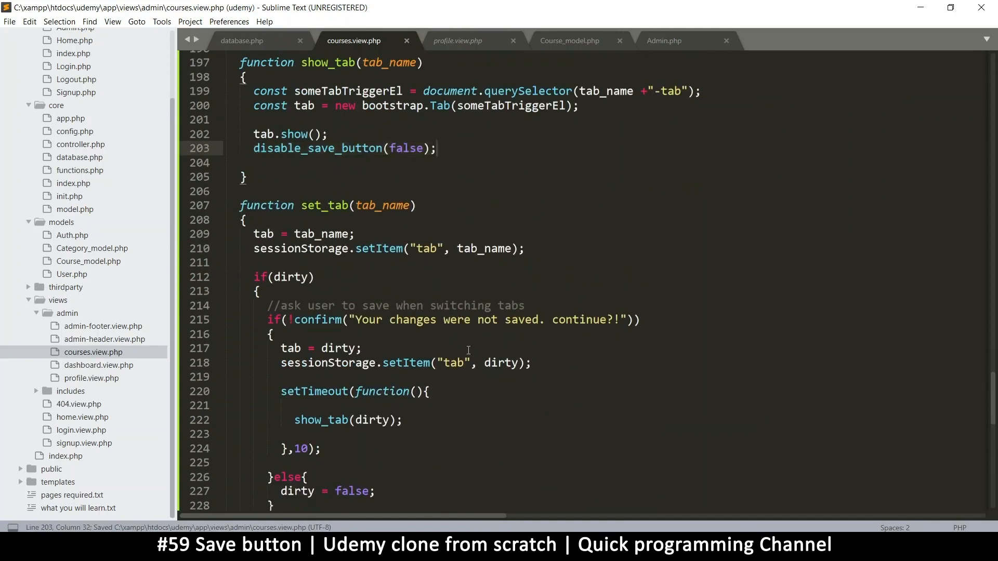
scroll("down", 3)
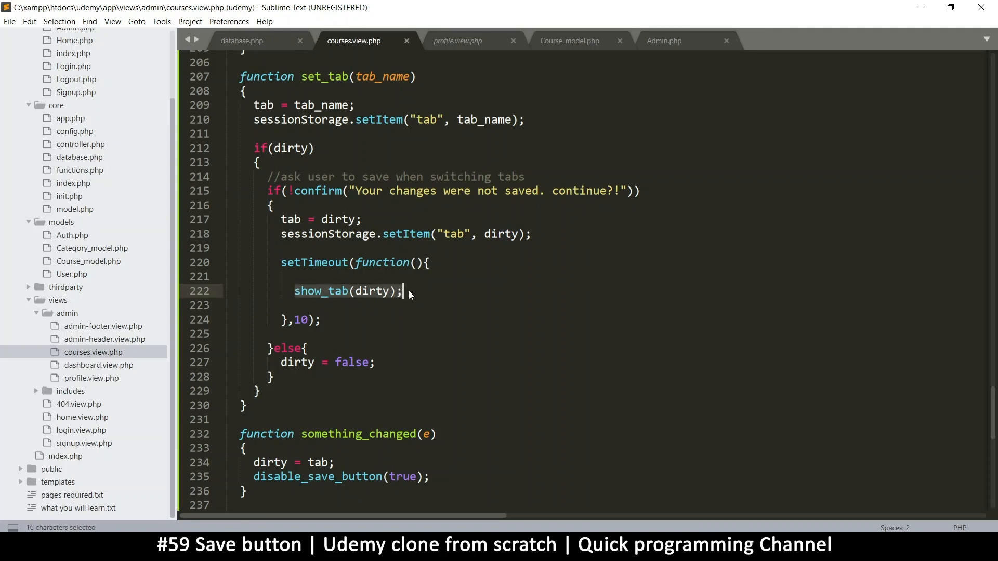
scroll("up", 3)
type("disable_save_button(false);")
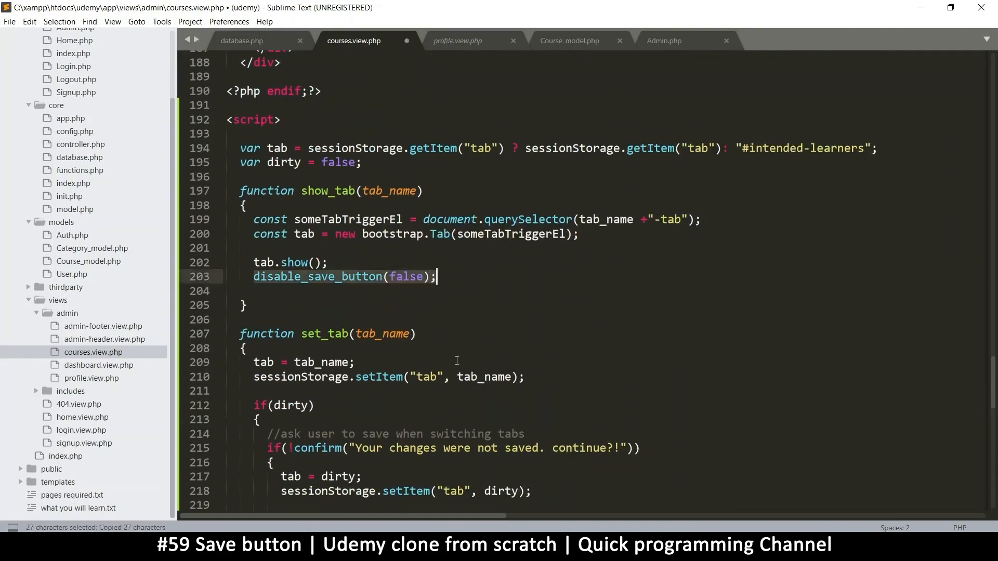
Add disable_save_button(true) after show_tab(dirty) in set_tab's setTimeout and save courses.view.php.
scroll("down", 3)
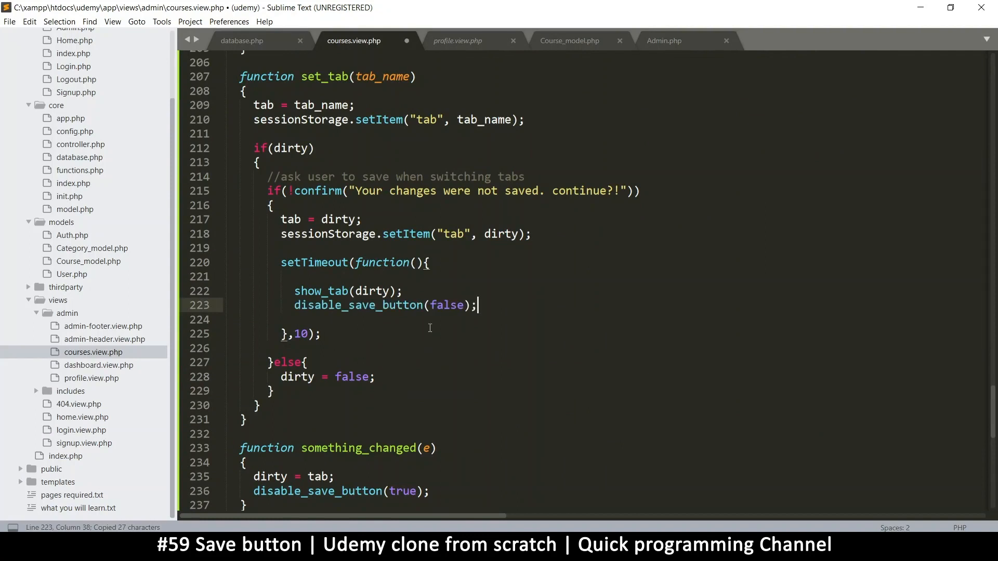
double_click(447, 304)
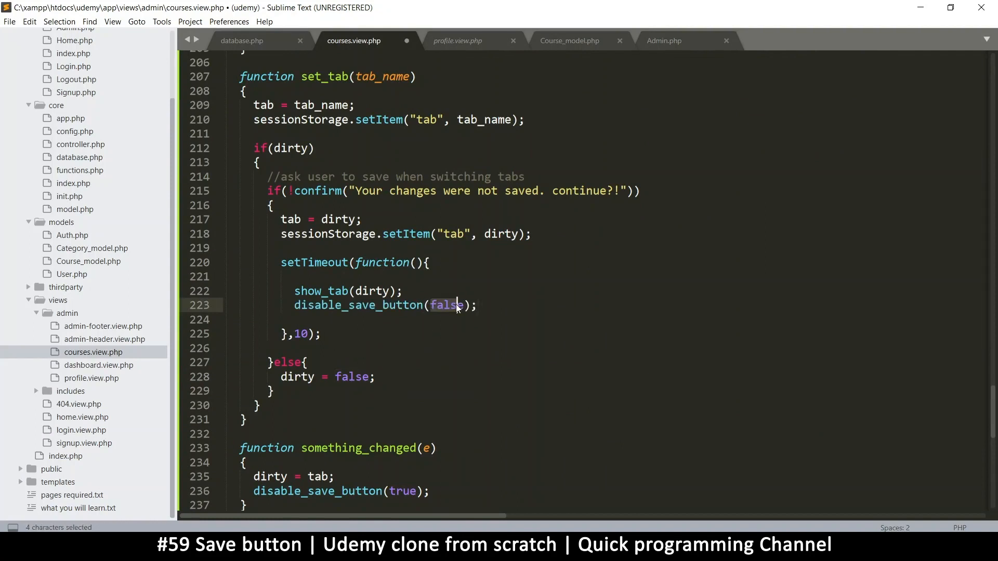
type("true")
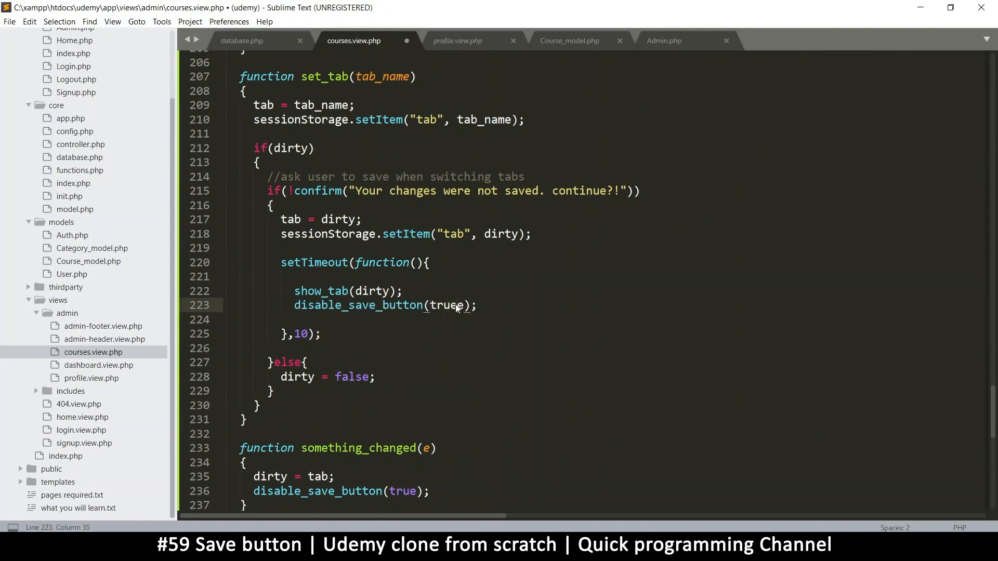
key("ctrl+s")
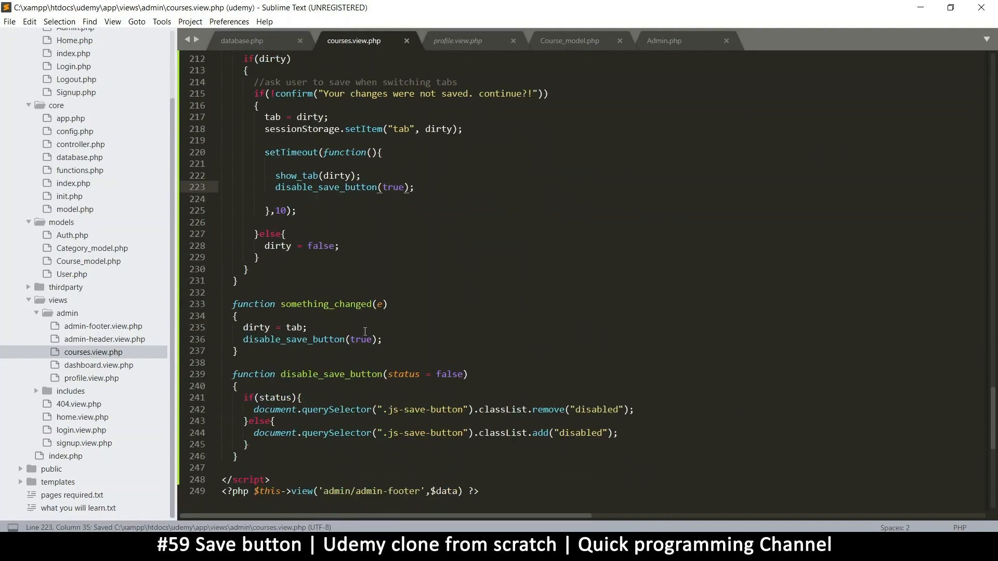
scroll("up", 3)
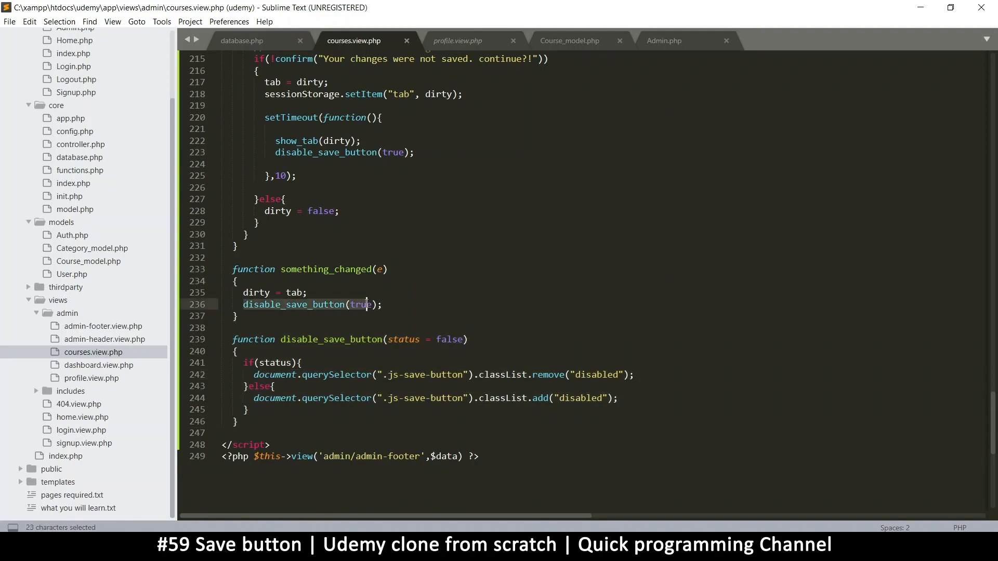
left_click(279, 152)
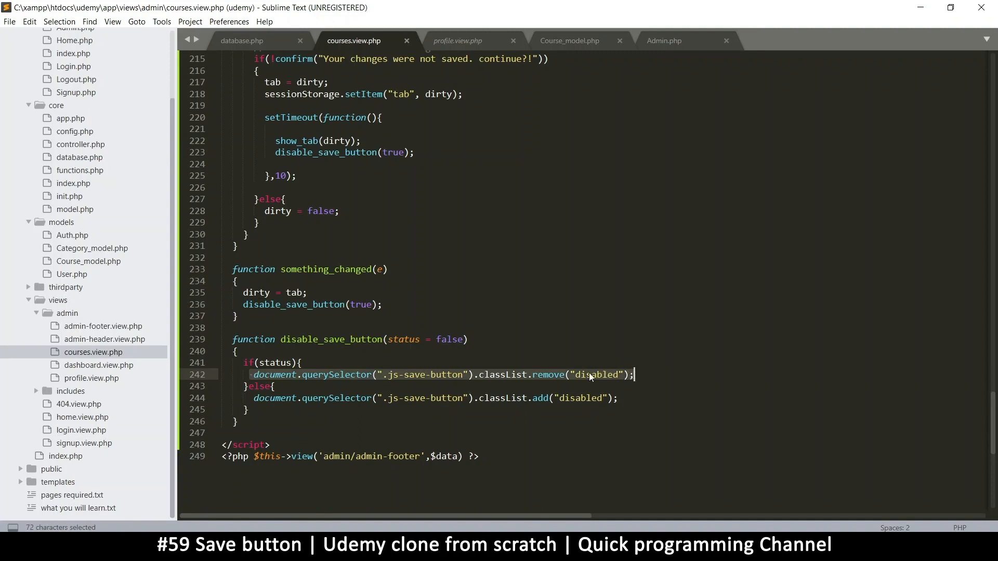
key("ctrl+s")
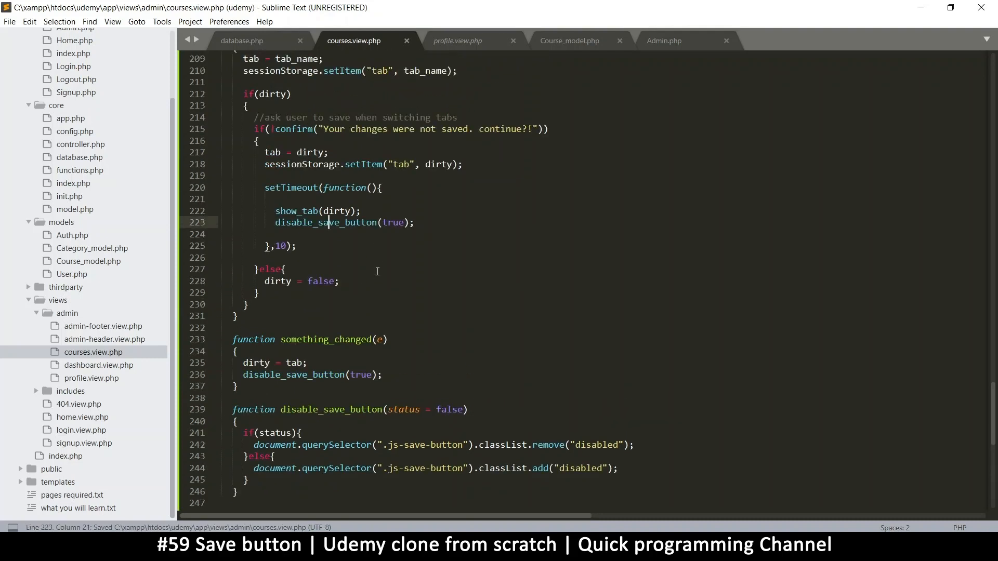
scroll("up", 3)
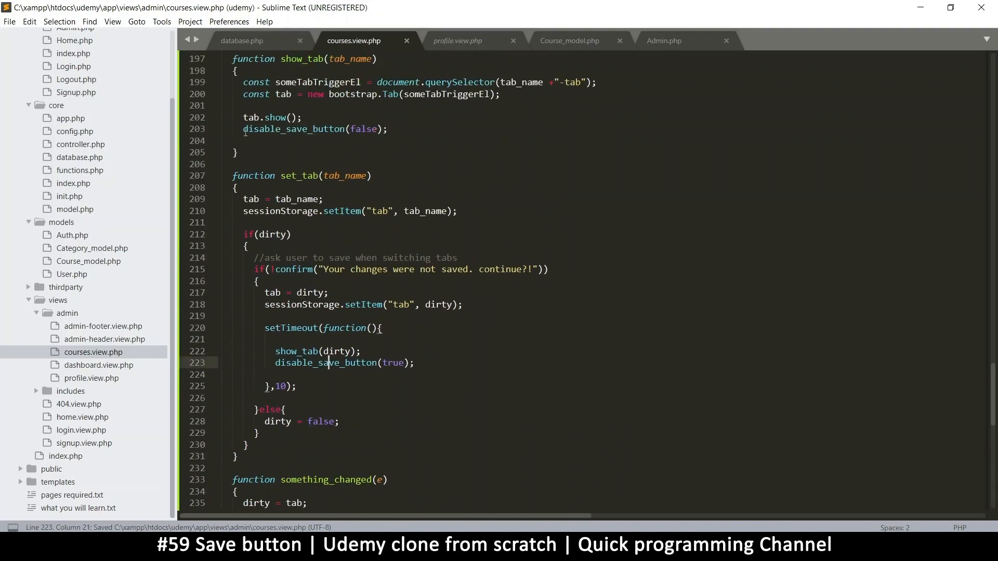
scroll("down", 3)
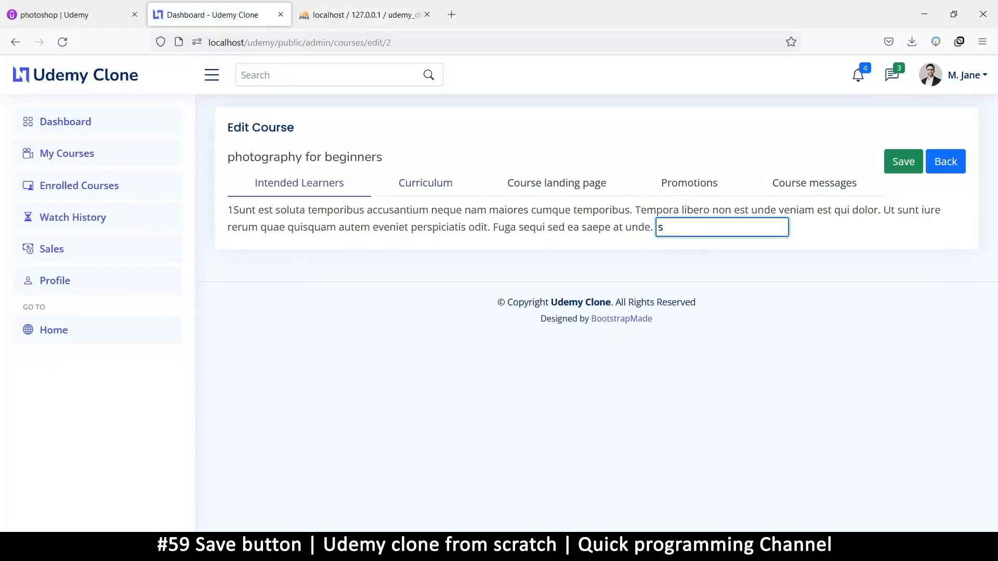
Type 'fgrf' in Intended Learners, switch to Curriculum and accept the unsaved-changes prompt.
type("fgrf")
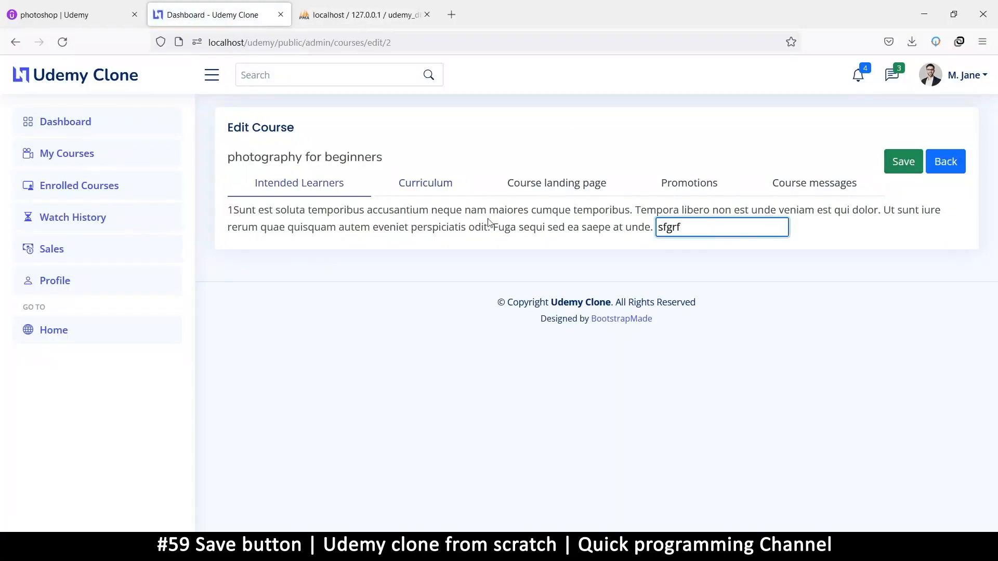
left_click(425, 183)
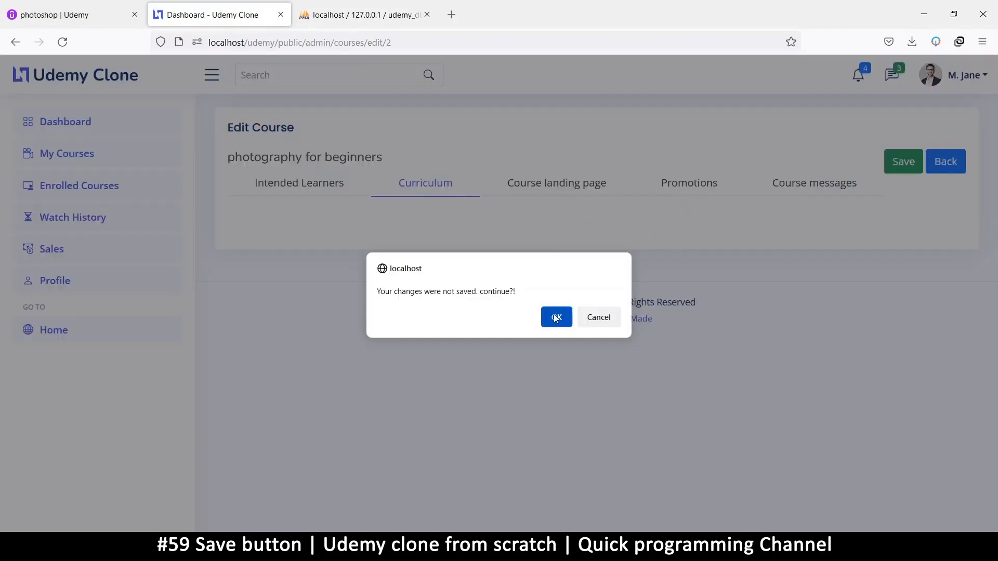
left_click(555, 318)
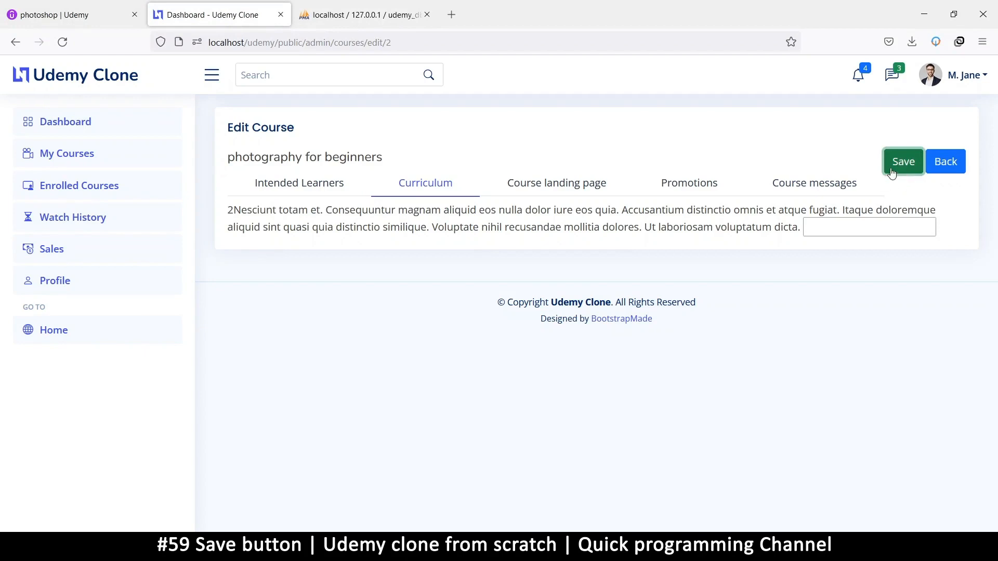
Flip between Intended Learners and Curriculum, then dismiss the unsaved-changes warning again.
left_click(298, 183)
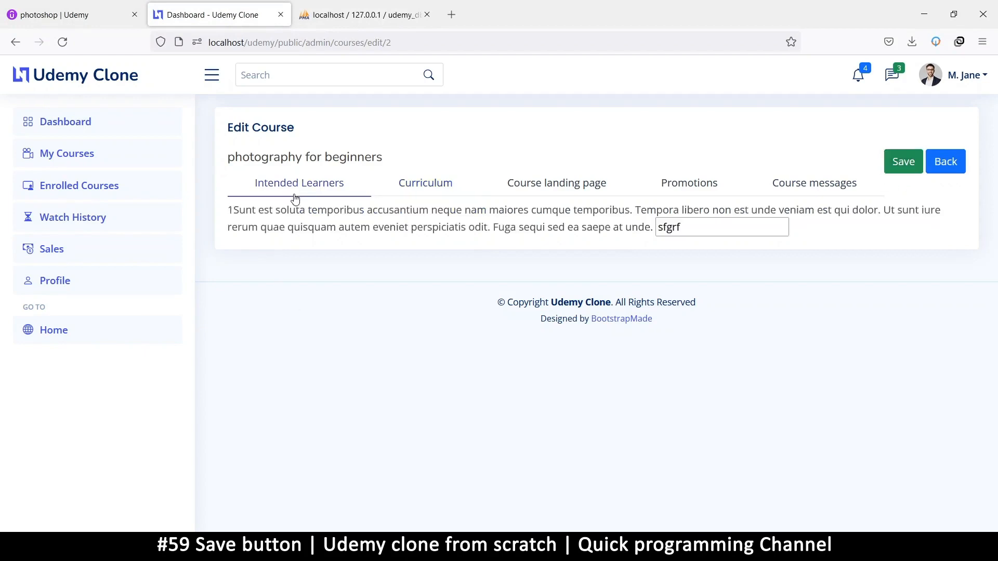
left_click(425, 183)
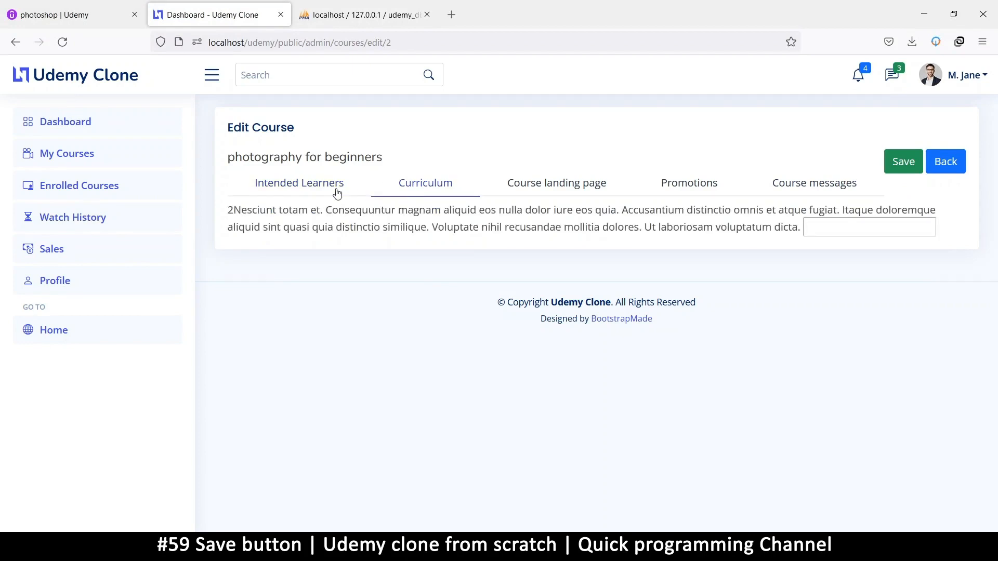
left_click(300, 183)
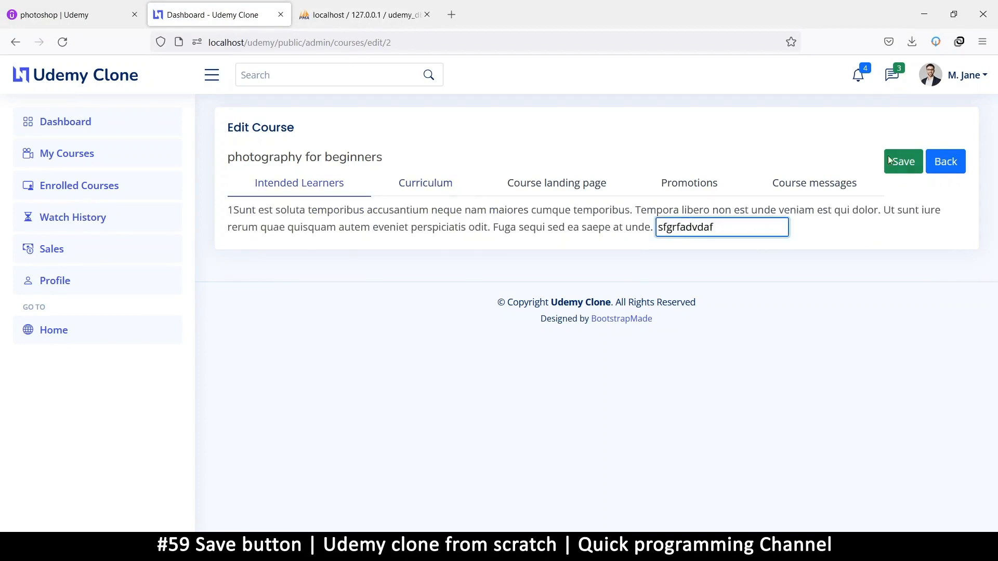
left_click(424, 183)
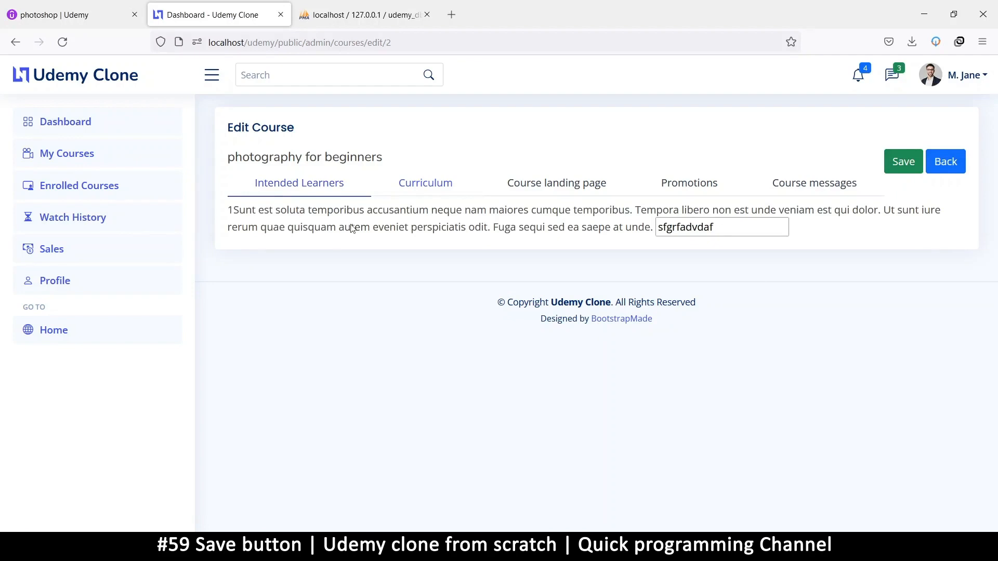
mouse_move(425, 183)
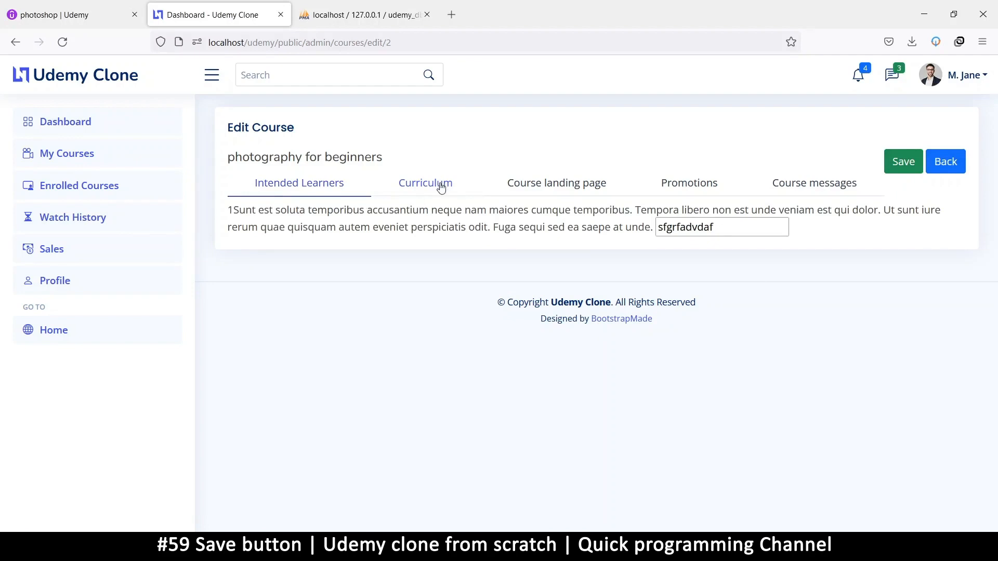
left_click(425, 183)
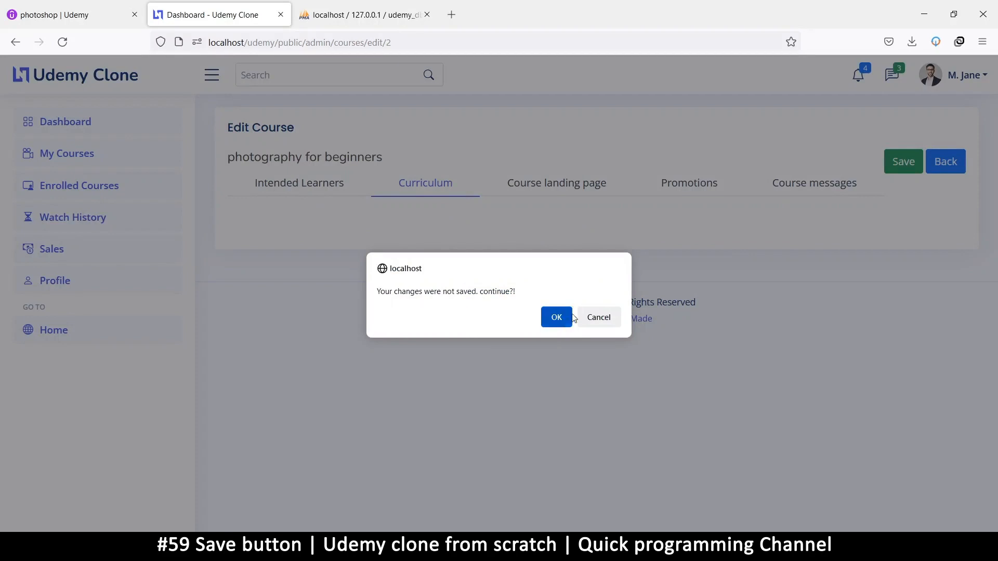
left_click(555, 317)
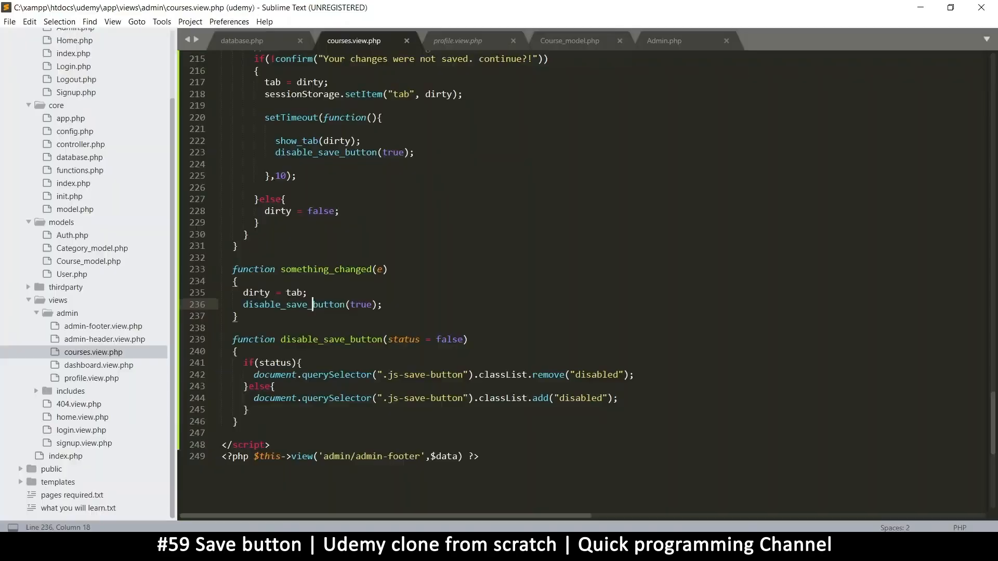
Add a disable_save_button(false) call after dirty = false in set_tab's else branch.
scroll("up", 3)
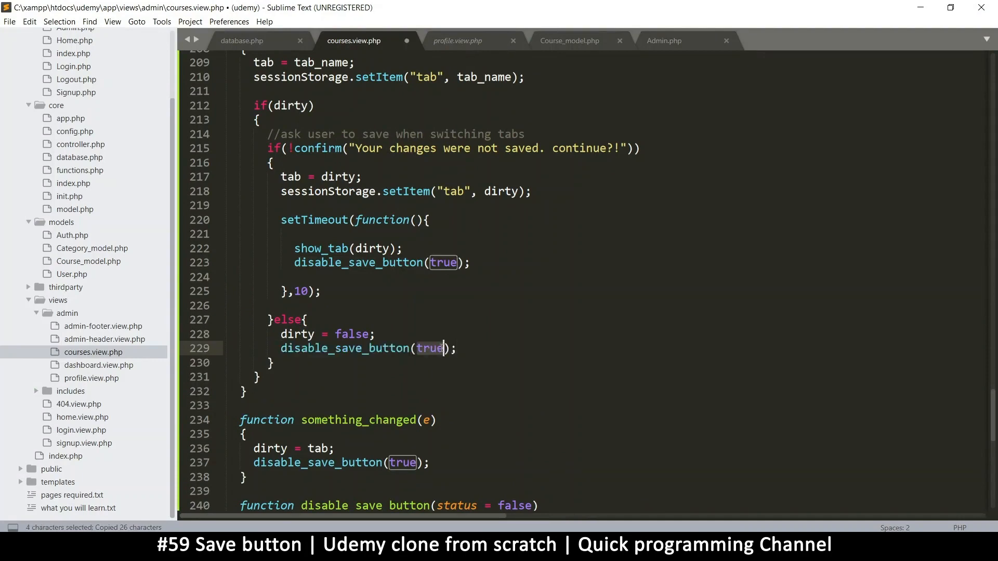
type("false")
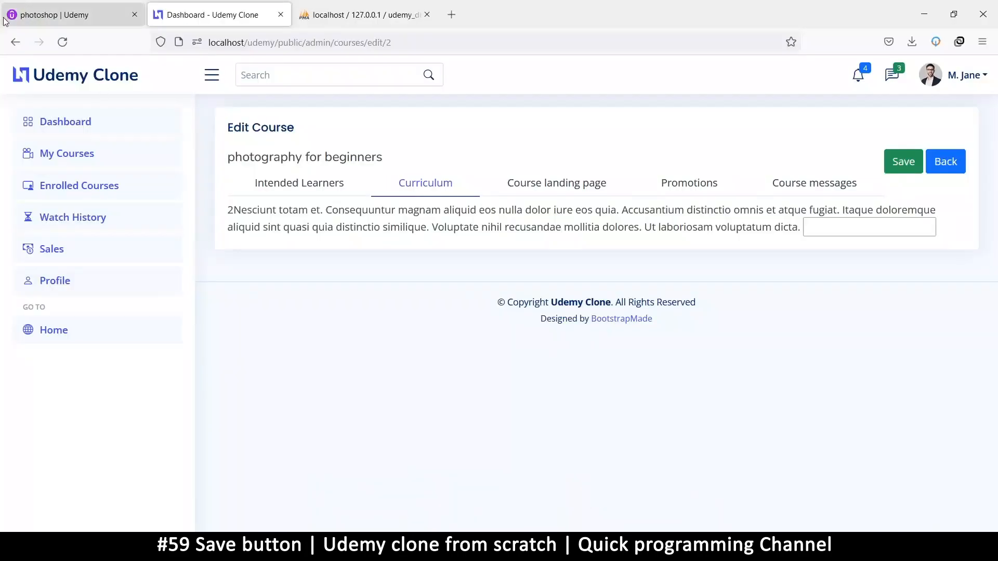
Type 'adcaca' in Intended Learners, switch to Curriculum and accept discarding the changes.
left_click(298, 183)
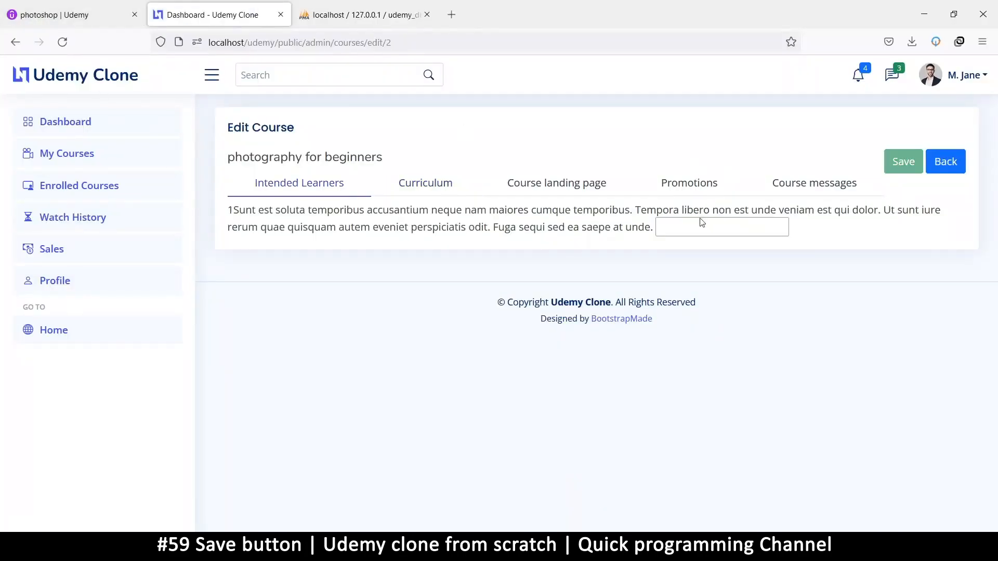
type("adcaca")
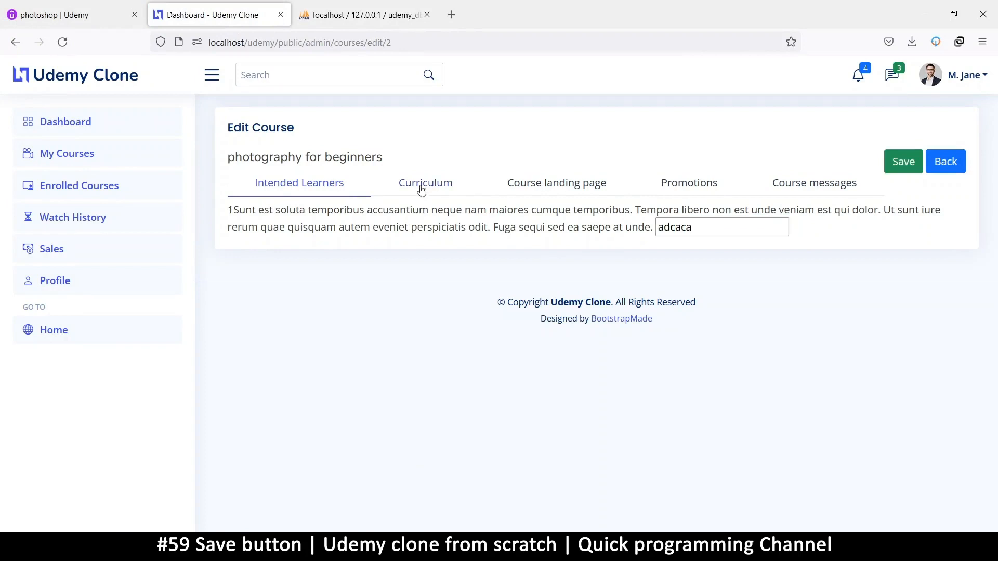
left_click(424, 183)
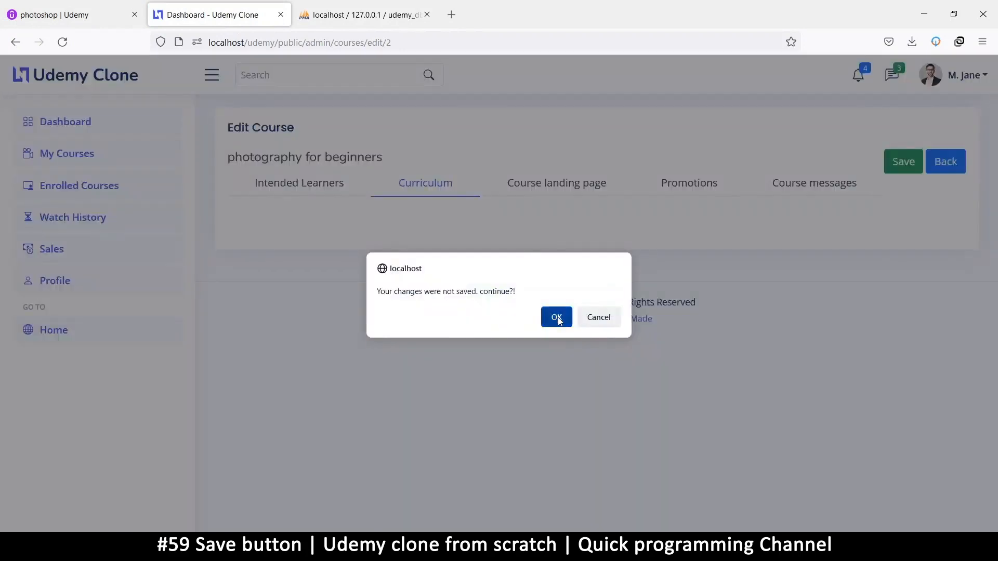
left_click(555, 317)
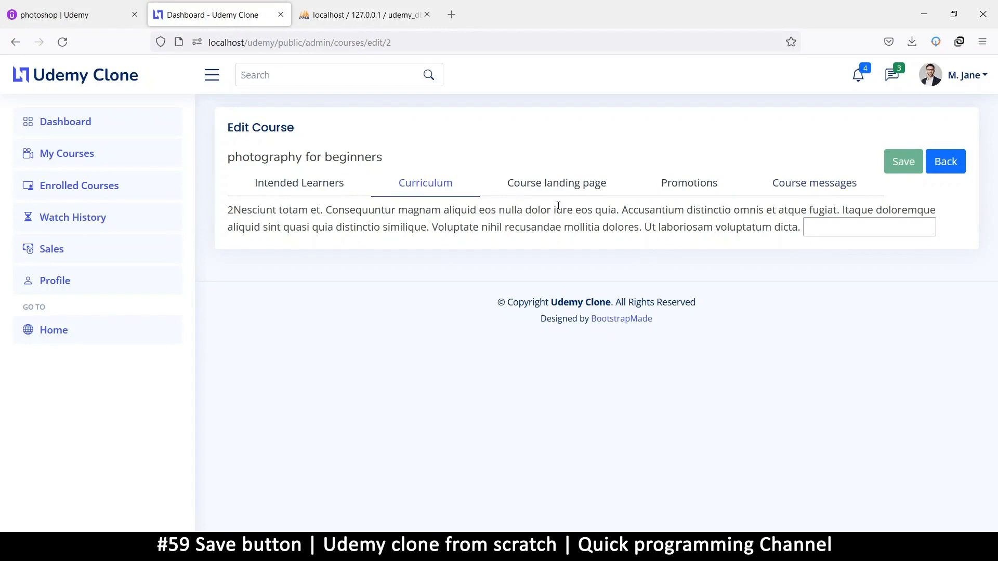
Type 'ad' in Curriculum, move to Course landing page and accept the unsaved-changes prompt.
type("ad")
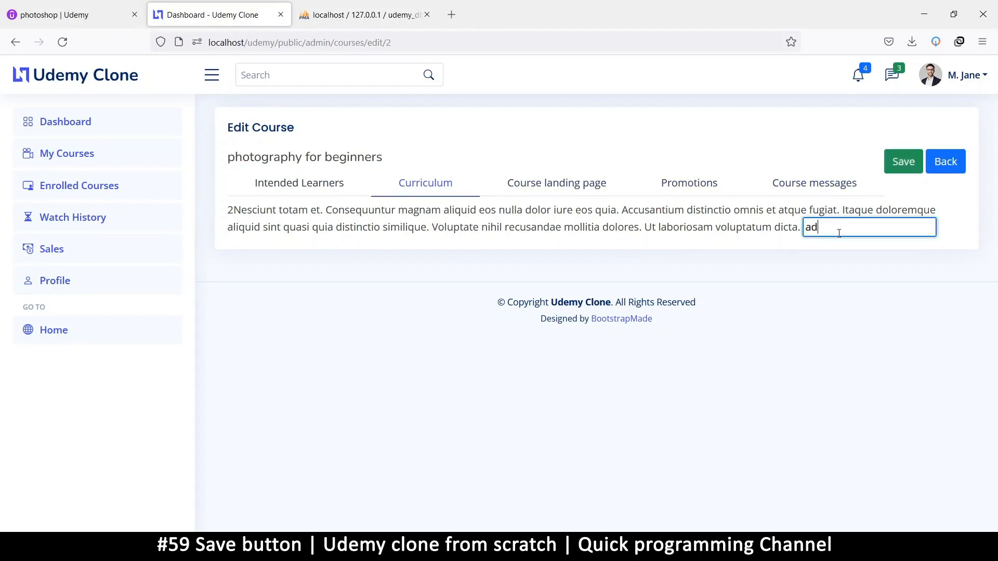
left_click(555, 183)
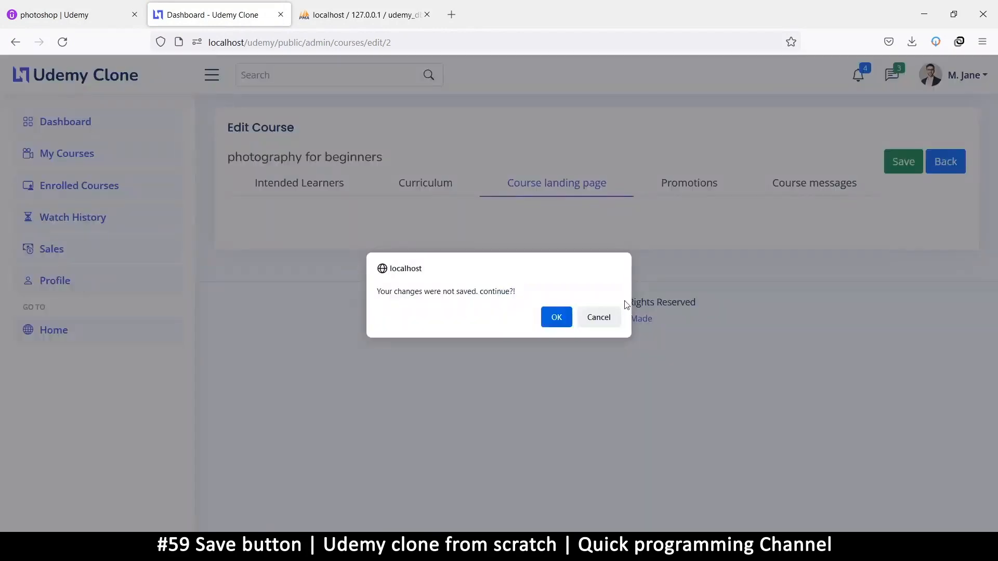
left_click(555, 317)
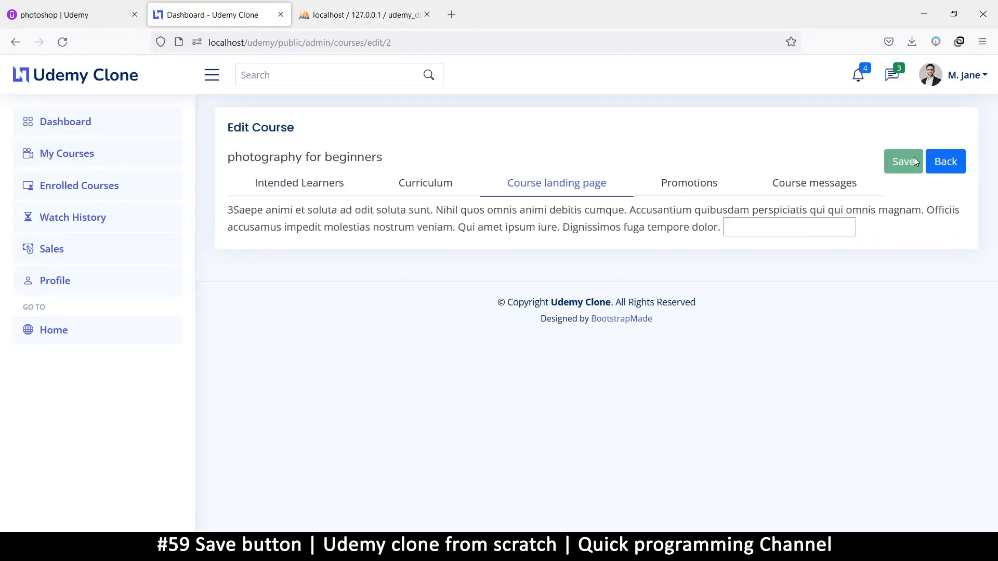
mouse_move(689, 191)
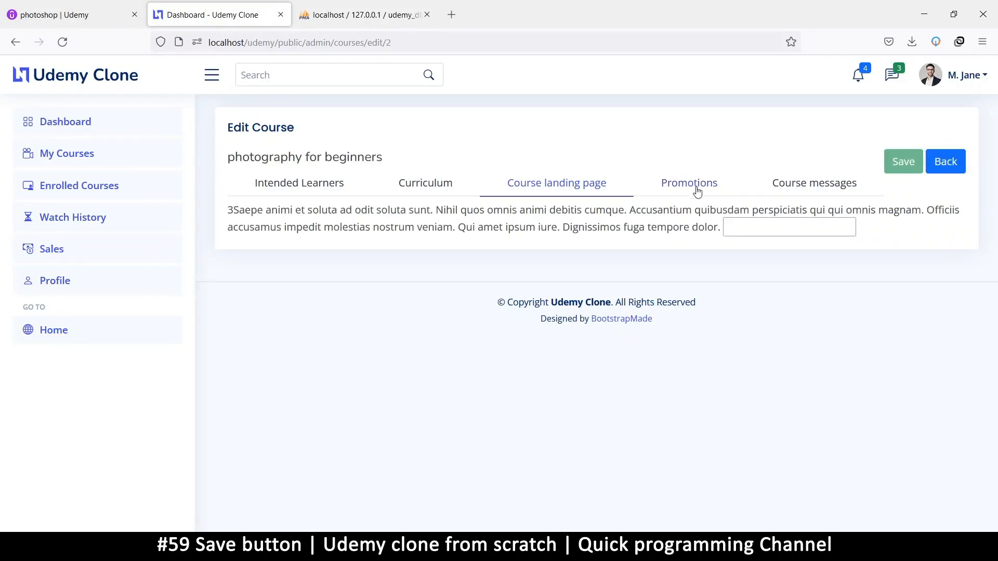
Try Course messages, cancel the prompt once, then accept it so Save greys out again.
left_click(812, 183)
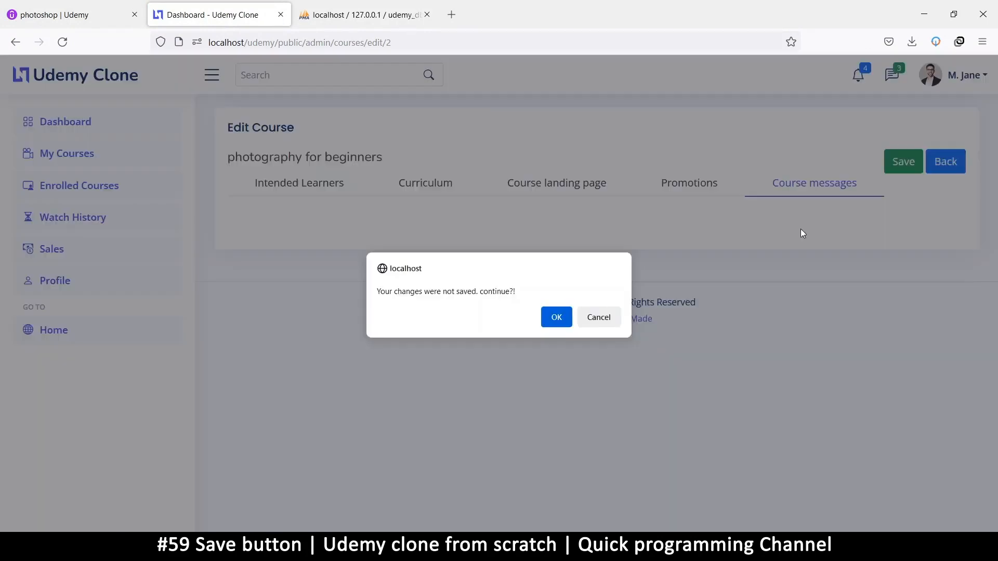
left_click(554, 317)
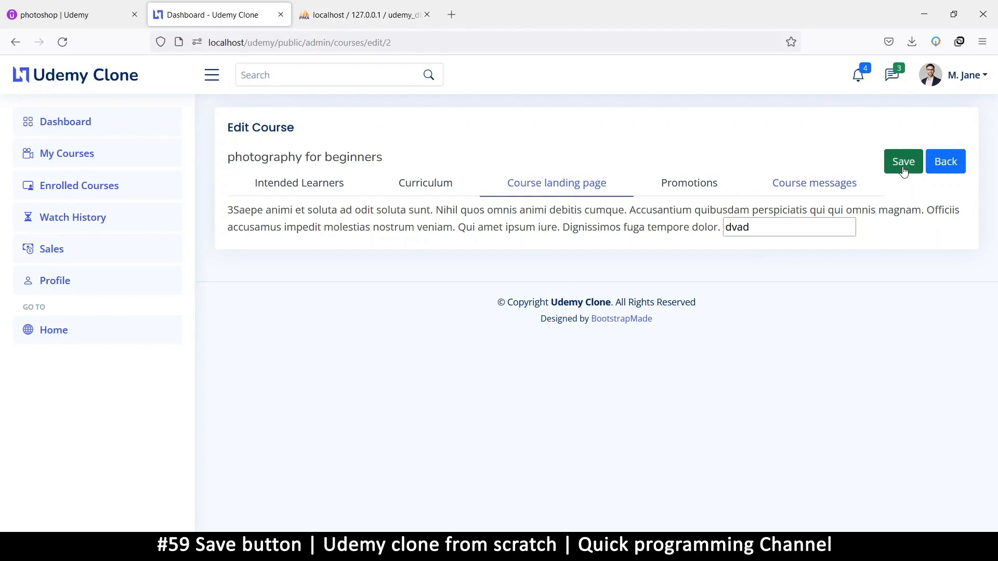
left_click(812, 183)
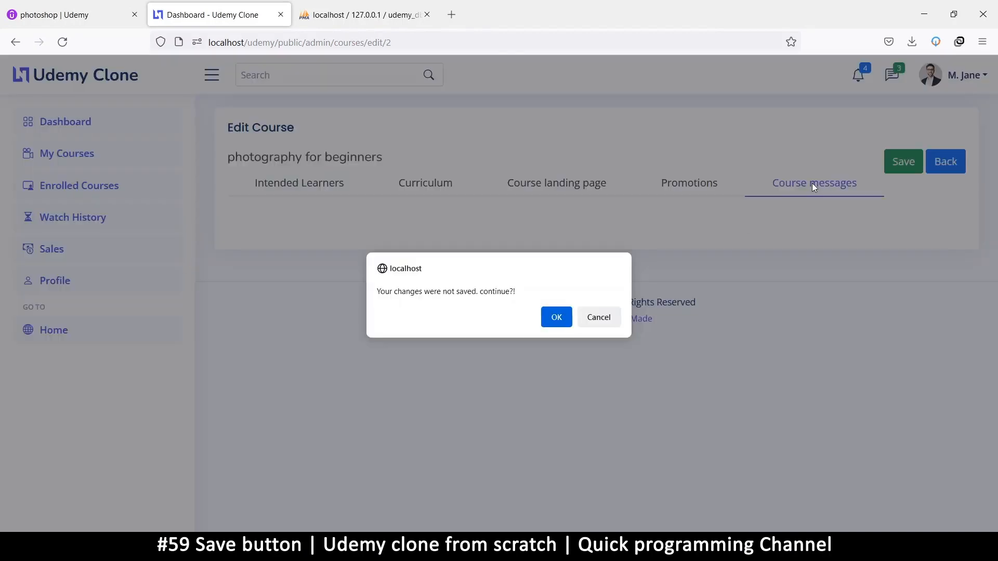
left_click(555, 317)
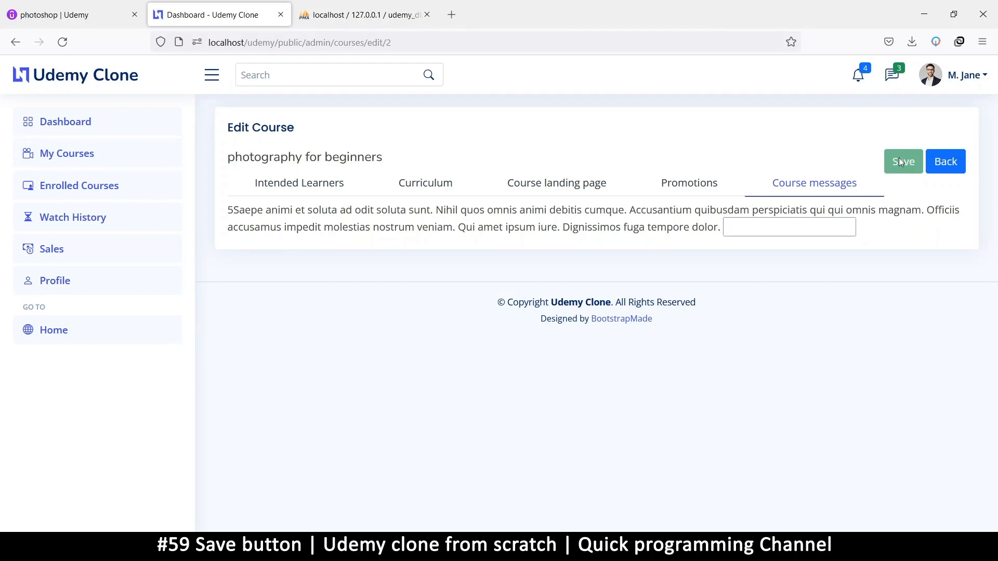
mouse_move(813, 172)
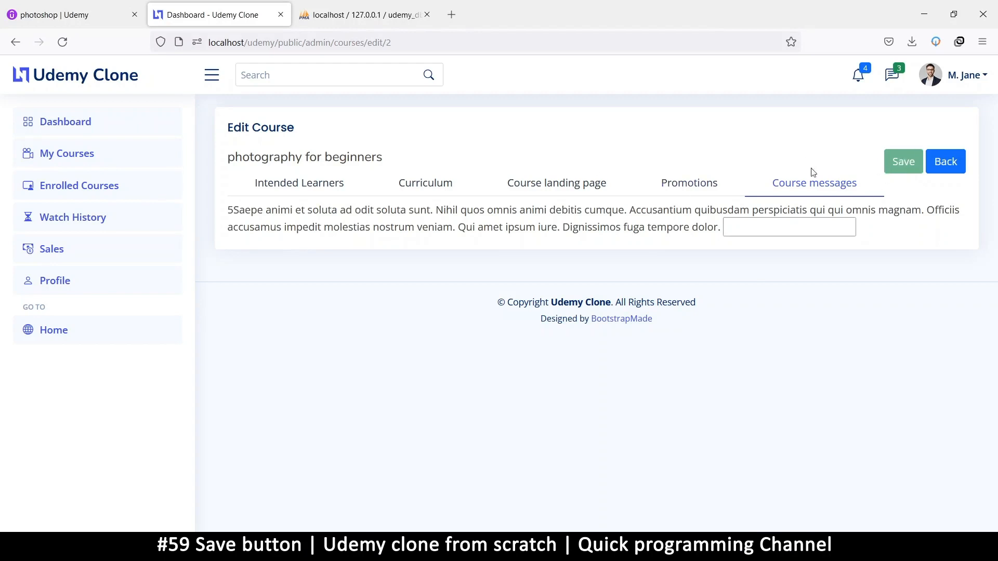
mouse_move(903, 197)
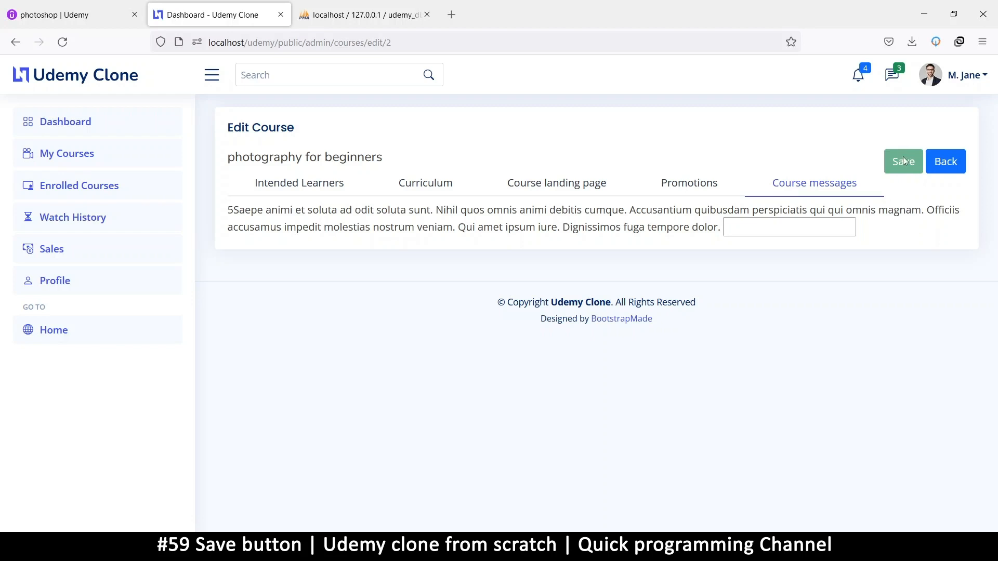
mouse_move(946, 161)
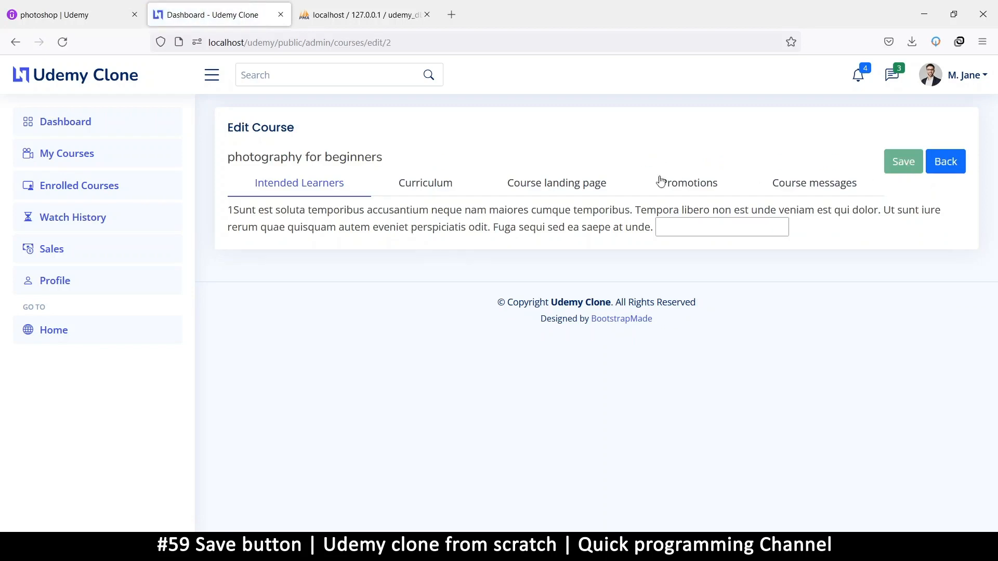
mouse_move(723, 179)
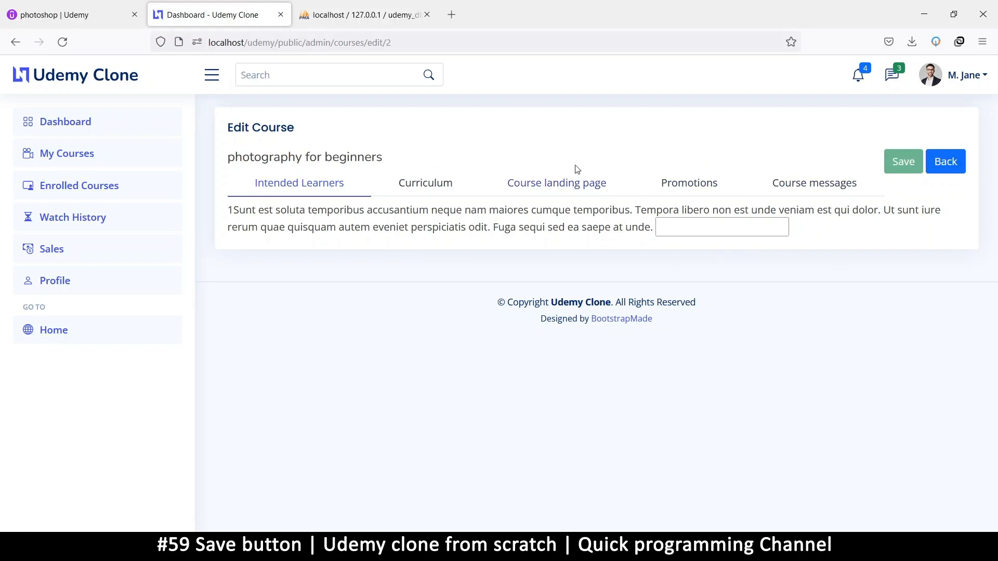
mouse_move(802, 192)
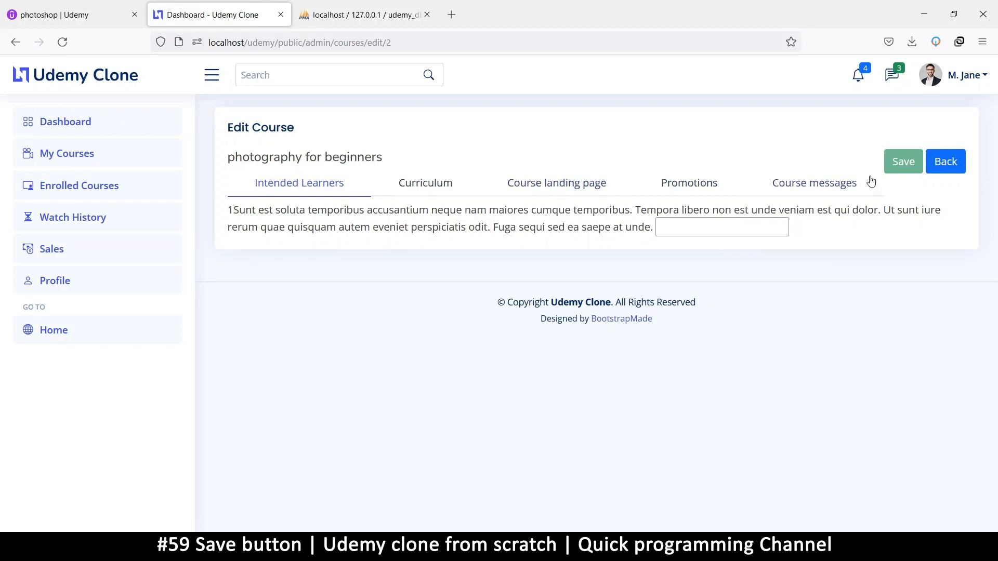
On real Udemy, open the photoshop draft's Course landing page past the 'Changes may not be saved' dialog.
left_click(70, 14)
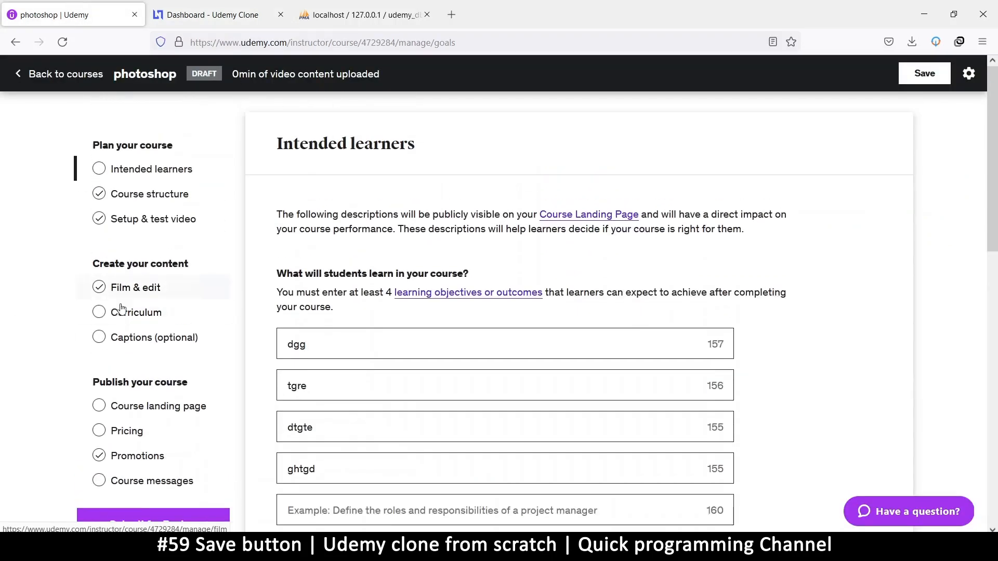
mouse_move(158, 406)
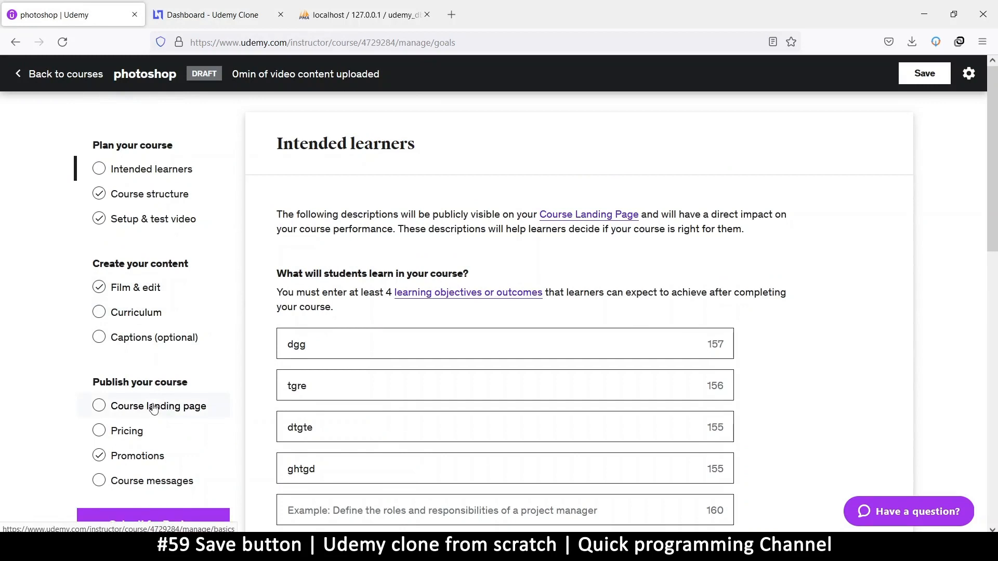
left_click(156, 407)
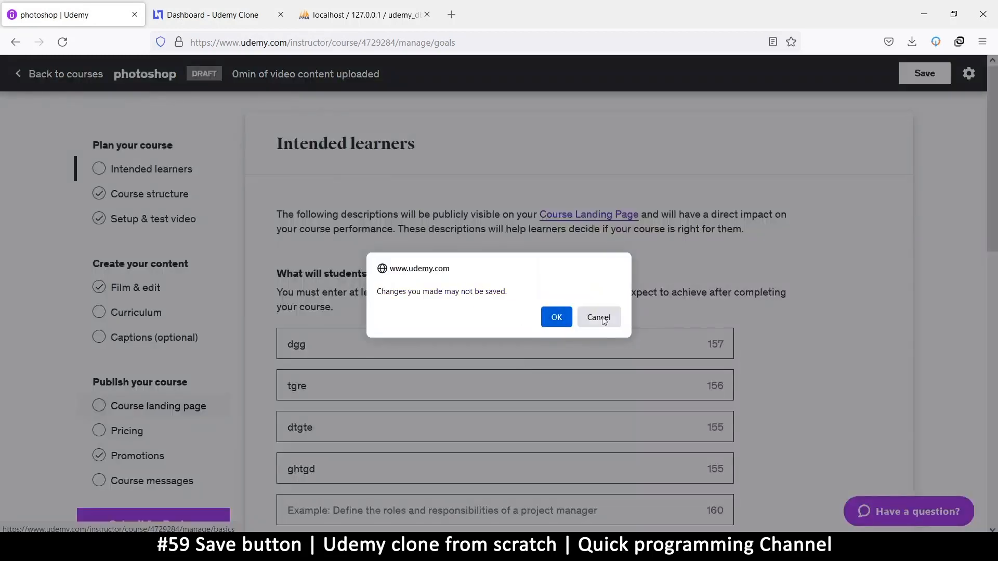
left_click(555, 317)
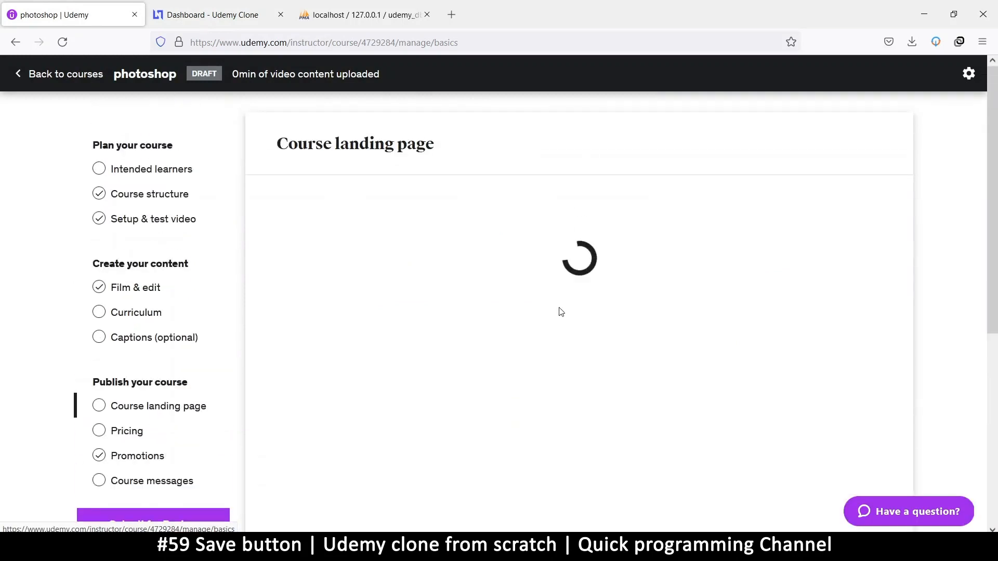
mouse_move(268, 104)
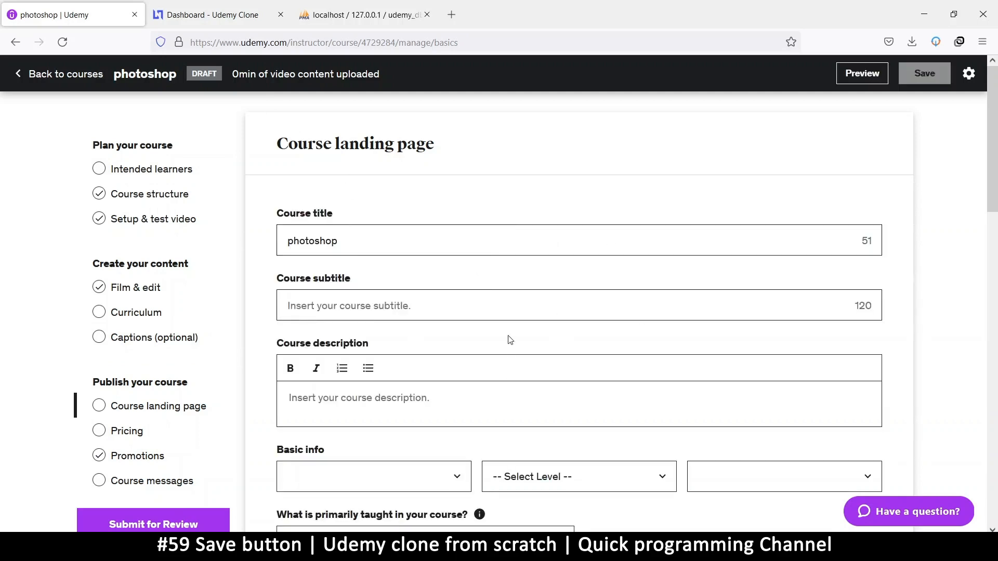
scroll("down", 3)
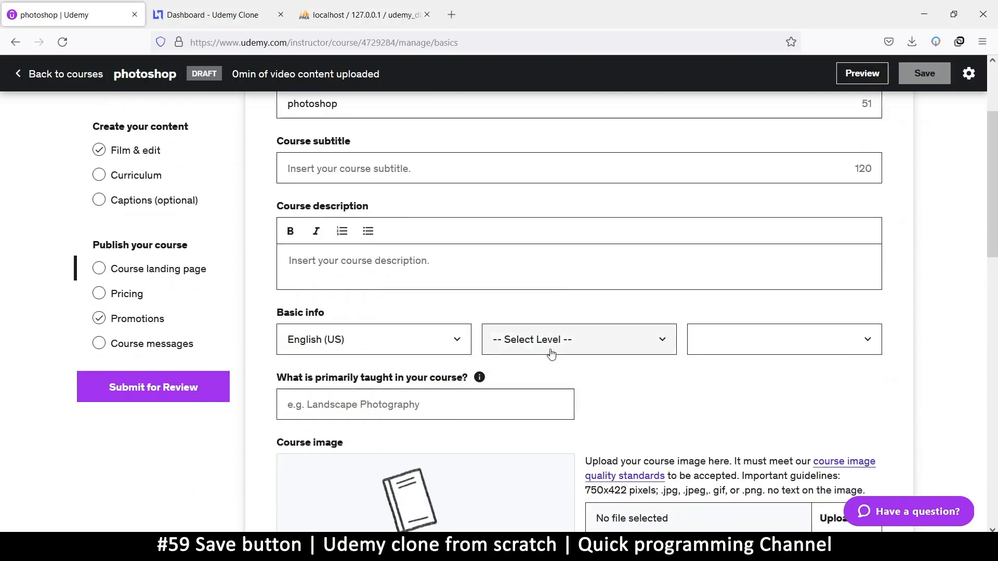
scroll("up", 3)
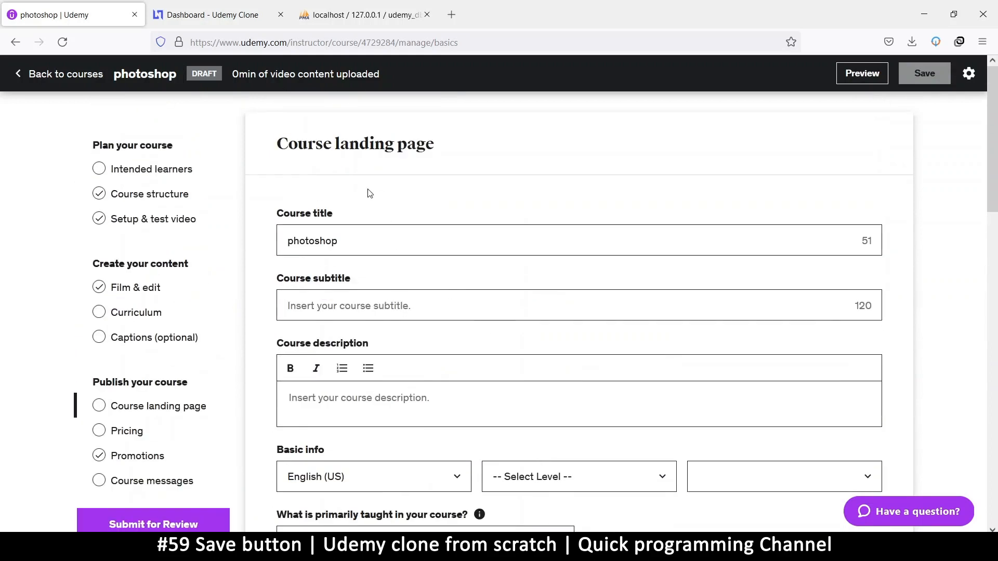
mouse_move(520, 314)
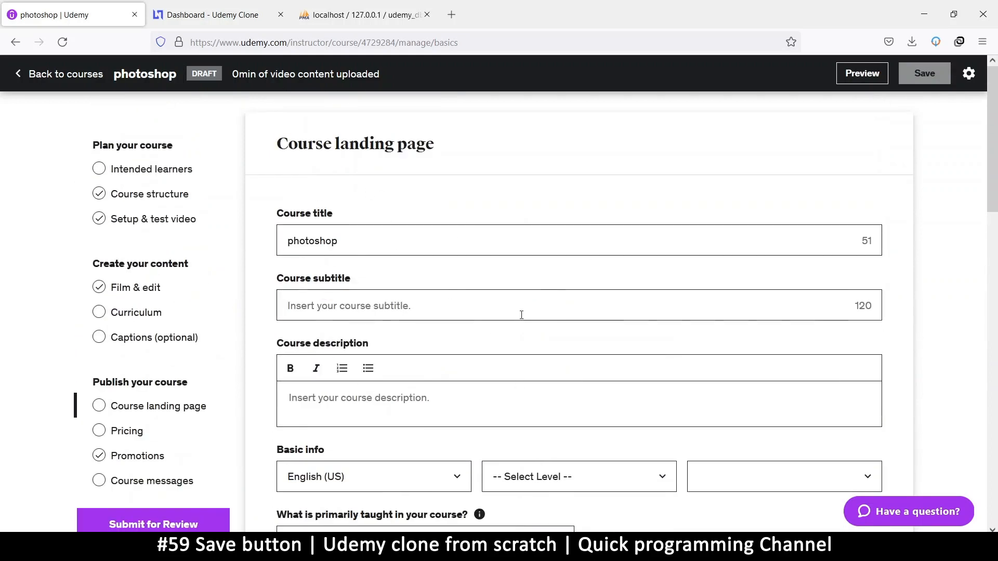
mouse_move(497, 306)
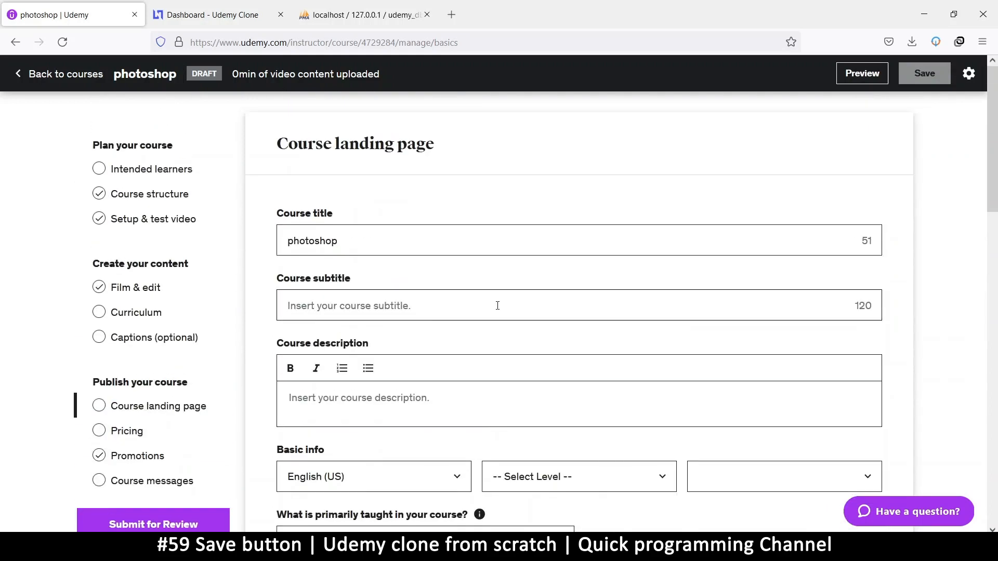
scroll("down", 3)
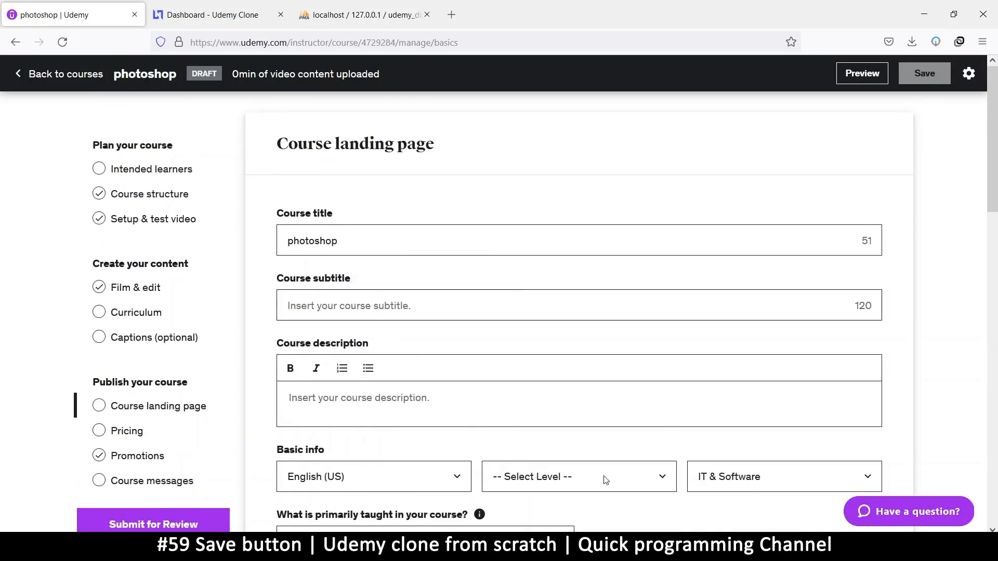
mouse_move(395, 151)
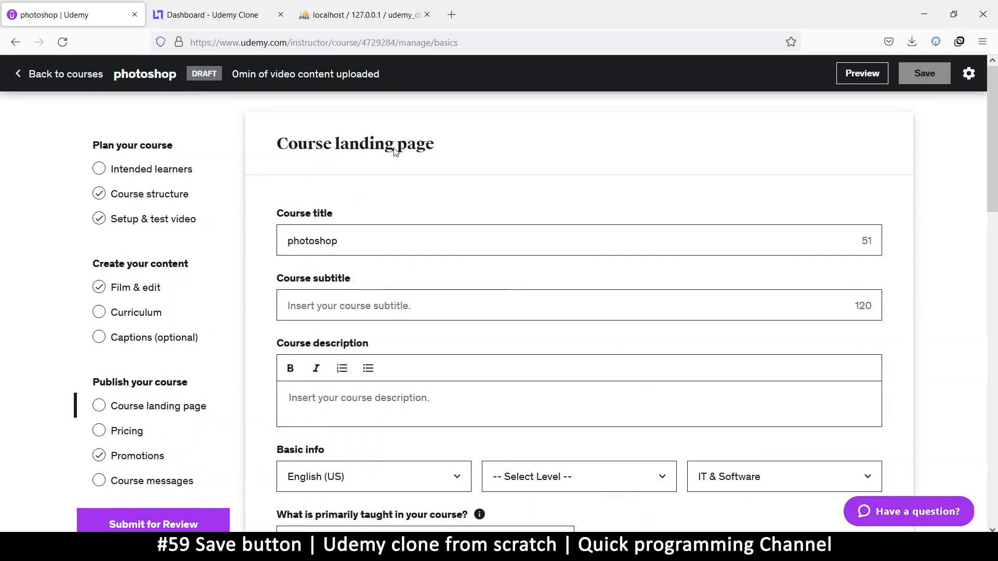
mouse_move(485, 284)
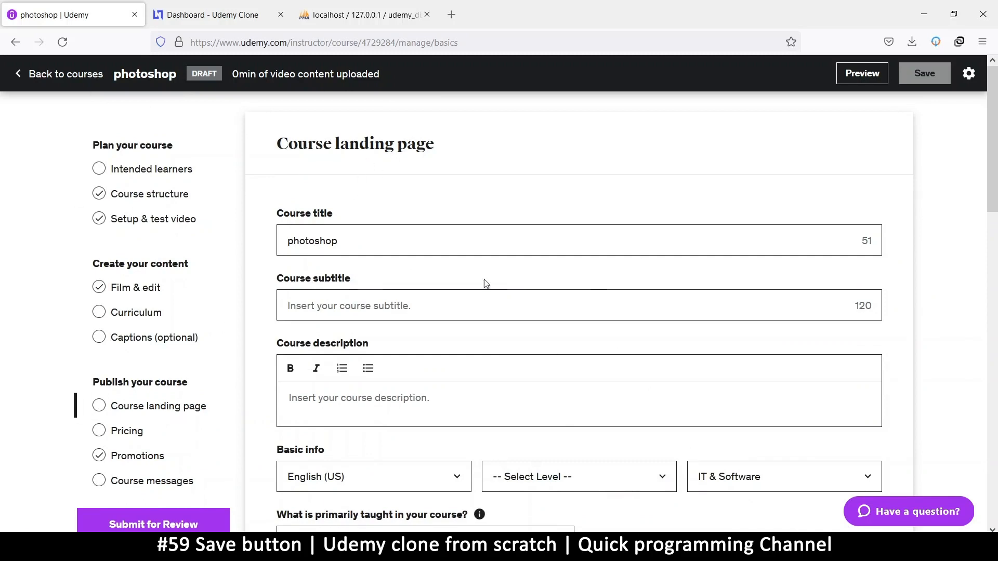
In the Udemy Clone editor, switch between Course landing page and Promotions with Save staying greyed out.
left_click(216, 13)
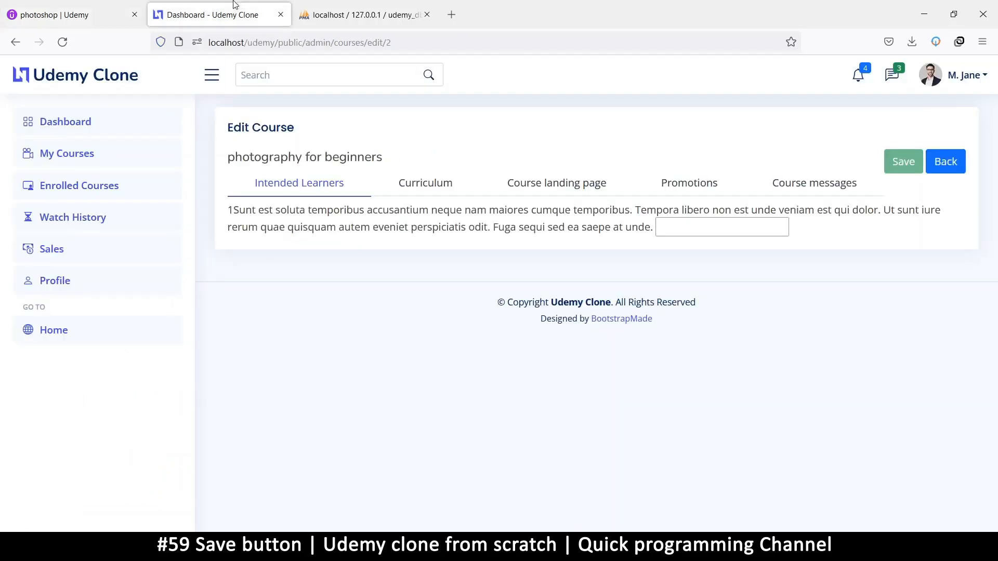
mouse_move(658, 164)
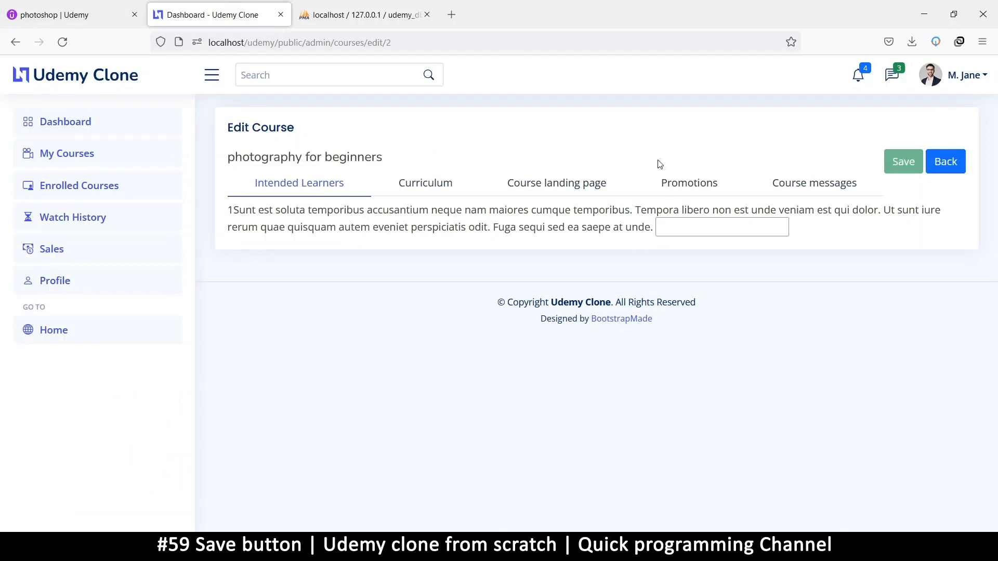
mouse_move(419, 268)
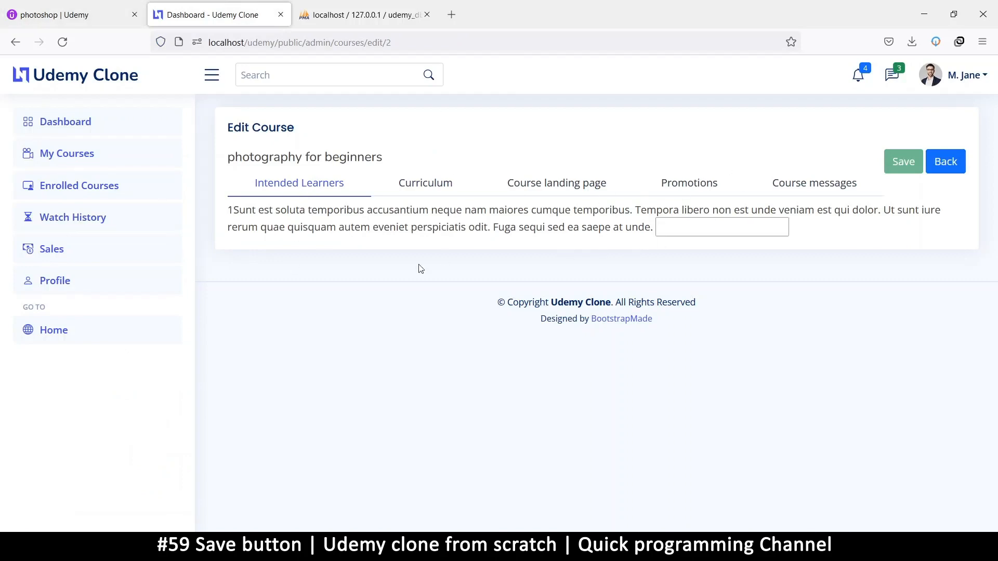
mouse_move(568, 259)
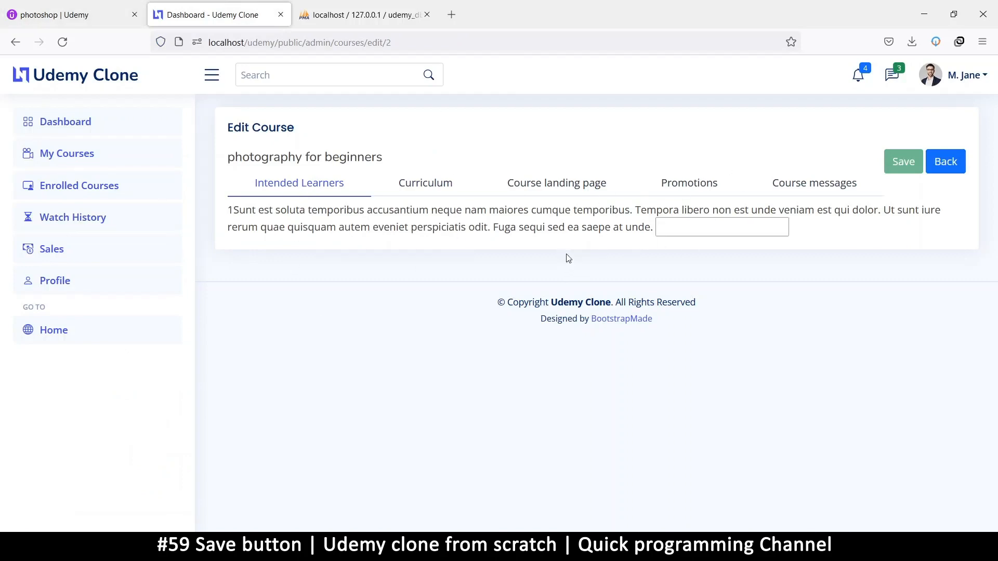
mouse_move(404, 329)
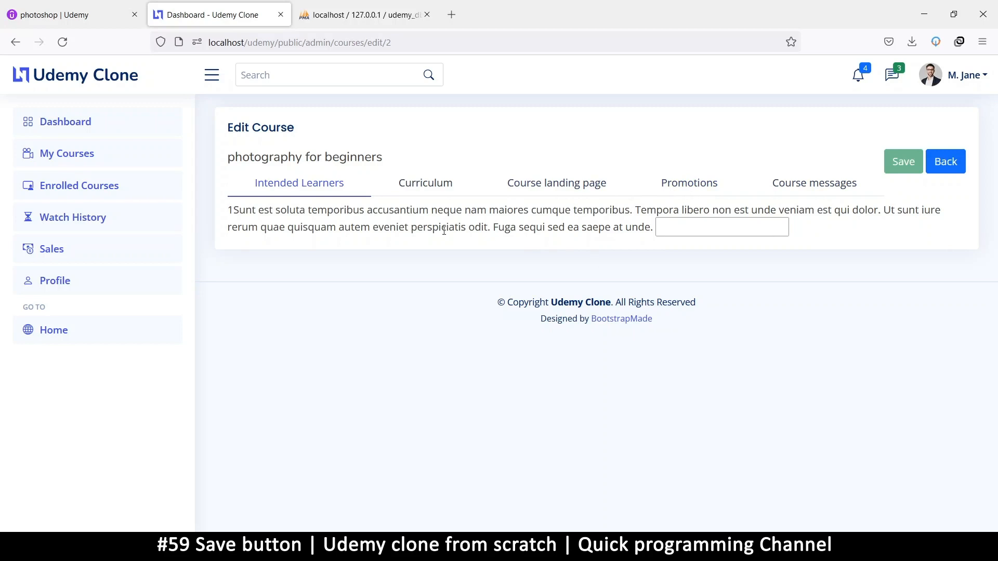
mouse_move(773, 183)
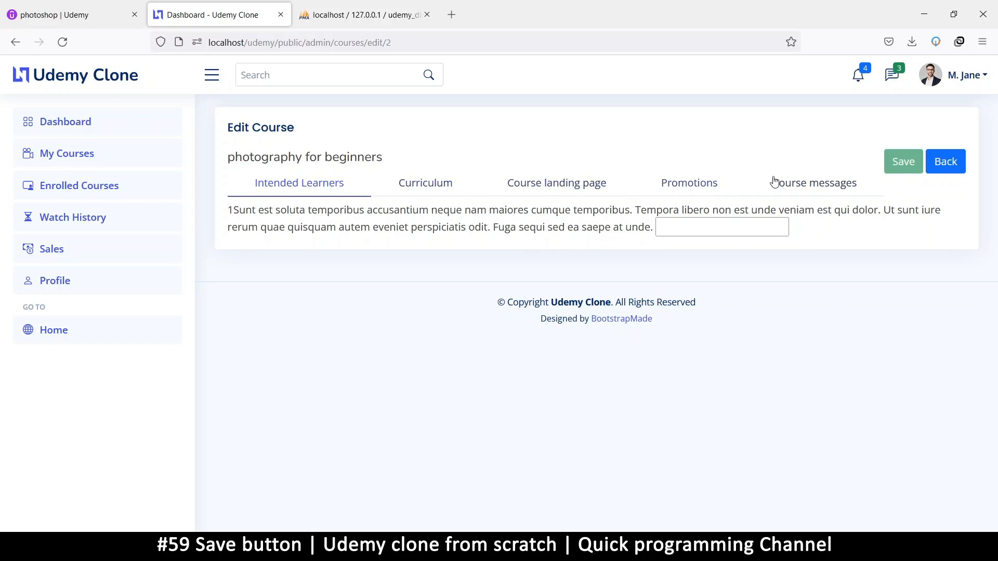
left_click(555, 183)
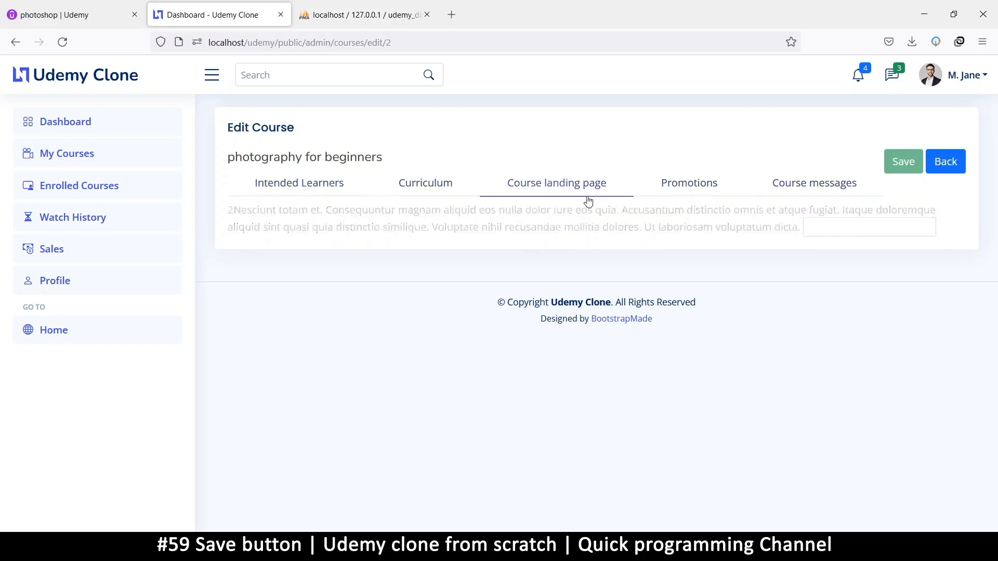
left_click(688, 183)
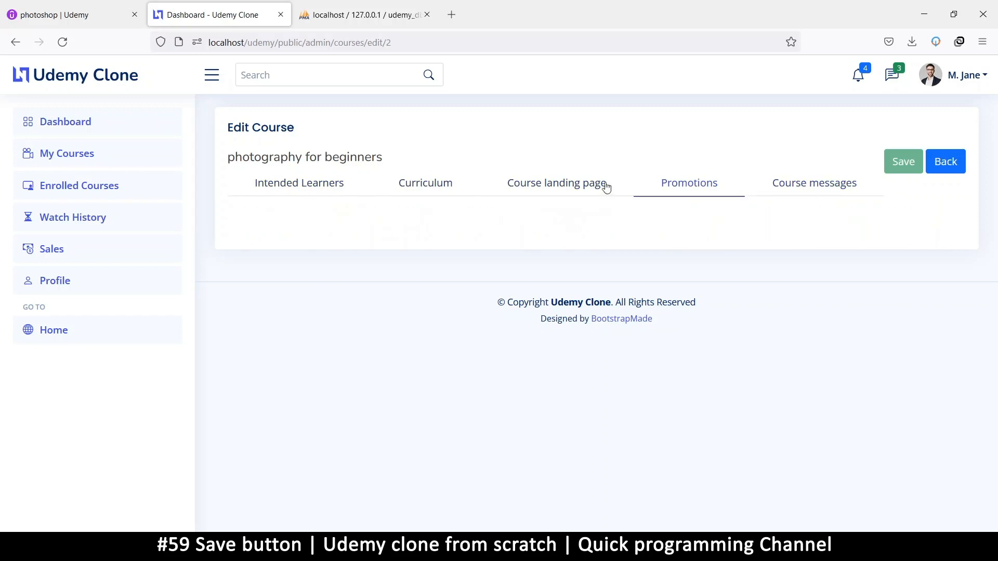
left_click(555, 183)
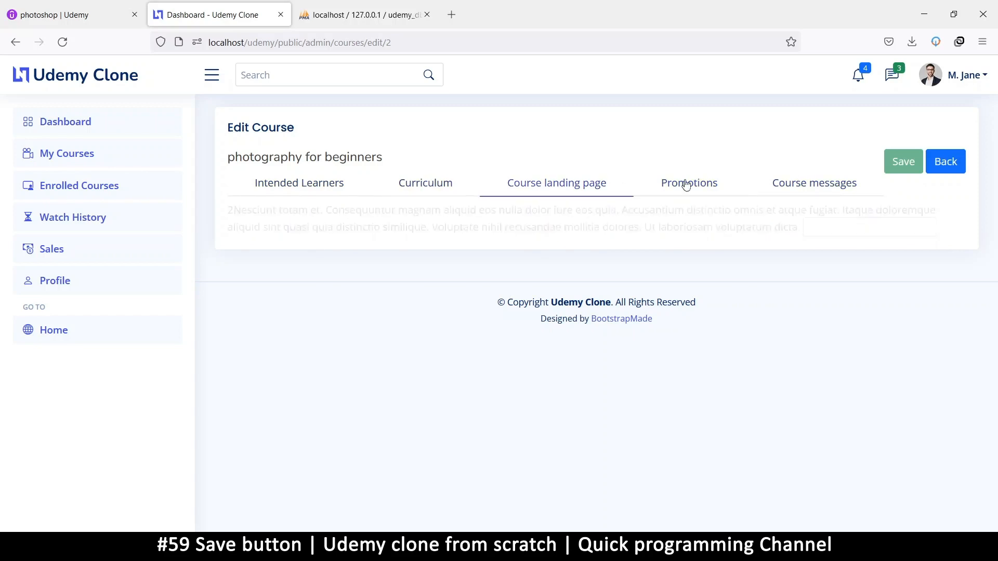
left_click(555, 183)
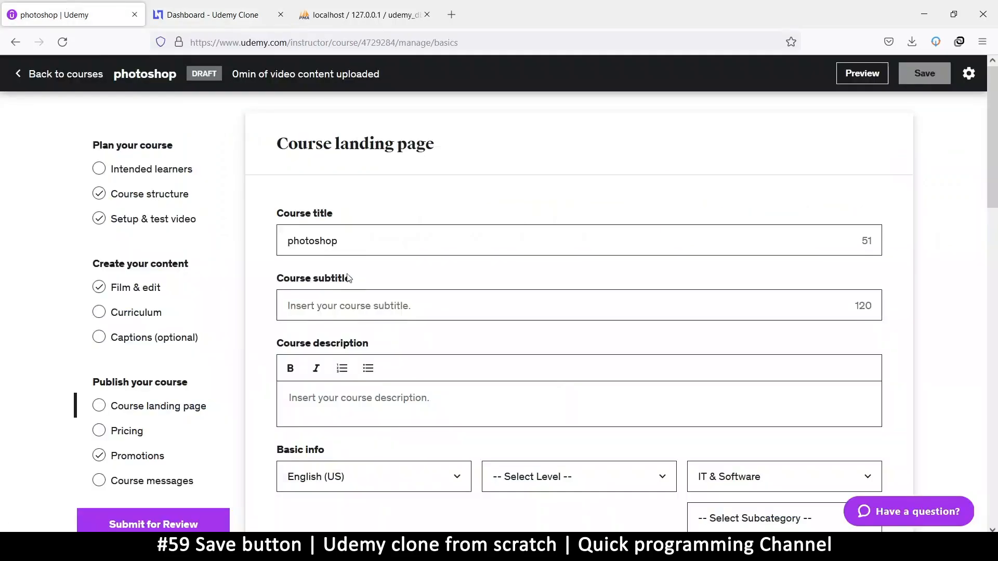
scroll("down", 3)
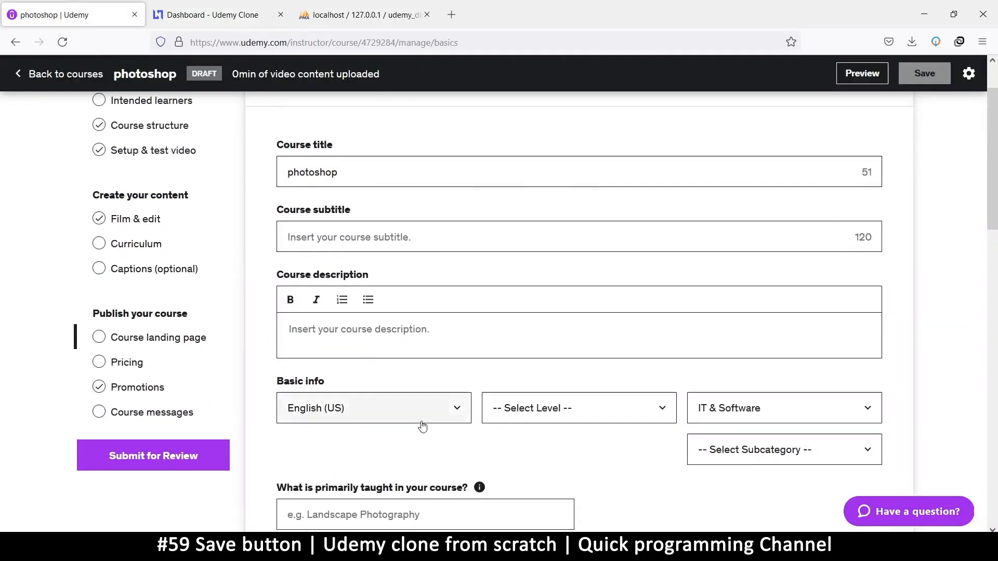
scroll("down", 3)
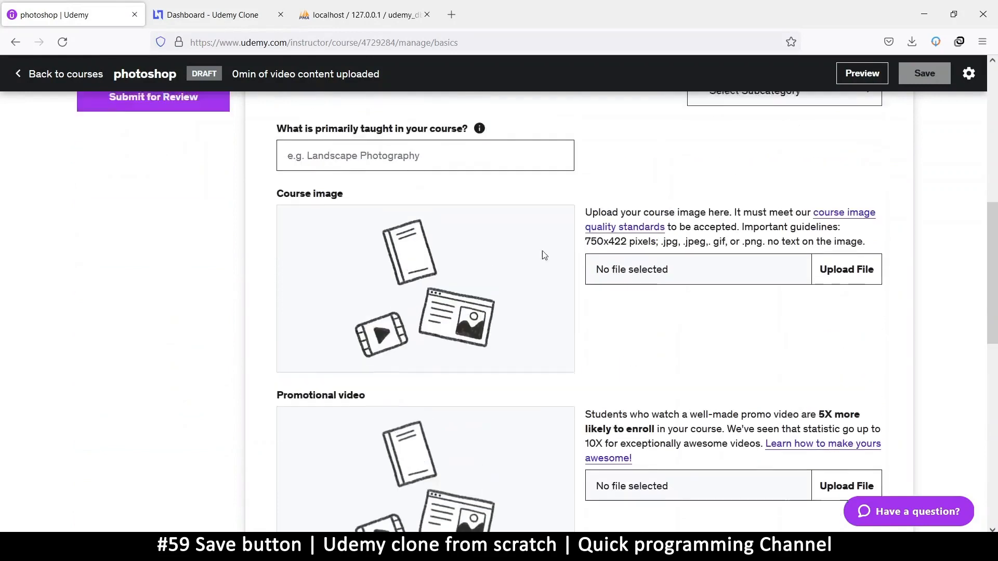
scroll("down", 3)
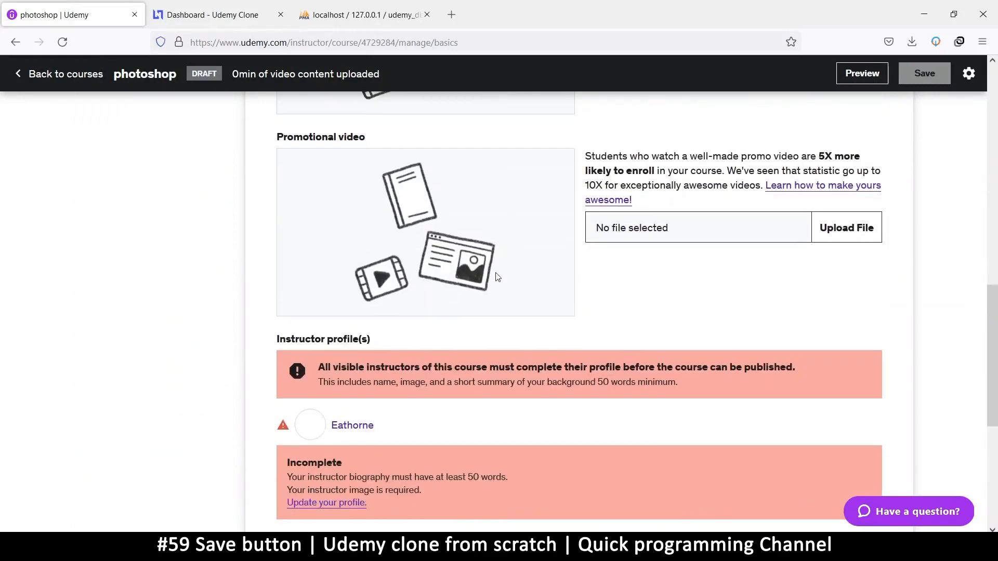
scroll("up", 3)
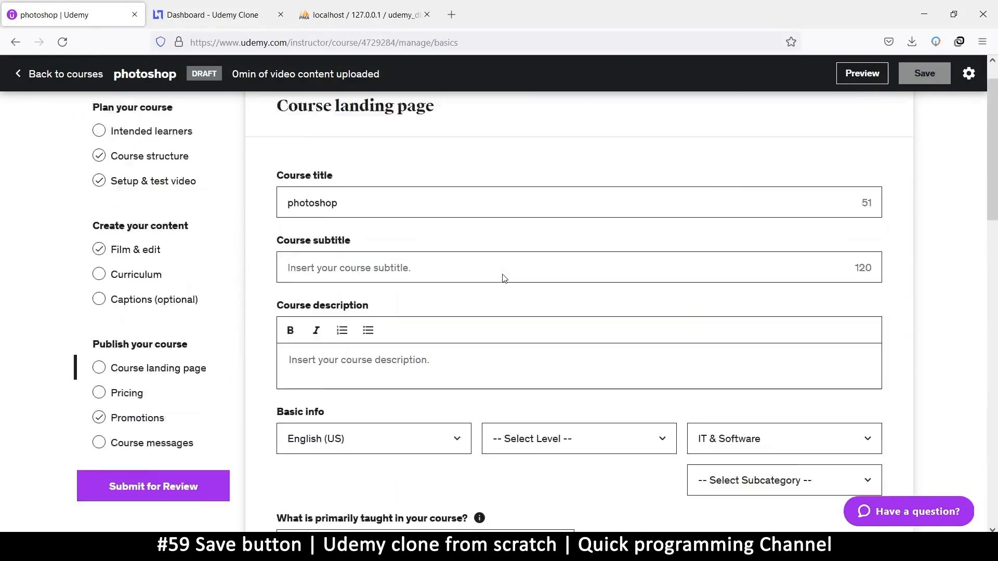
scroll("down", 3)
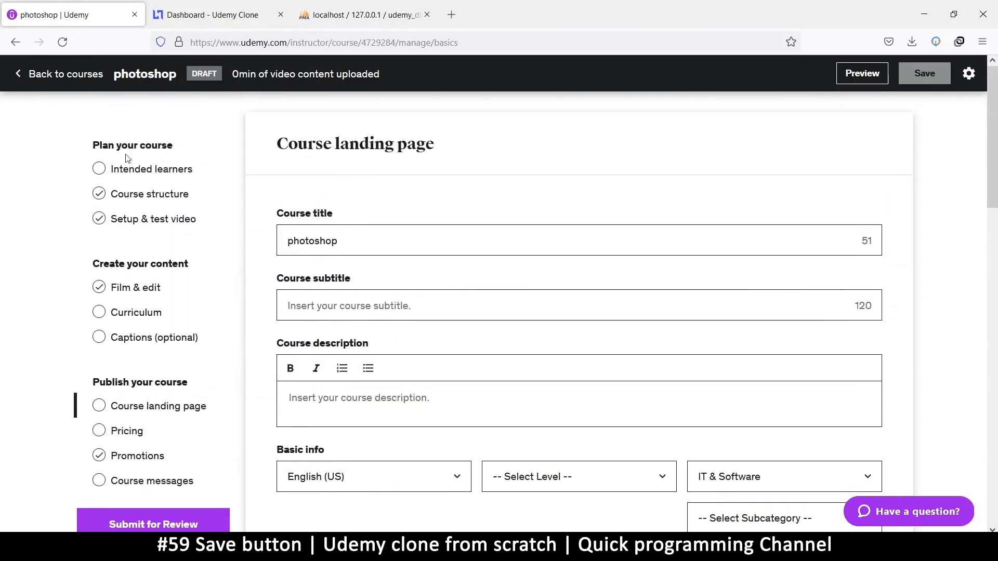
mouse_move(169, 169)
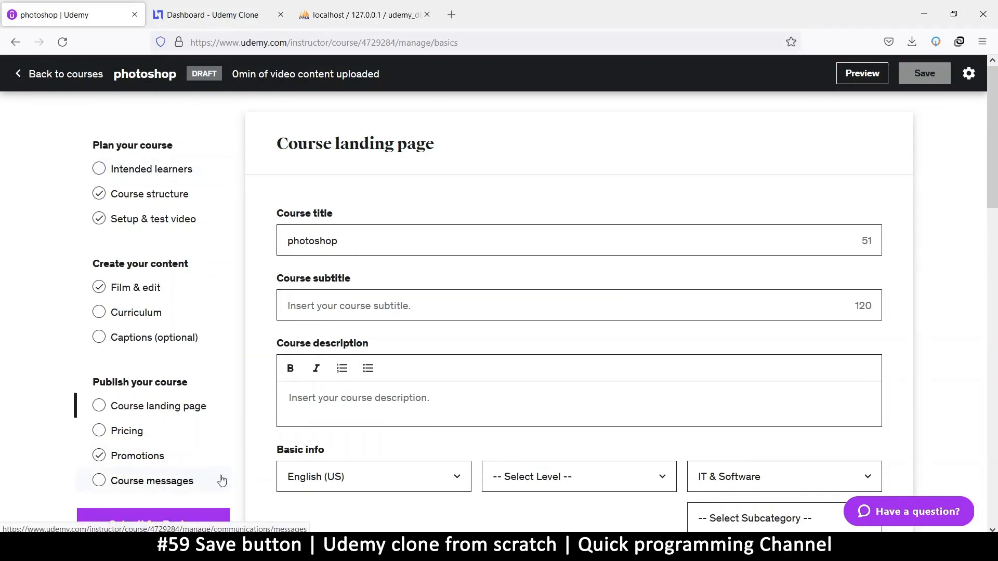
mouse_move(430, 183)
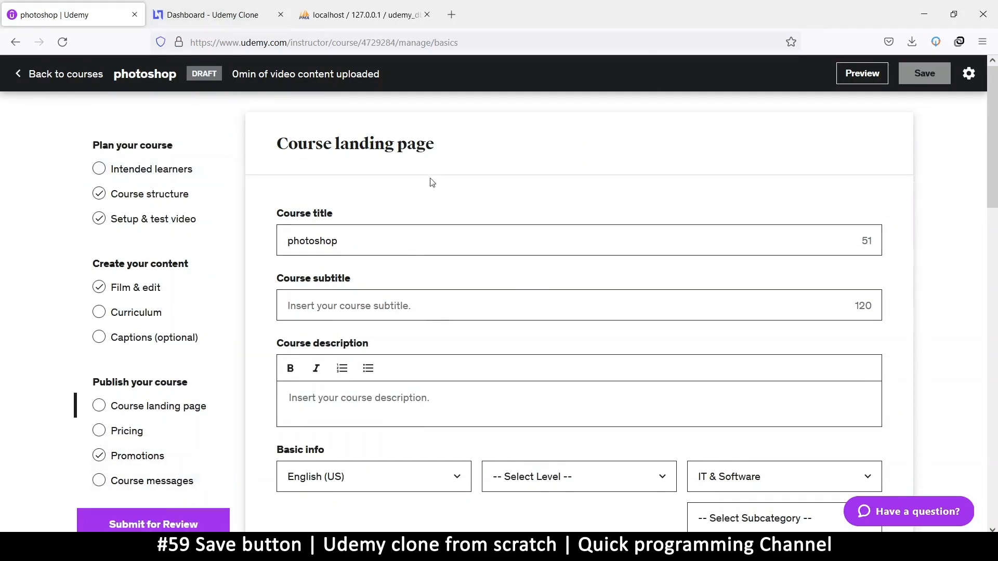